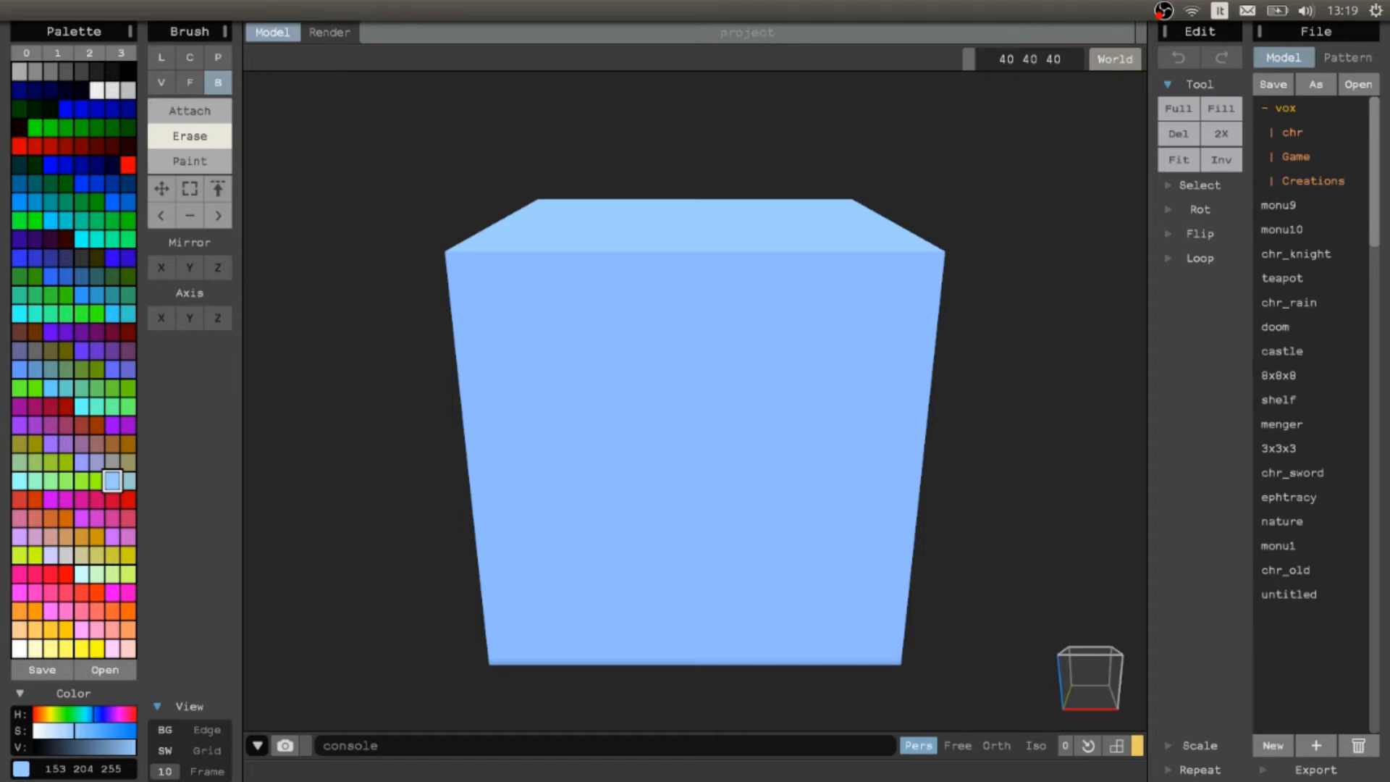
Step: Switch to the Render view so the blue 40×40×40 cube shows shaded with a cast shadow
left_click(537, 419)
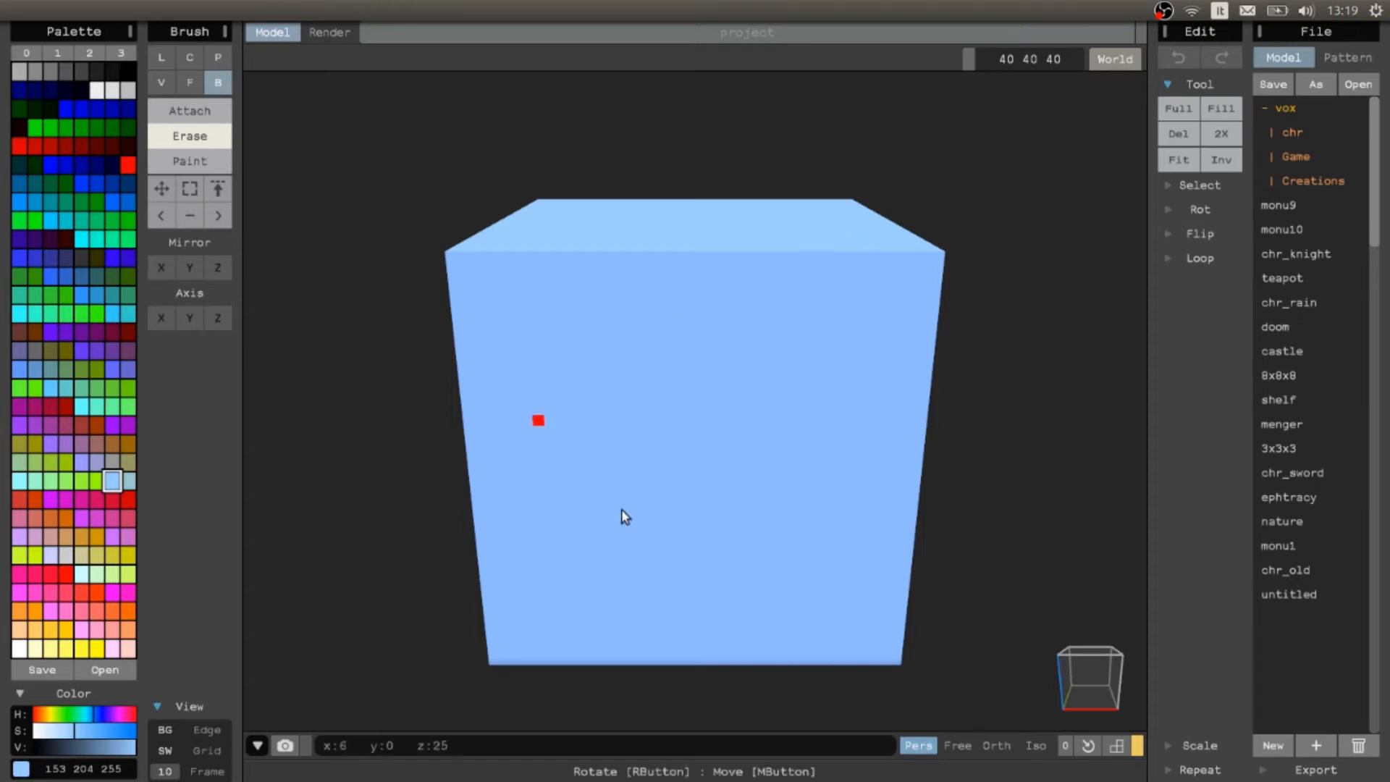
left_click(329, 33)
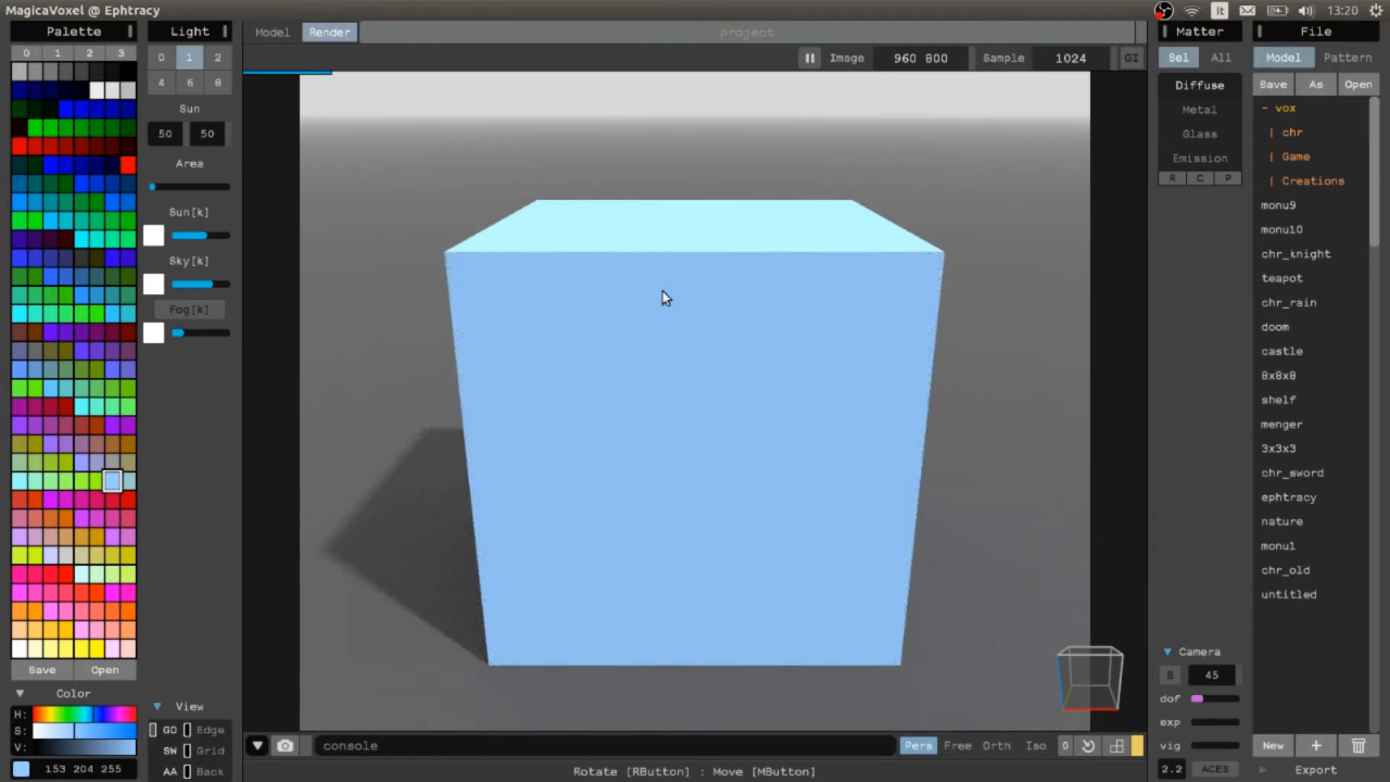
Step: Set the render image size to 1920 by 1080 and orbit slightly around the cube
left_click(903, 58)
type("1920")
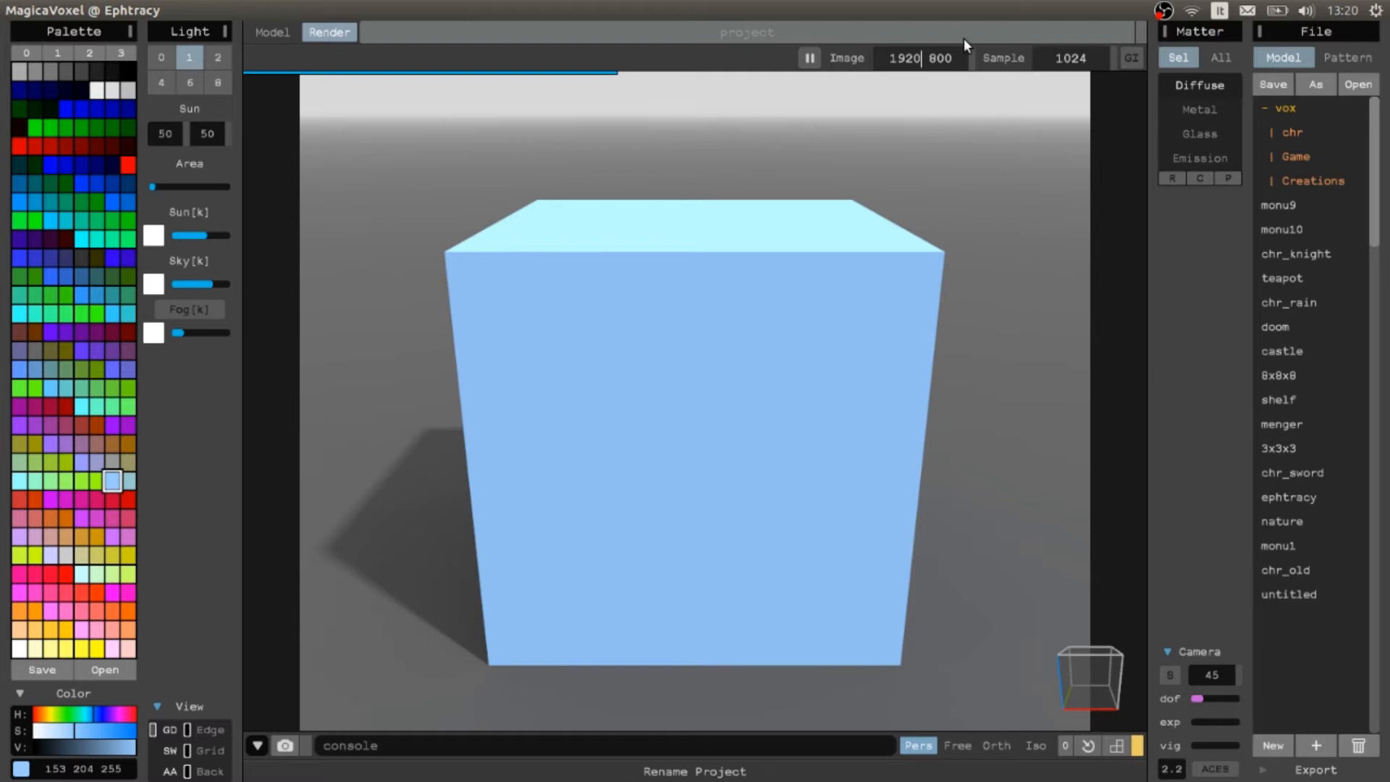
left_click(942, 58)
type("1080")
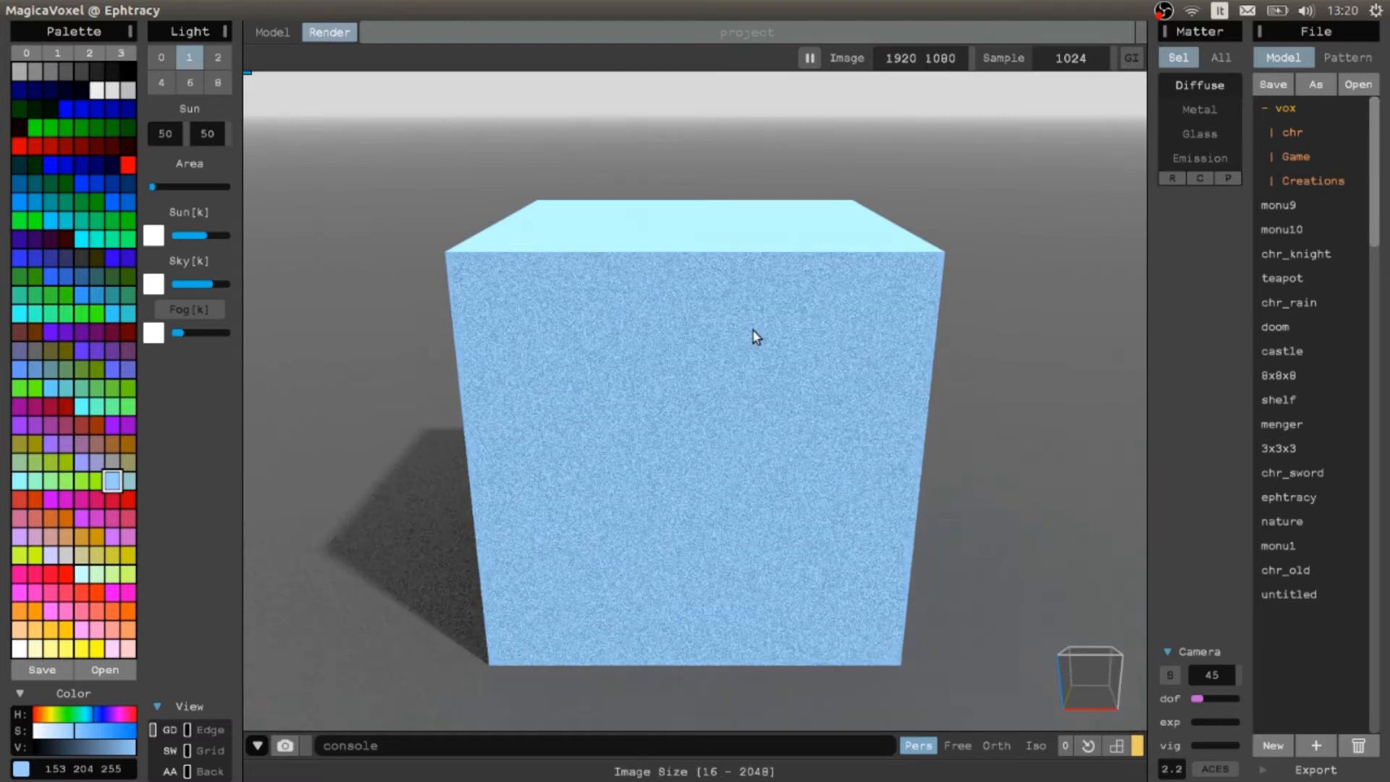
left_click_drag(754, 338, 742, 353)
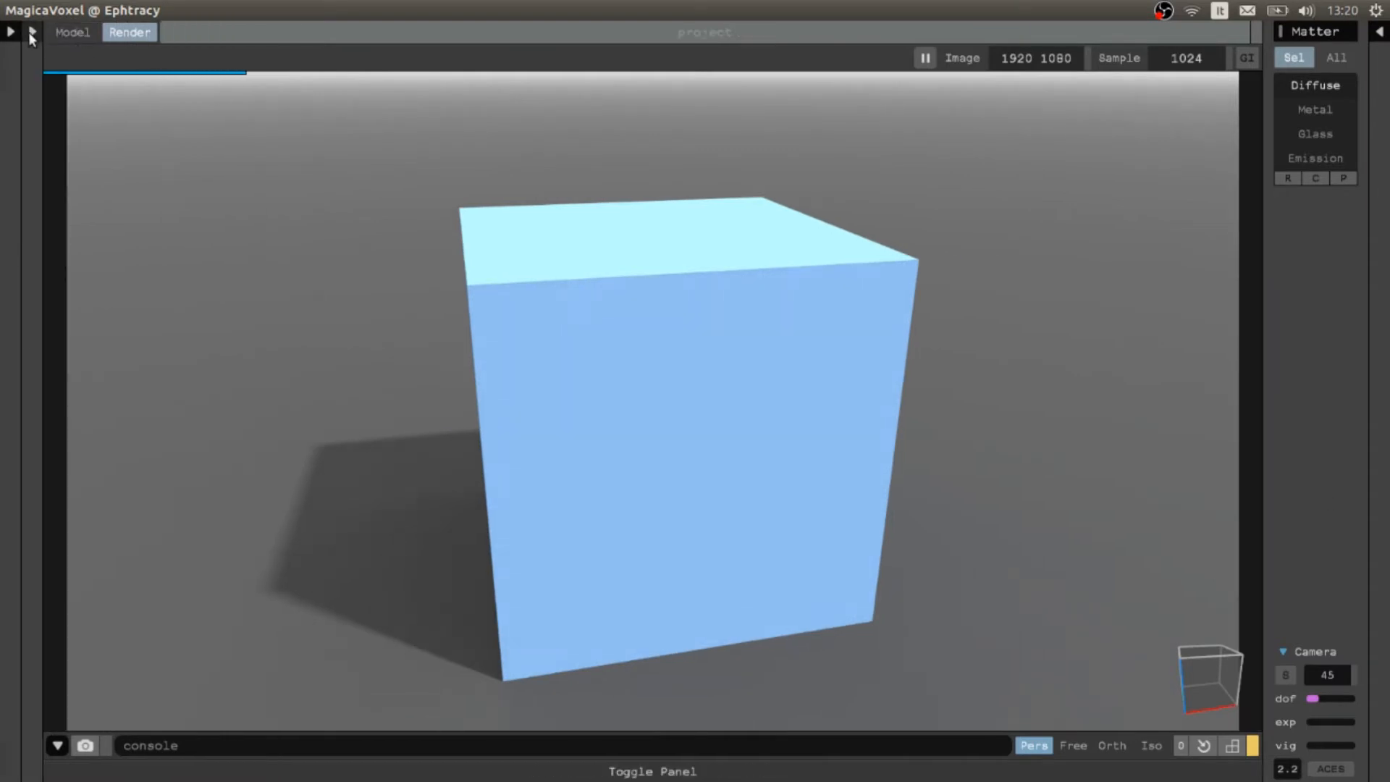
Step: Reopen the Light and File side panels beside the rendered cube
left_click(31, 39)
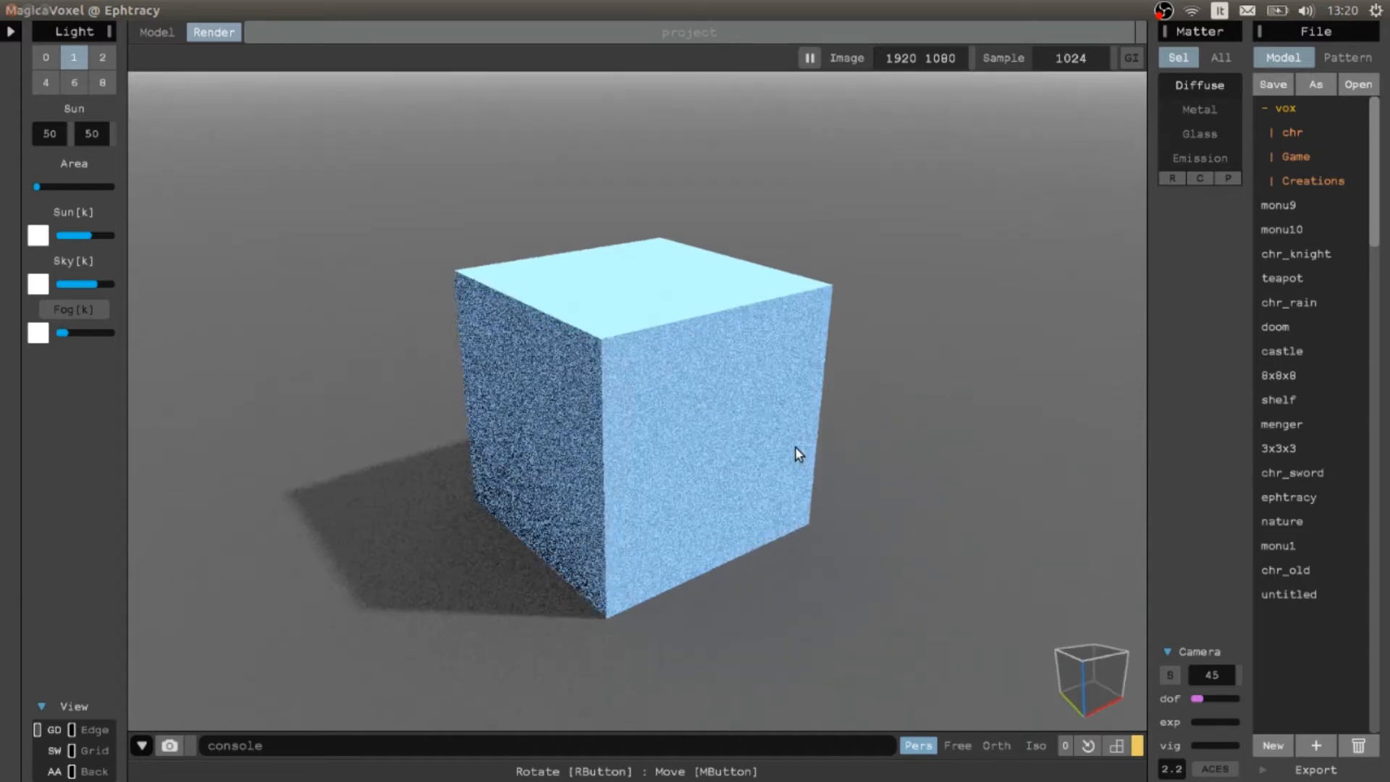
Step: Look down at the cube and enable the voxel grid overlay on the cube and ground
left_click_drag(793, 453, 554, 396)
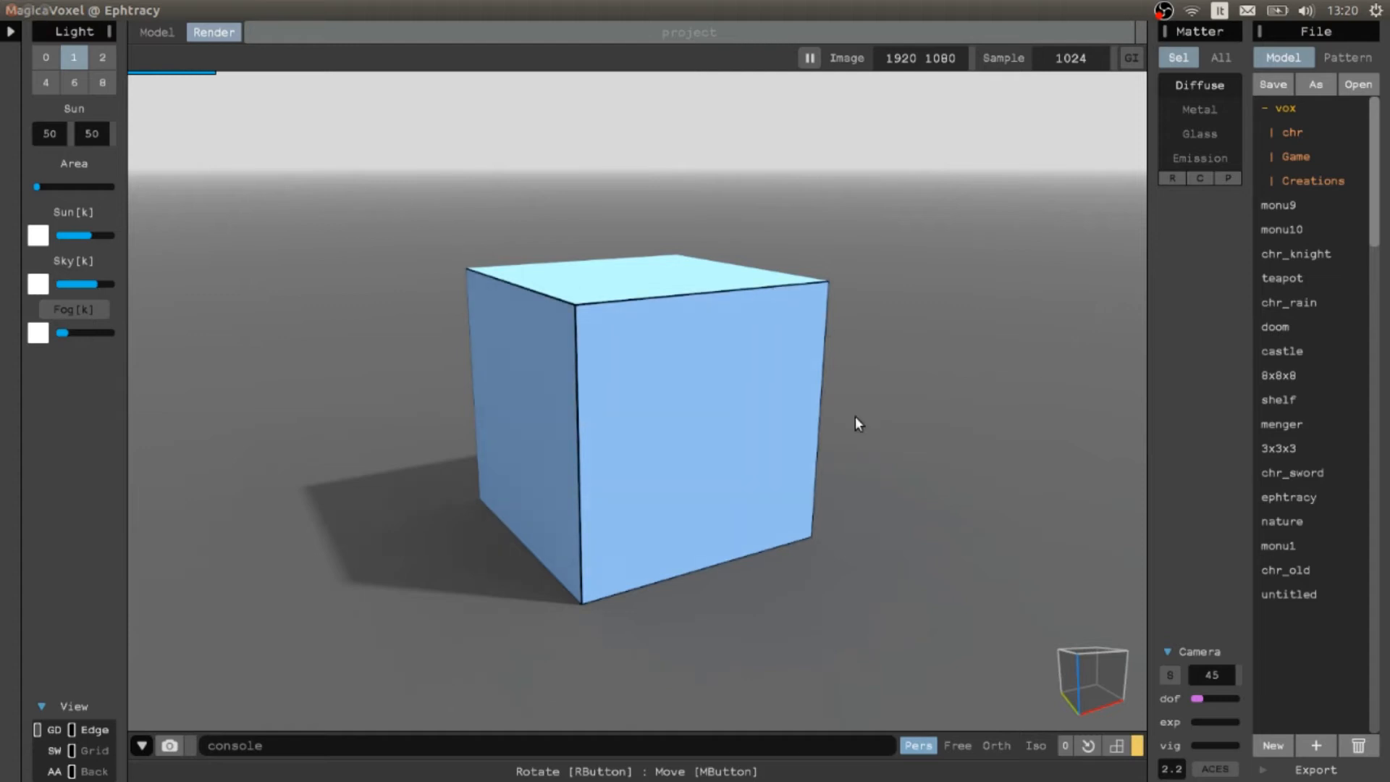
mouse_move(394, 530)
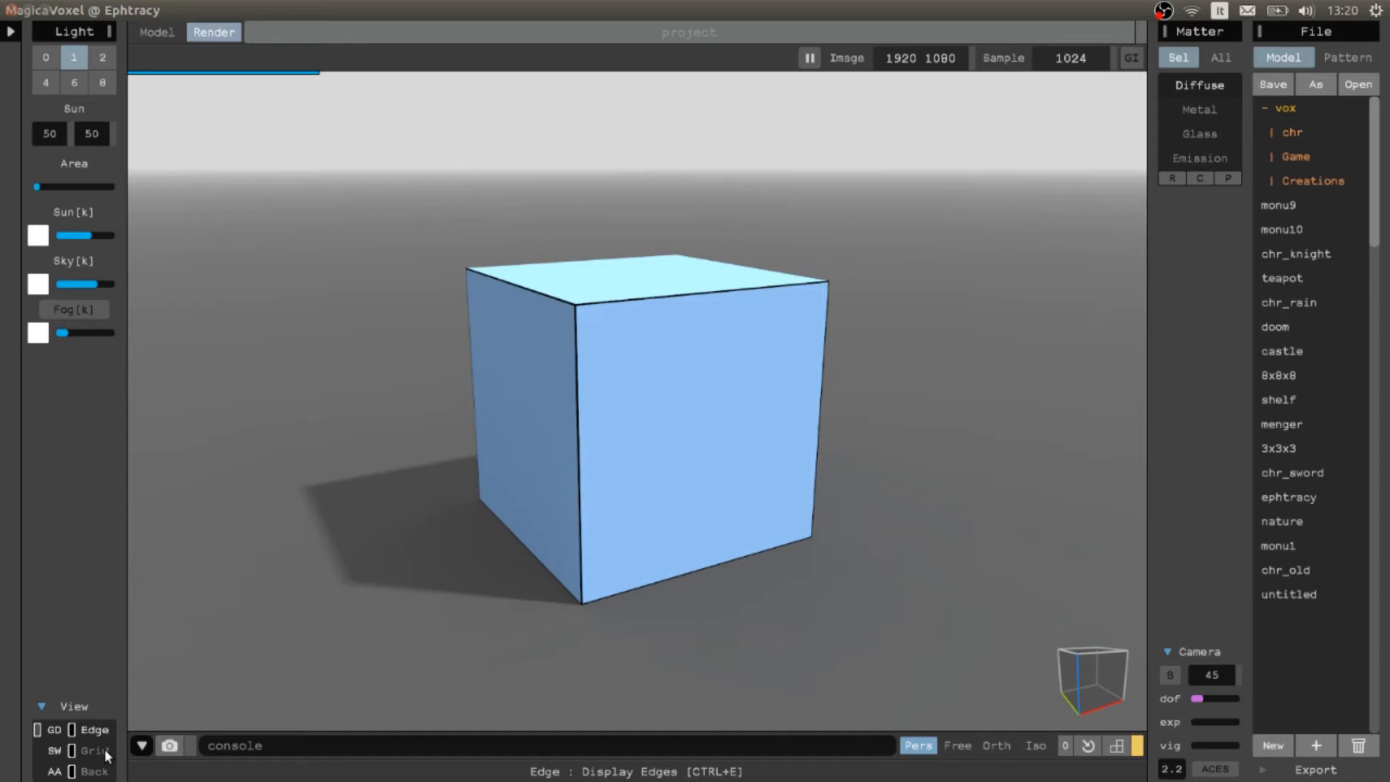
left_click(93, 750)
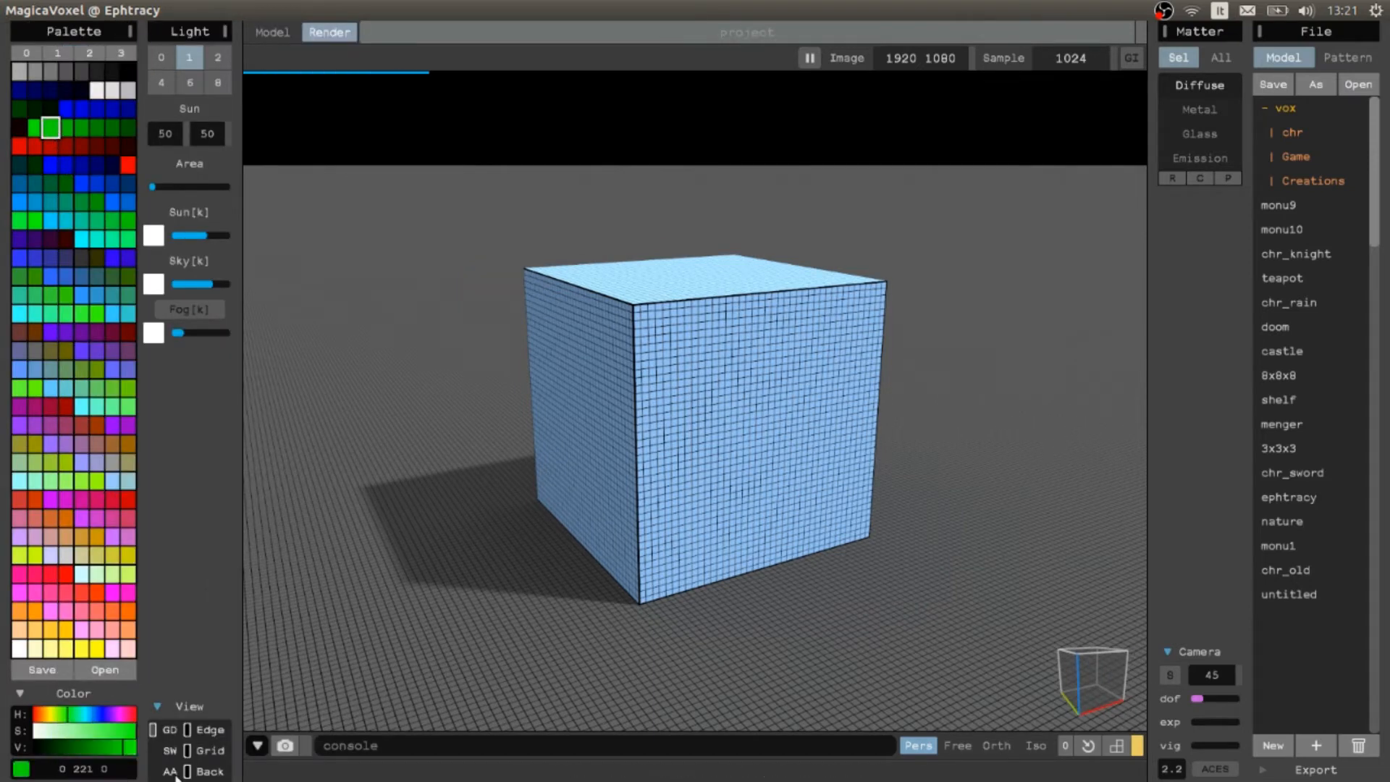
Step: Try a green background, then clear background, edges and grid for a plain gray render
left_click(189, 770)
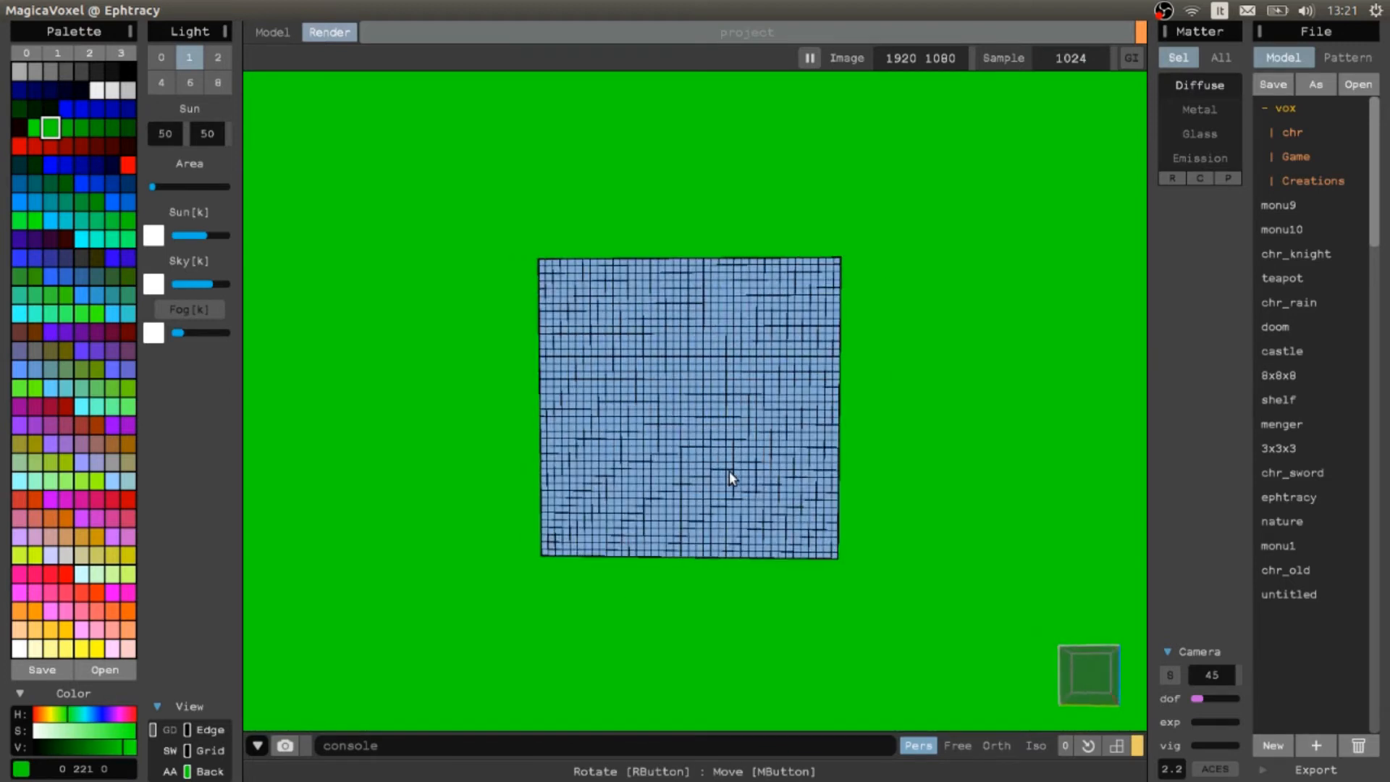
left_click_drag(731, 480, 563, 492)
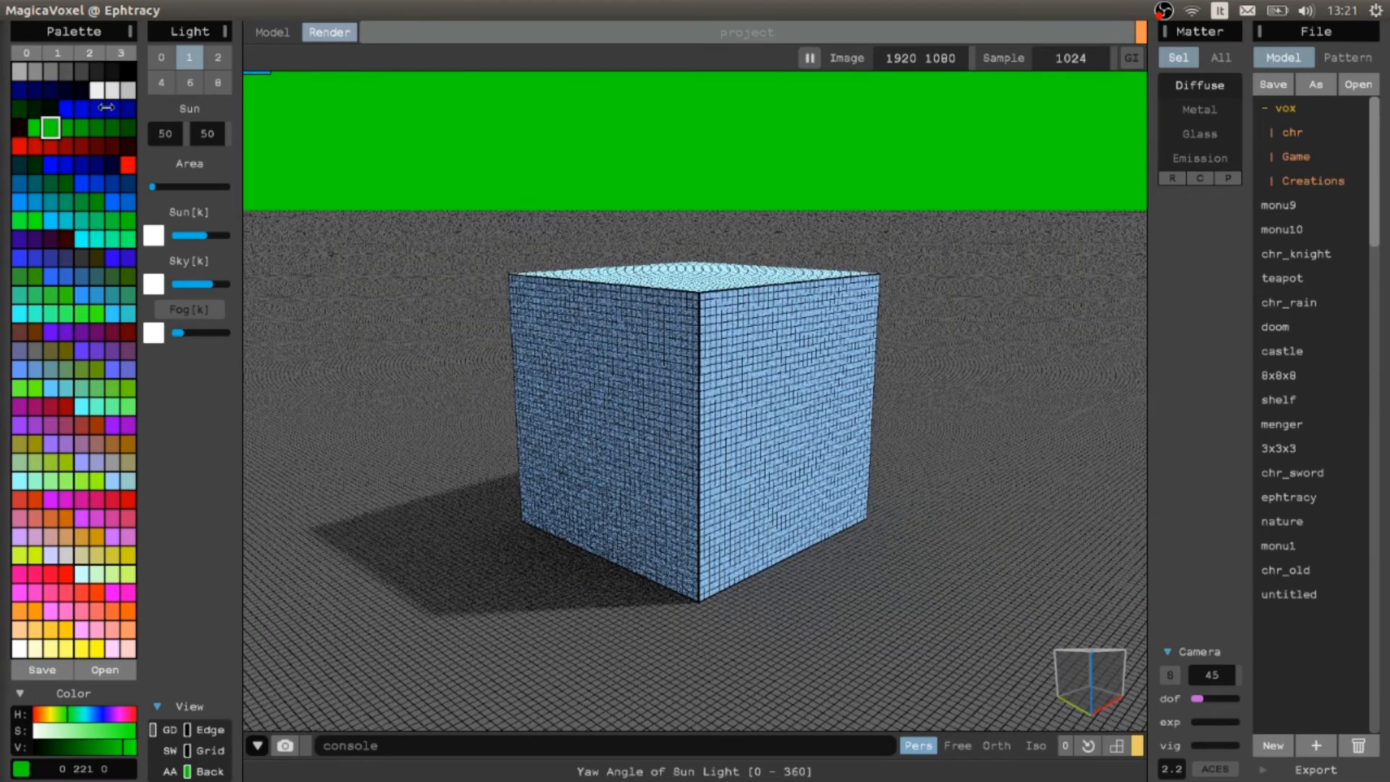
left_click(111, 481)
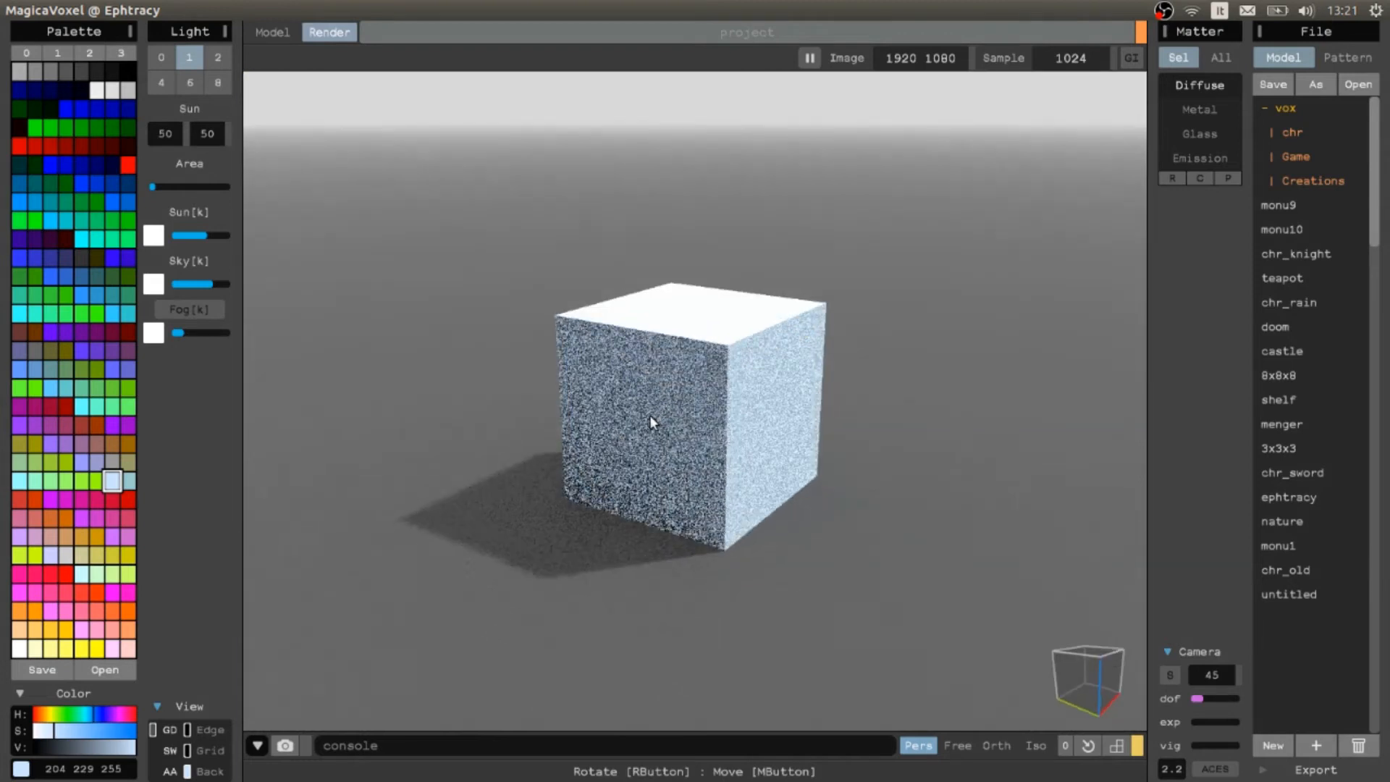
left_click(996, 744)
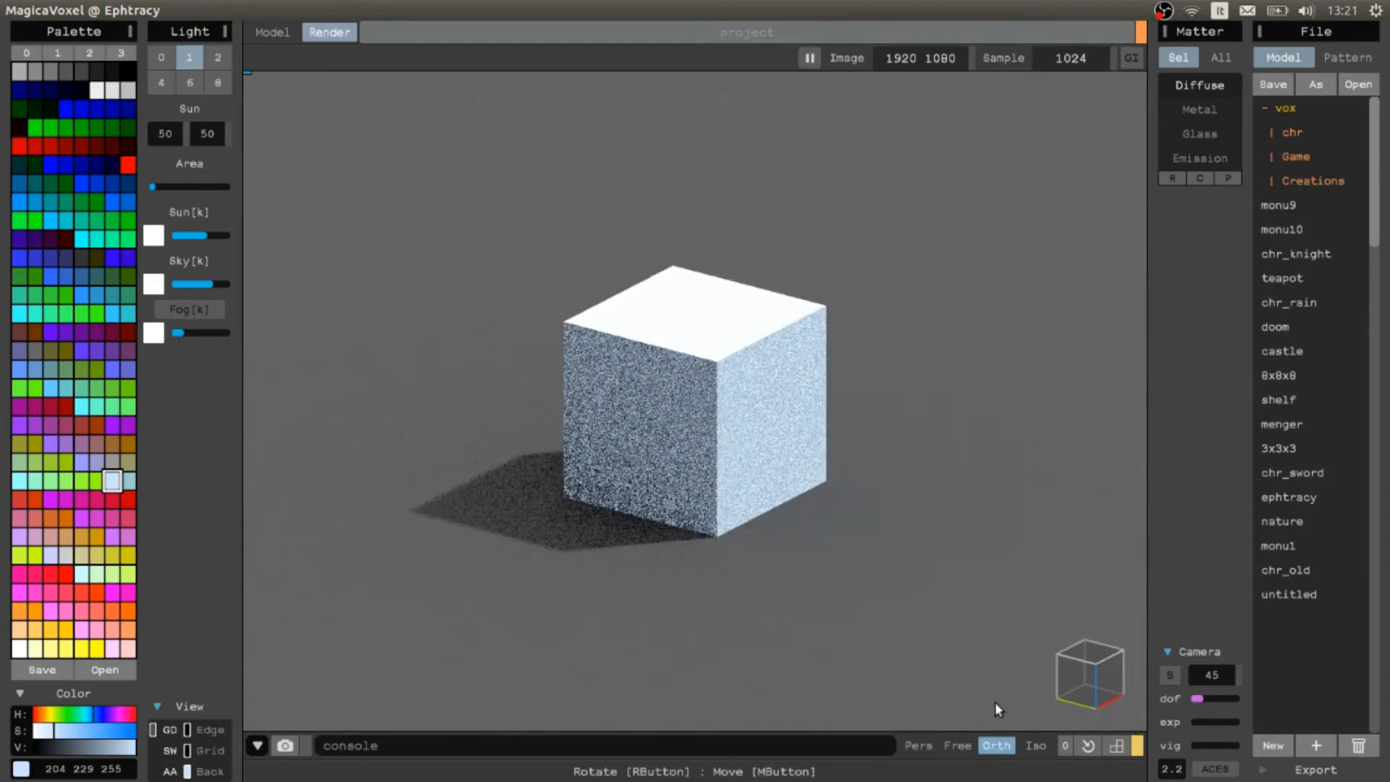
left_click(995, 744)
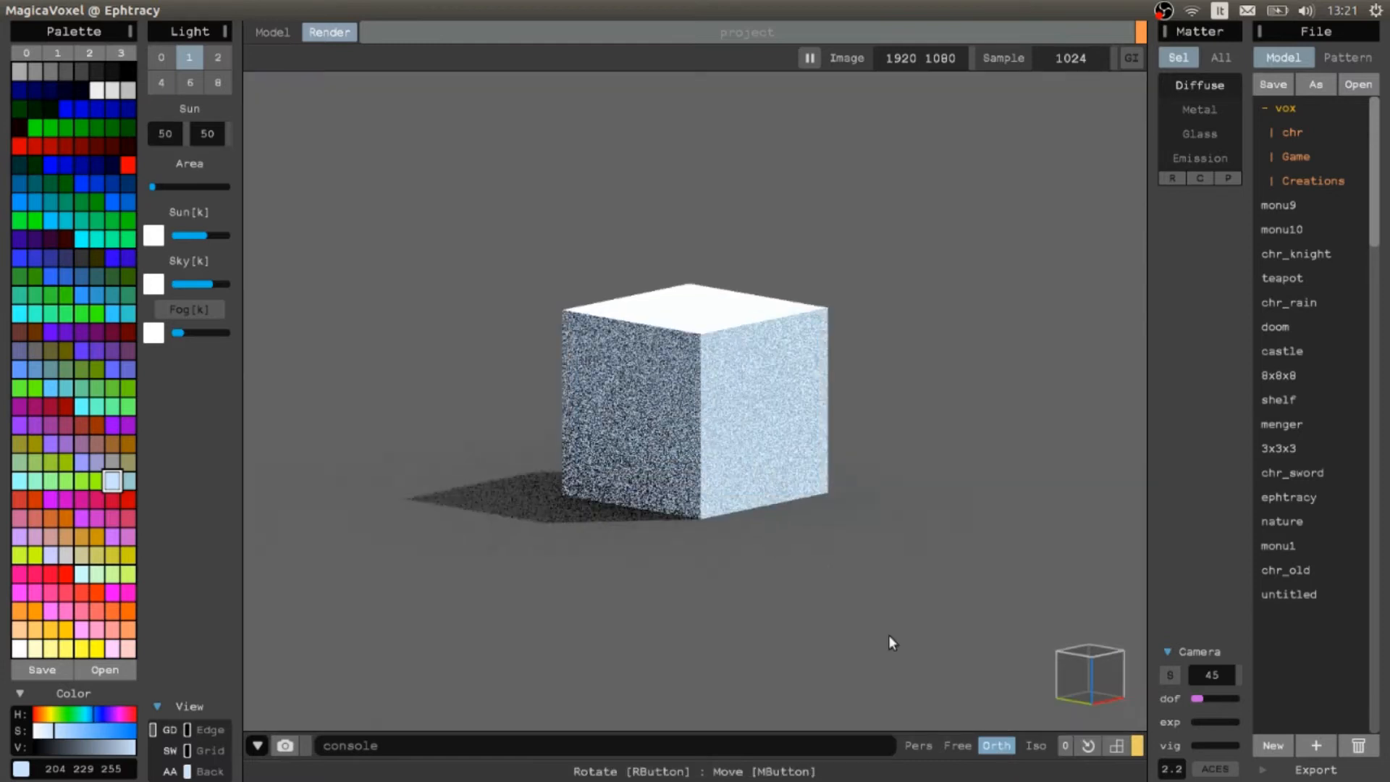
left_click(996, 744)
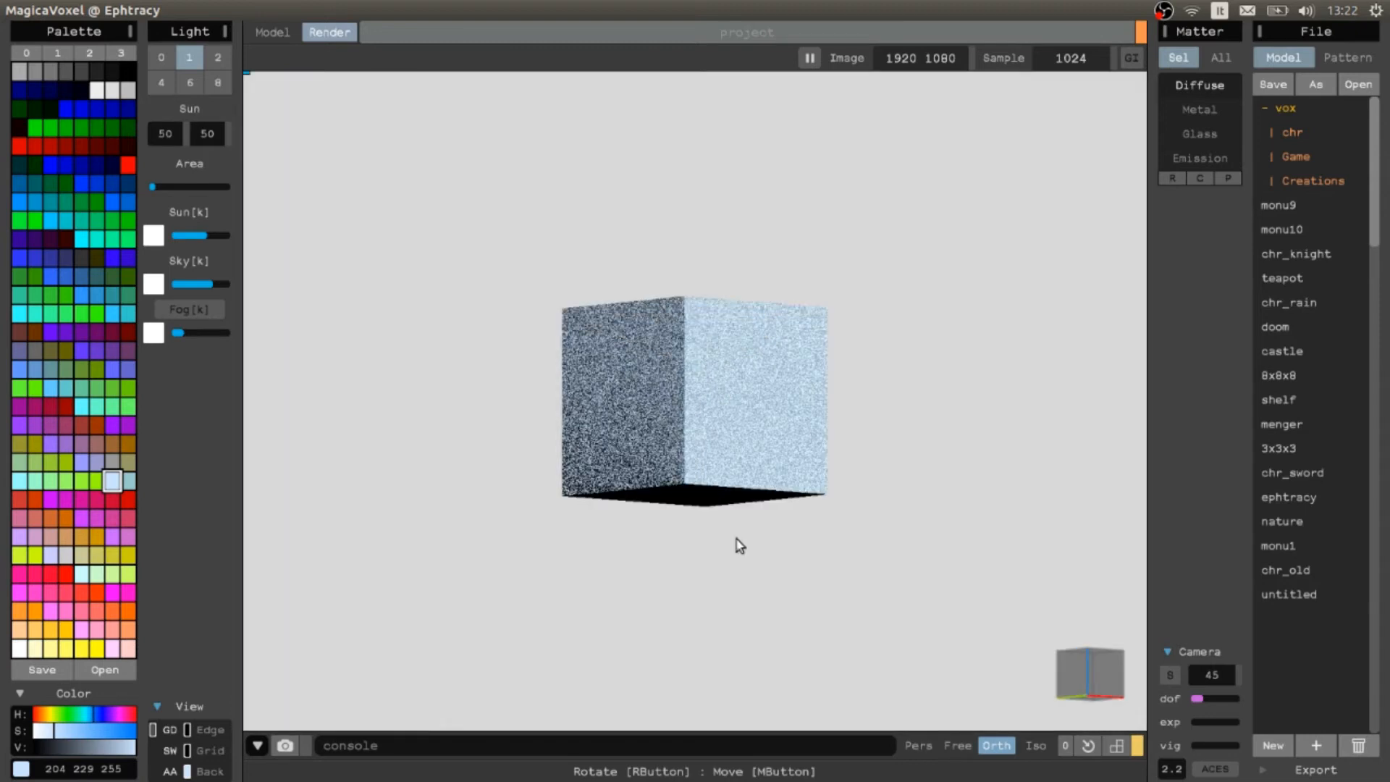
left_click_drag(740, 546, 824, 330)
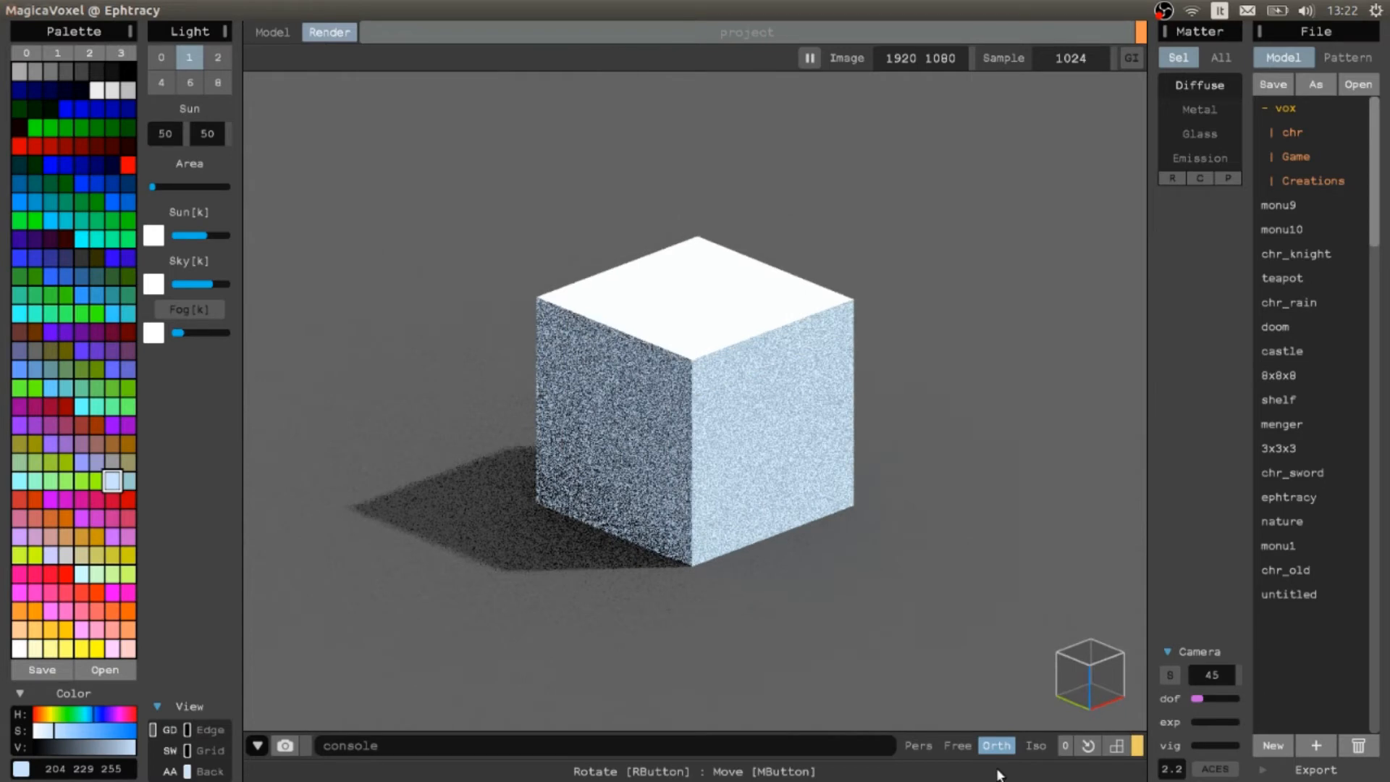
left_click(918, 745)
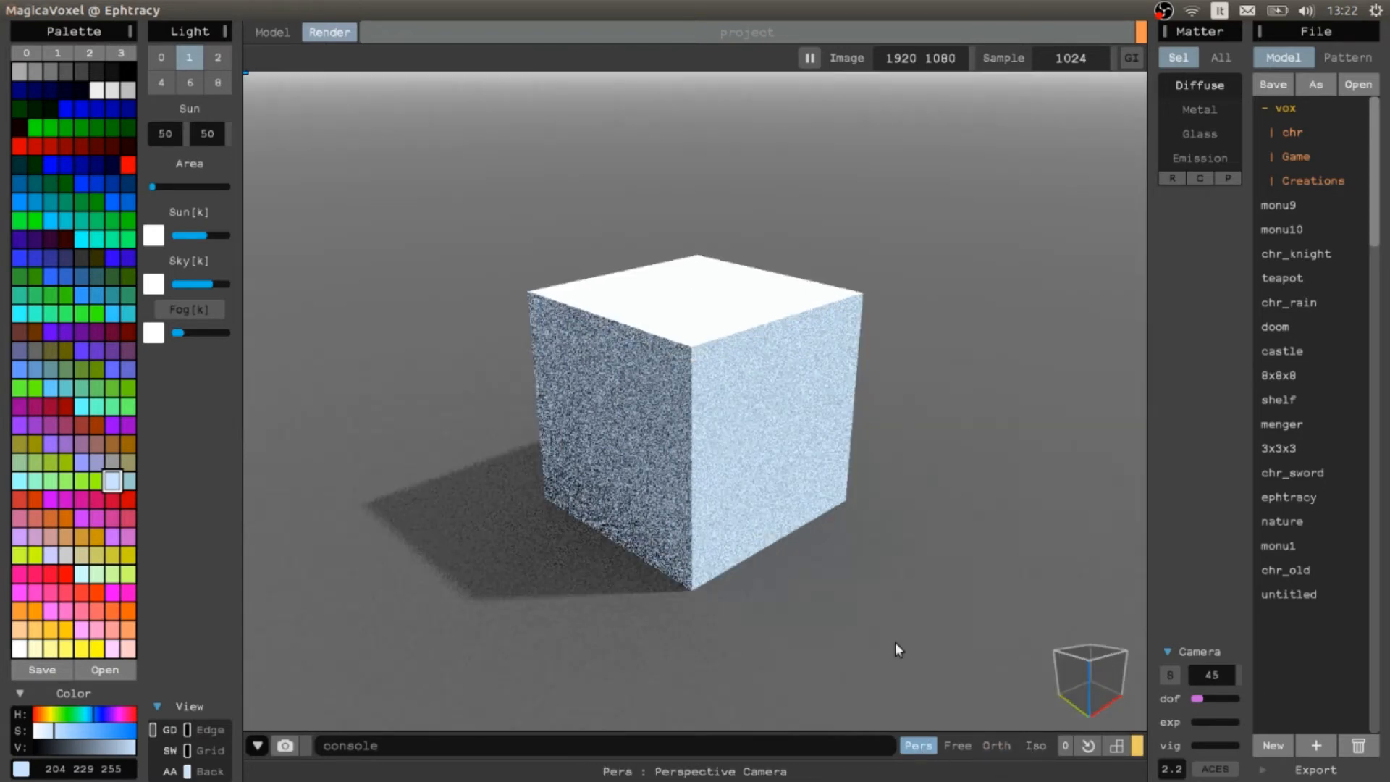
mouse_move(682, 339)
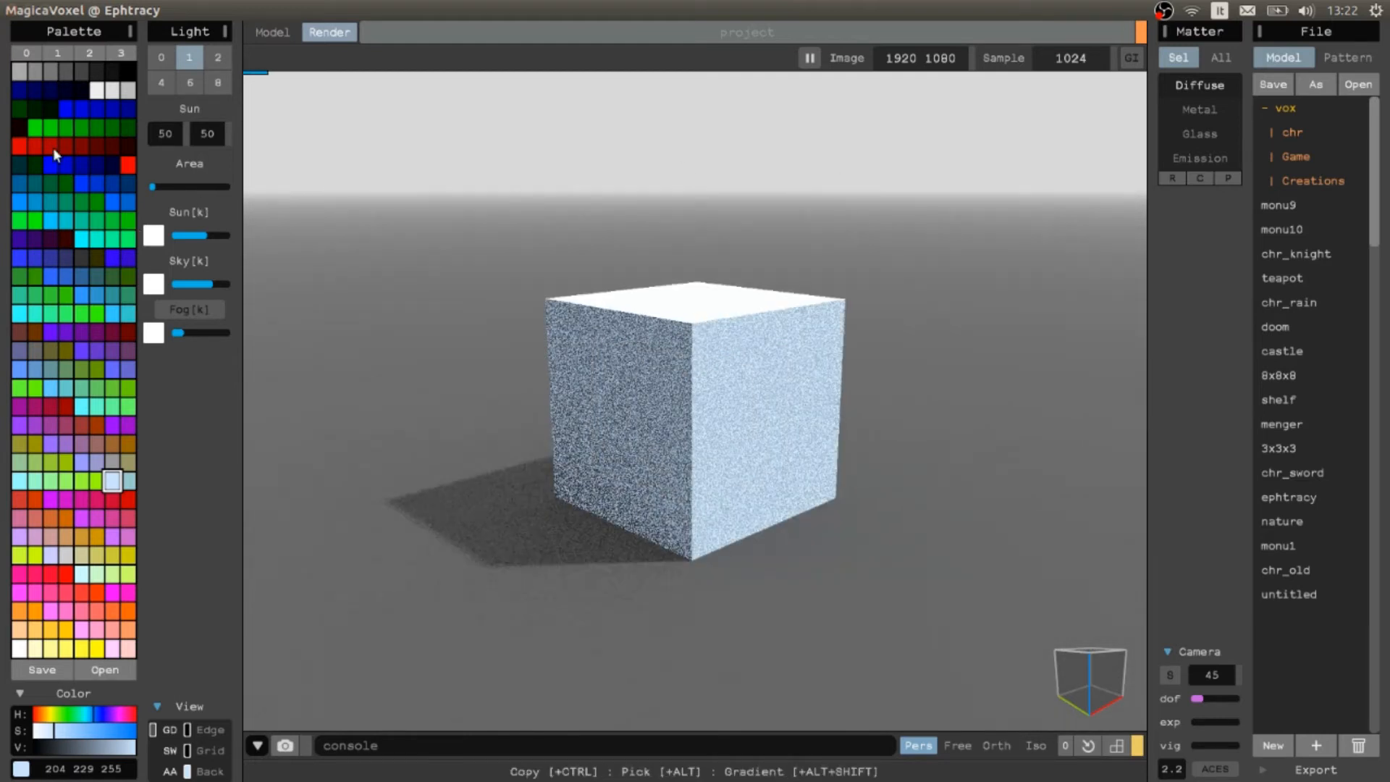
Step: Tint the sunlight light orange and the sky light pale blue
left_click(19, 611)
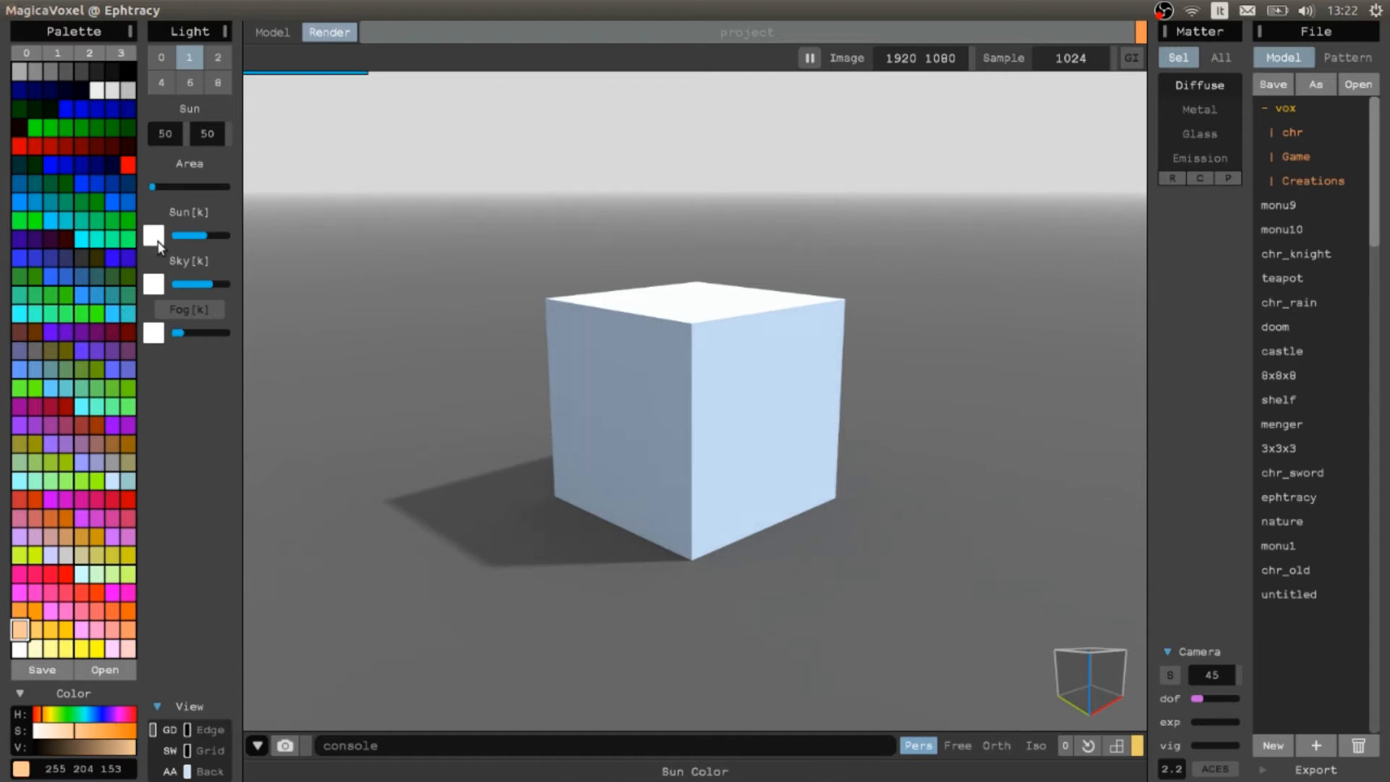
left_click(153, 234)
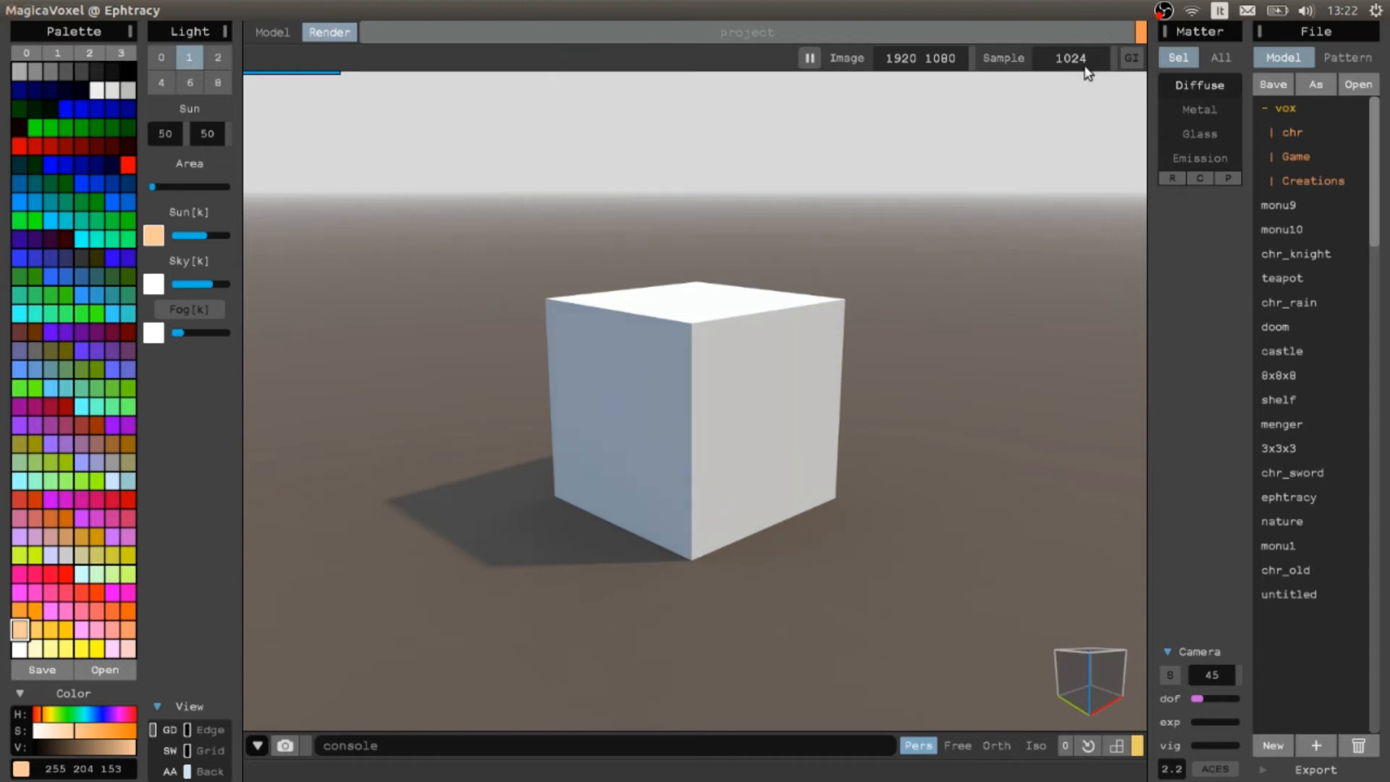
mouse_move(671, 496)
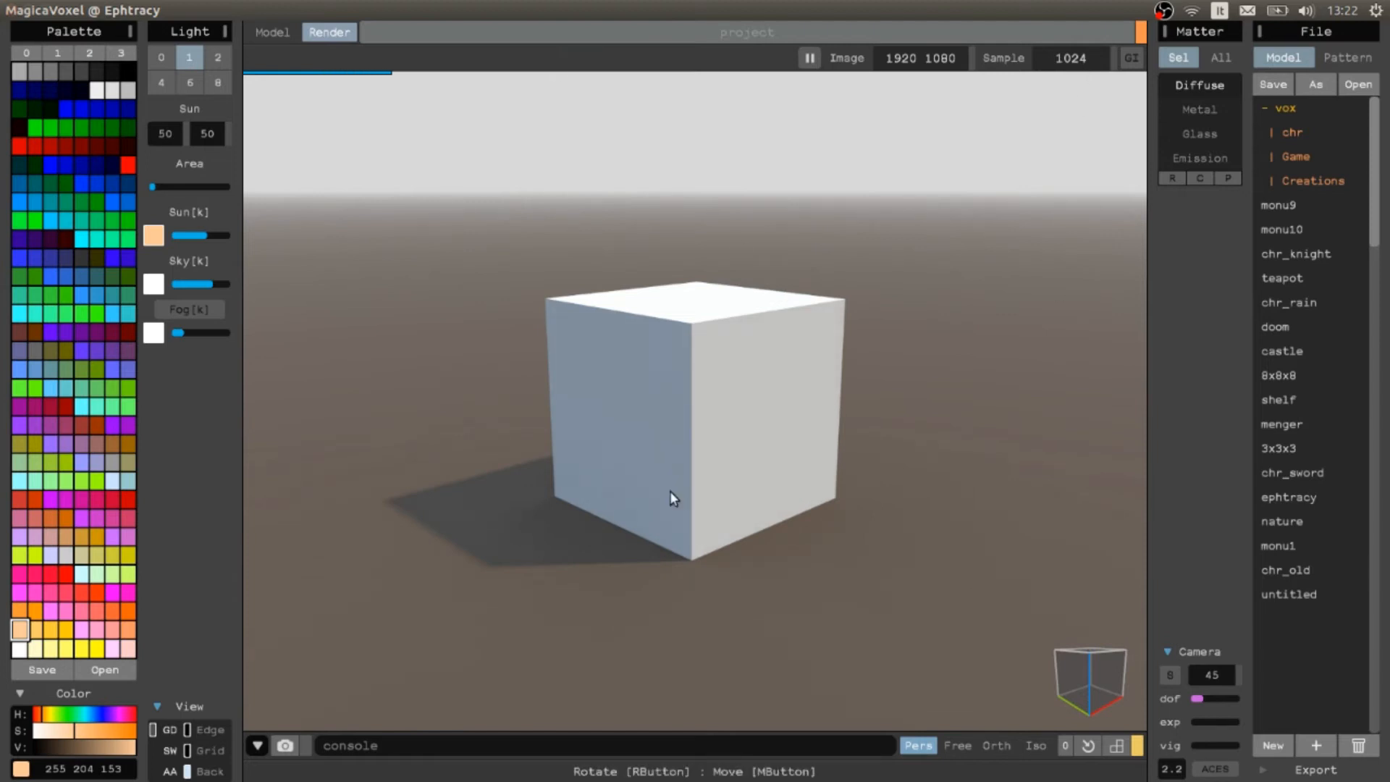
mouse_move(367, 353)
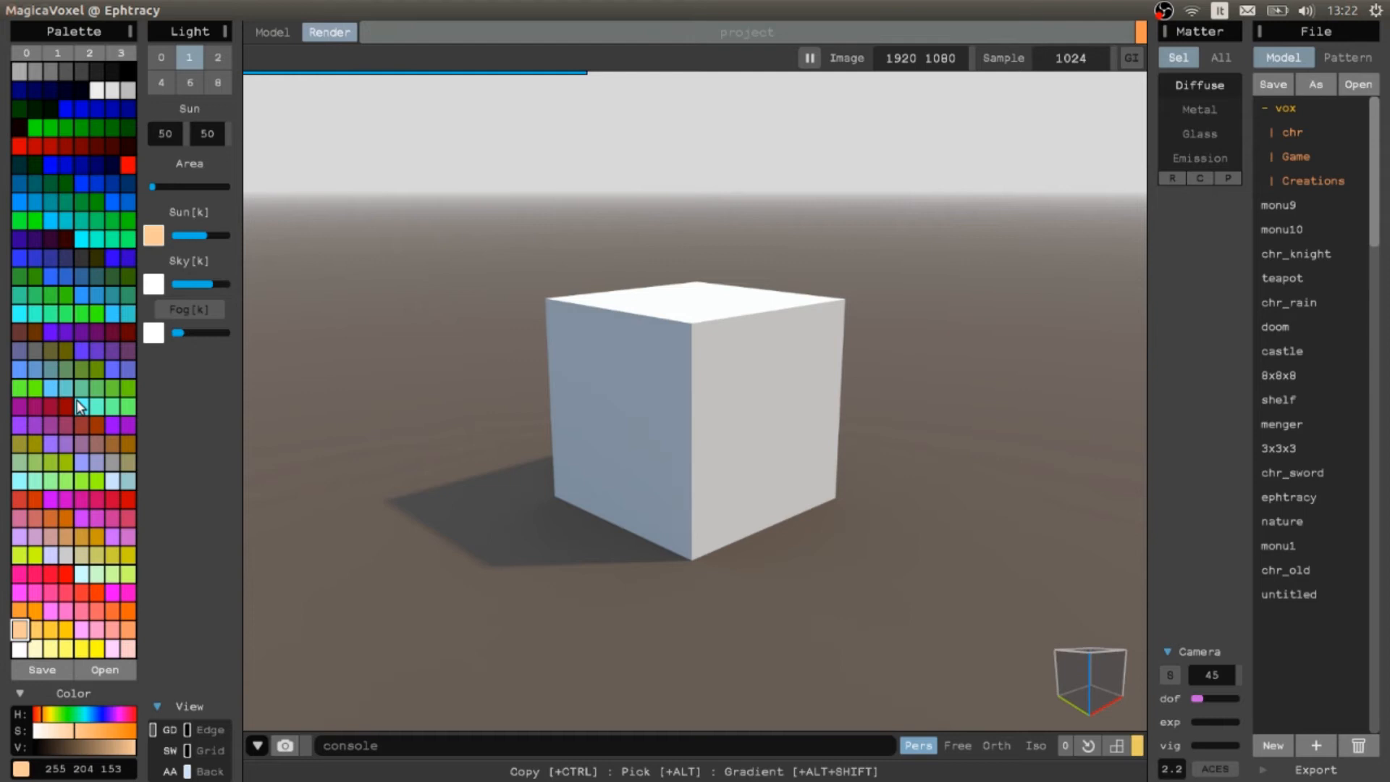
left_click(154, 284)
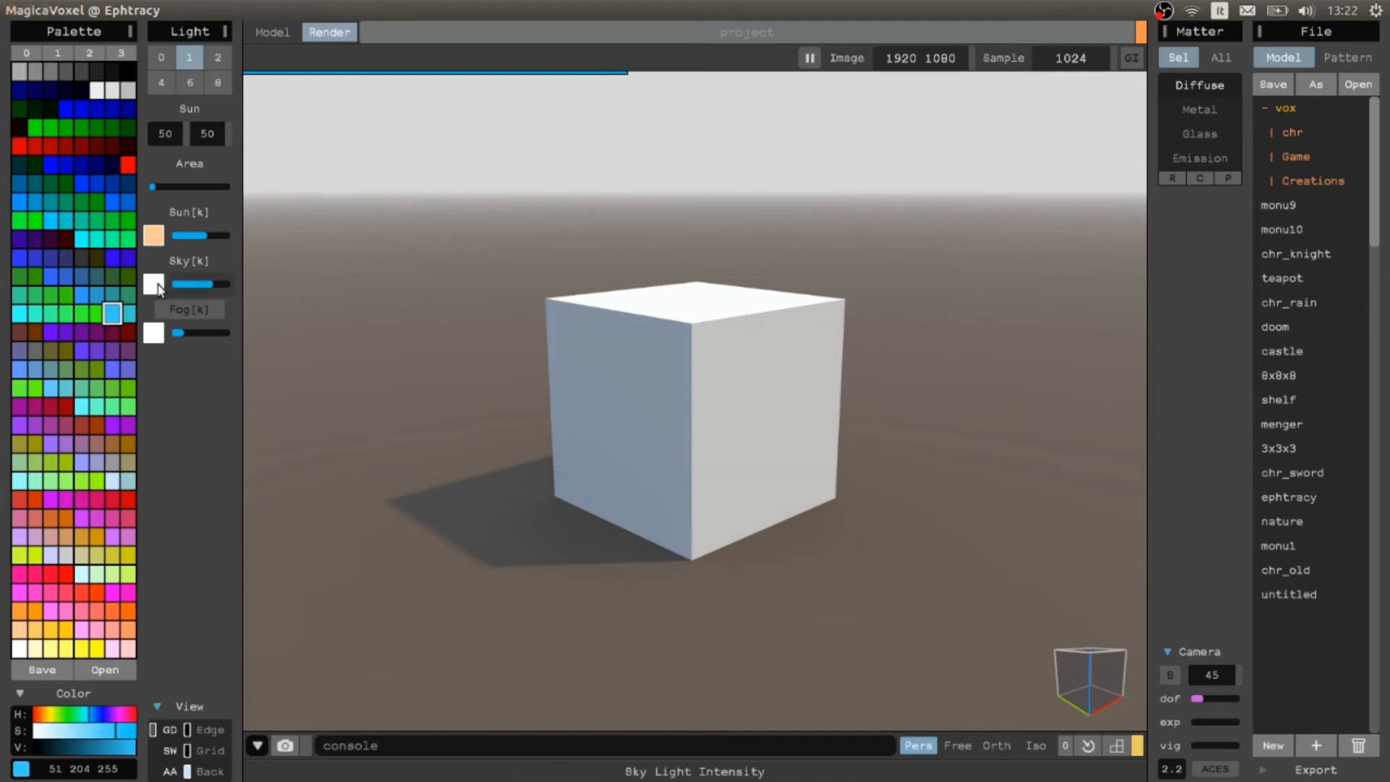
left_click(154, 282)
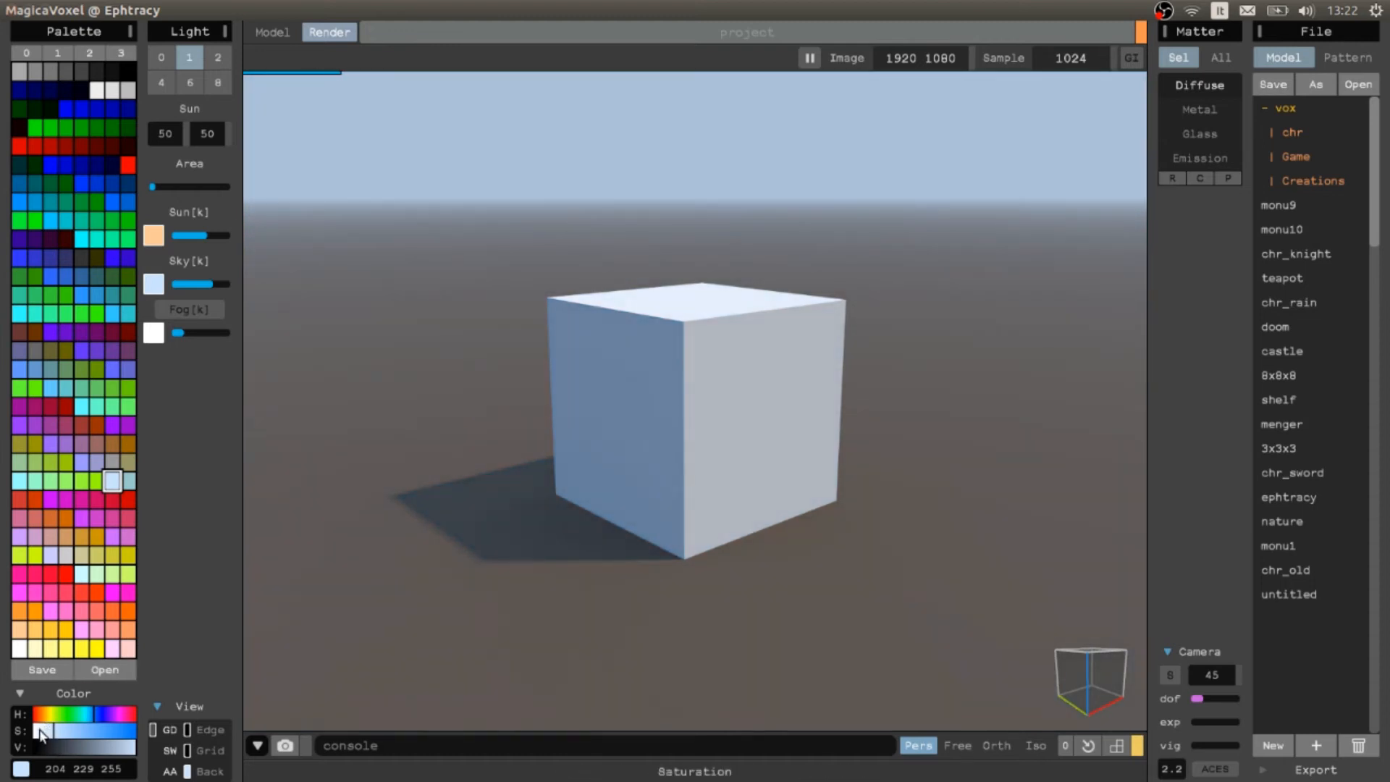
mouse_move(660, 394)
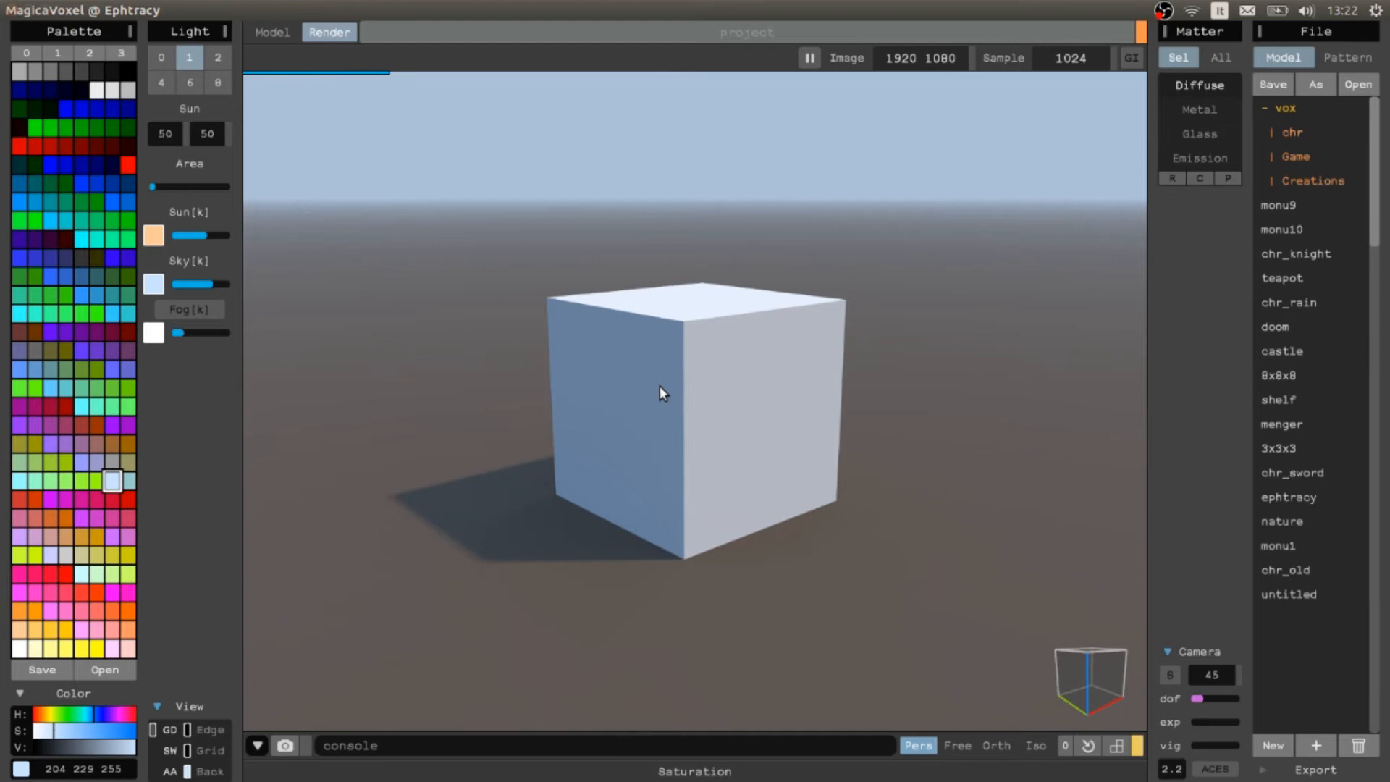
mouse_move(834, 326)
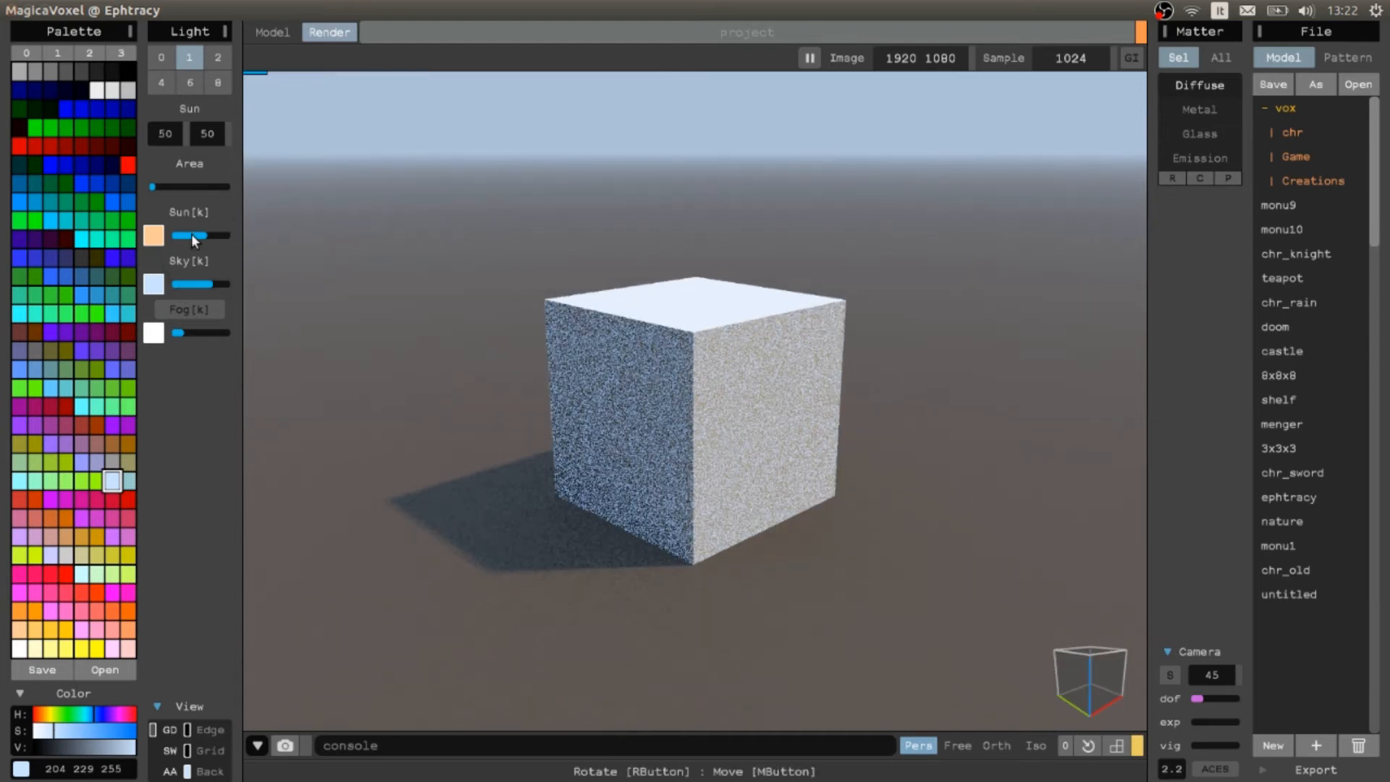
Step: Try maximum and low sun intensities, settling on a medium-strength sun
left_click_drag(191, 236, 220, 236)
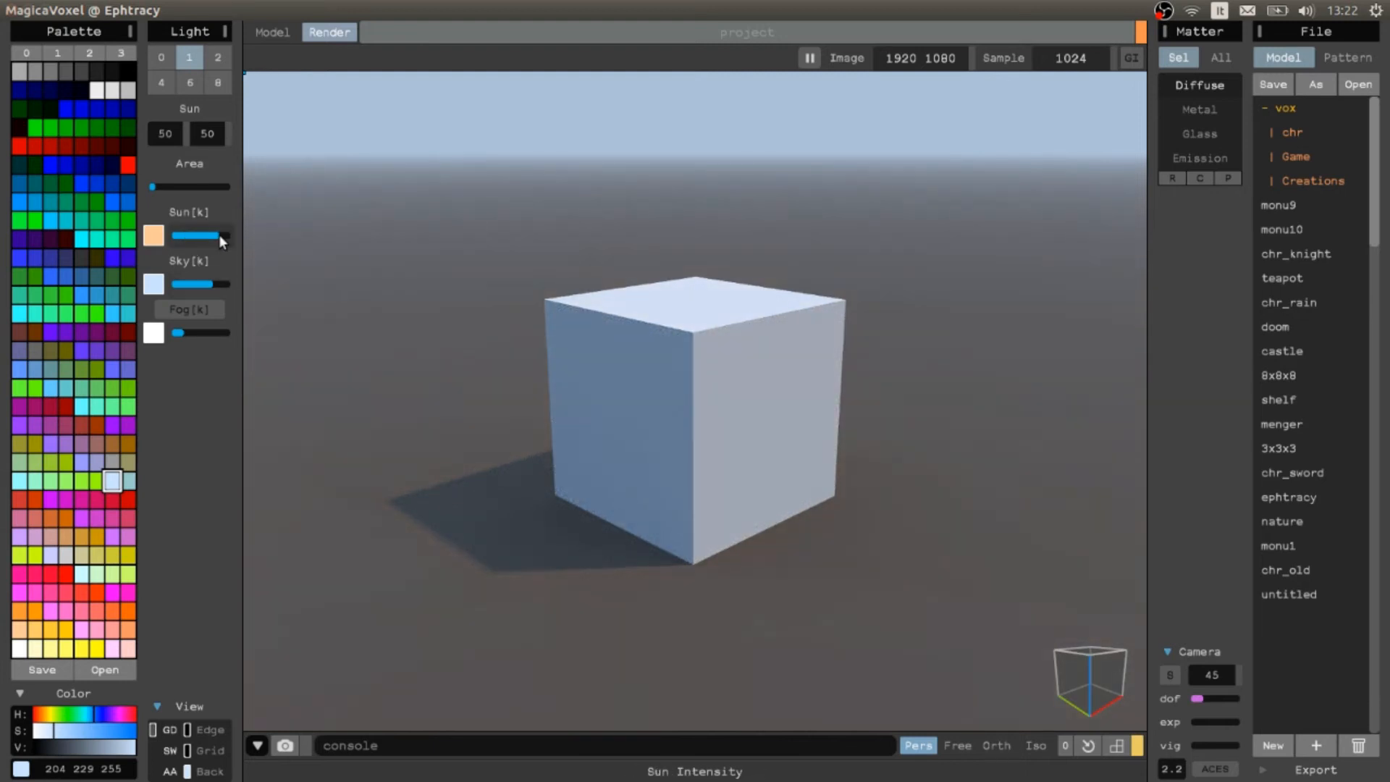
left_click_drag(221, 236, 176, 236)
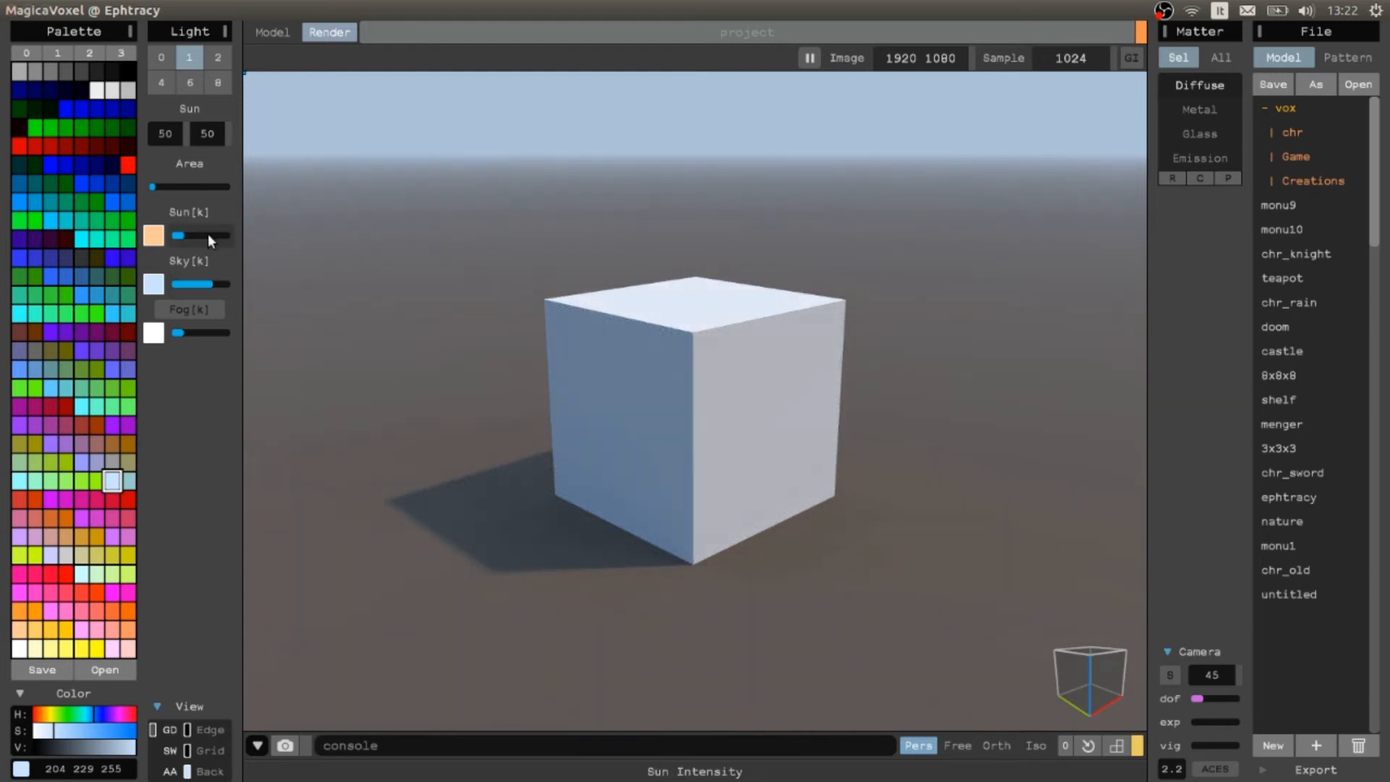
left_click_drag(180, 235, 222, 234)
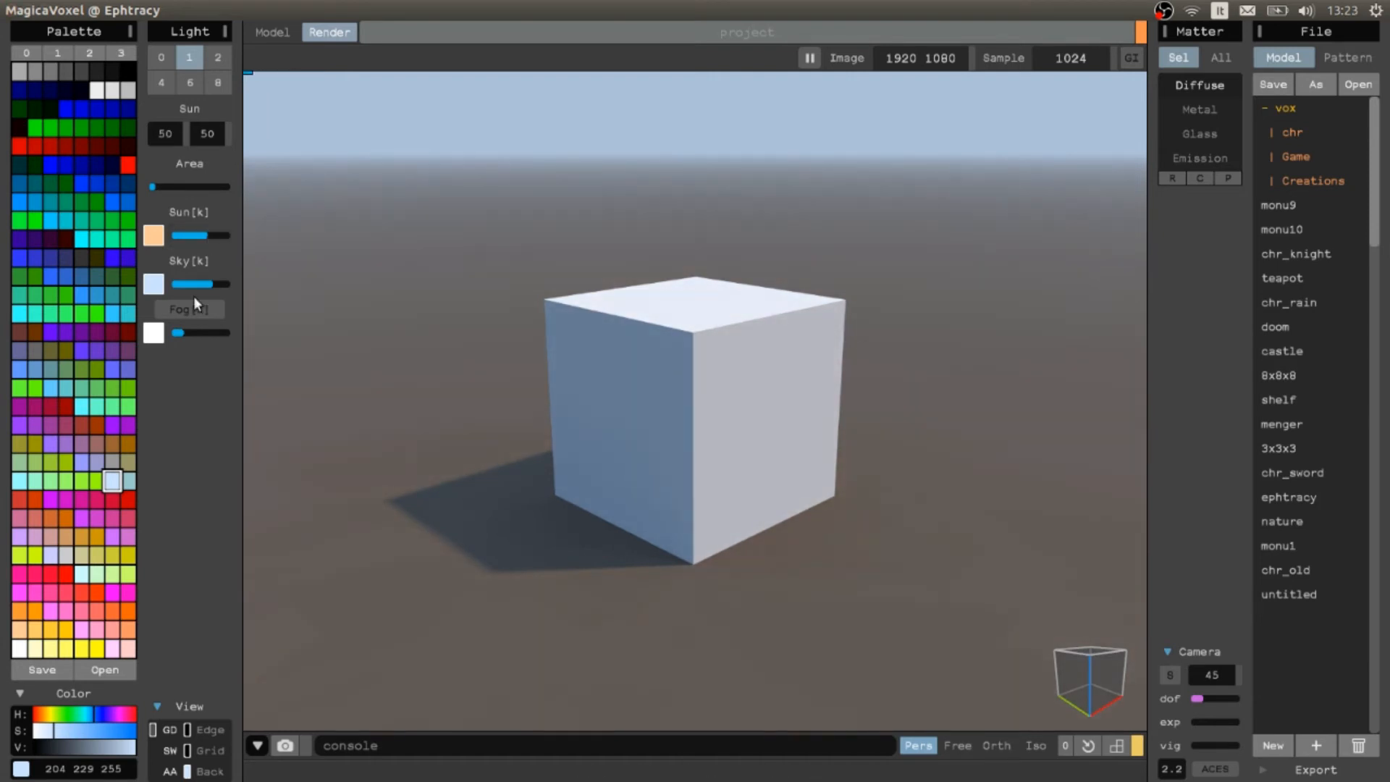
Step: Adjust fog density to haze the scene and widen the sun area for softer shadows
left_click_drag(193, 284, 177, 284)
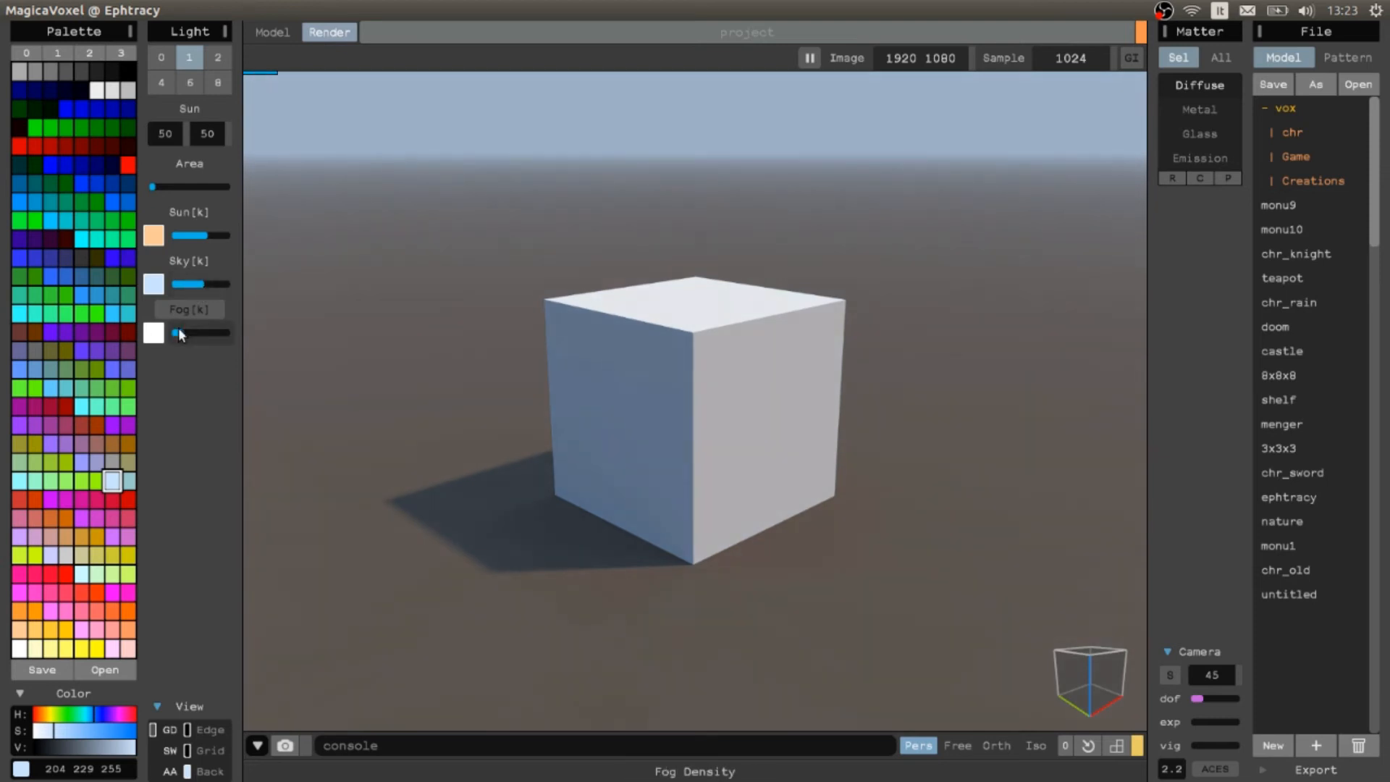
left_click_drag(176, 333, 176, 334)
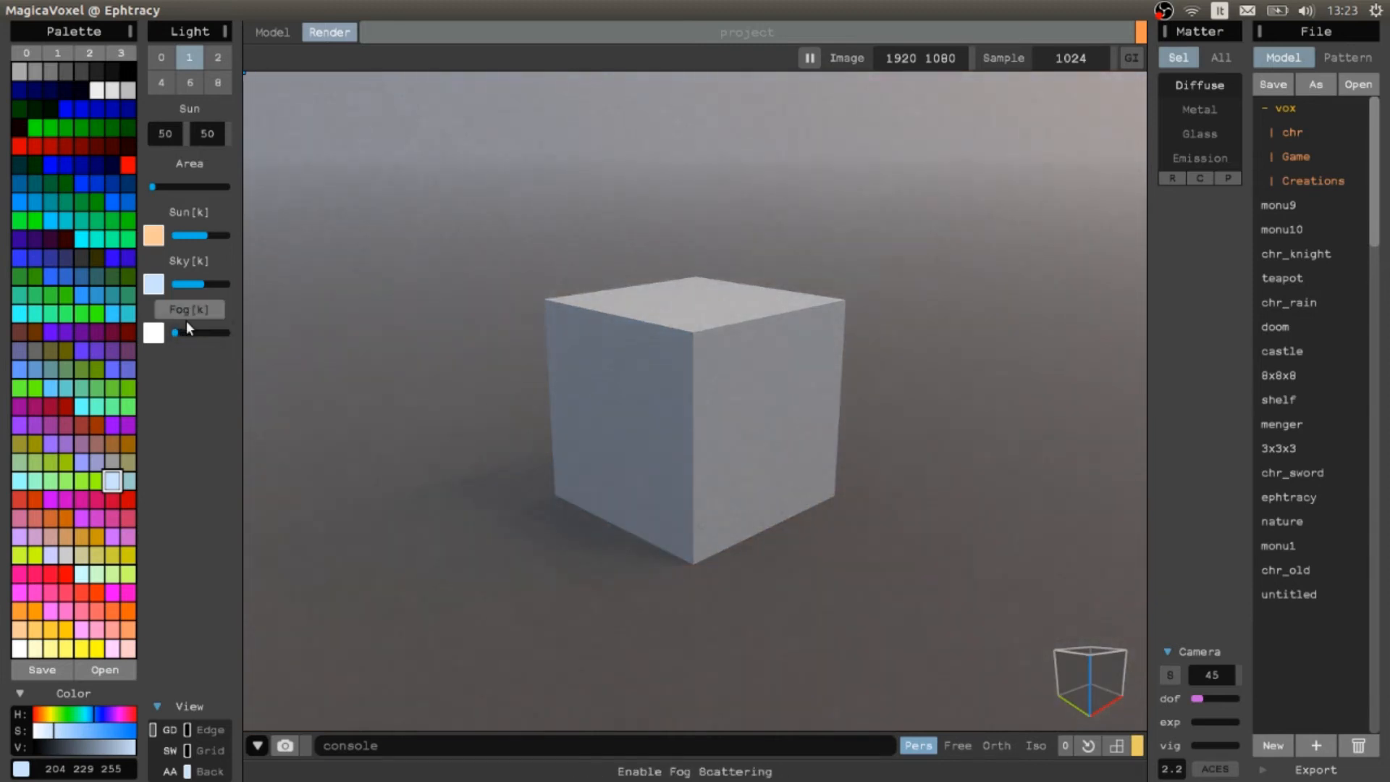
left_click_drag(174, 333, 176, 333)
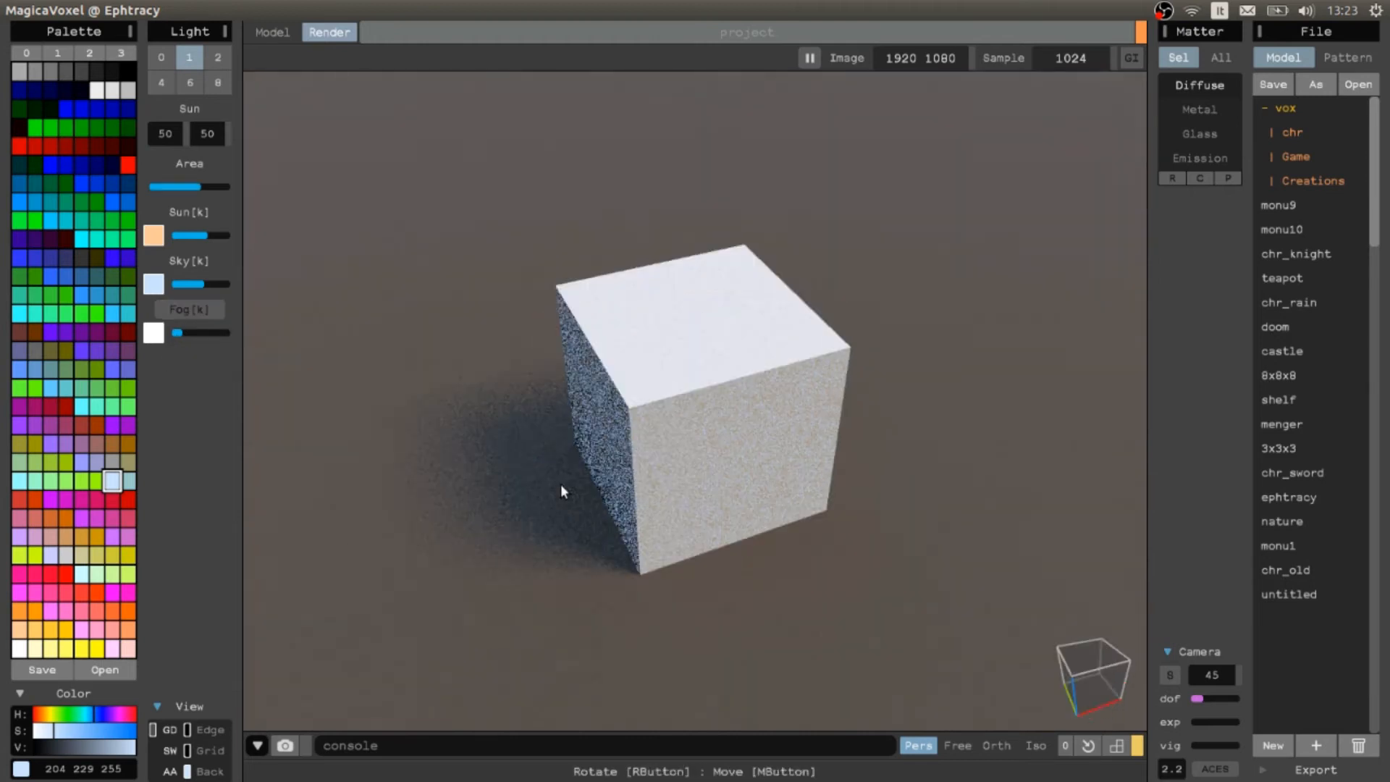
Step: Try a larger sun area then return it to minimum, and keep light bounces at one after trying four
left_click_drag(213, 187, 151, 187)
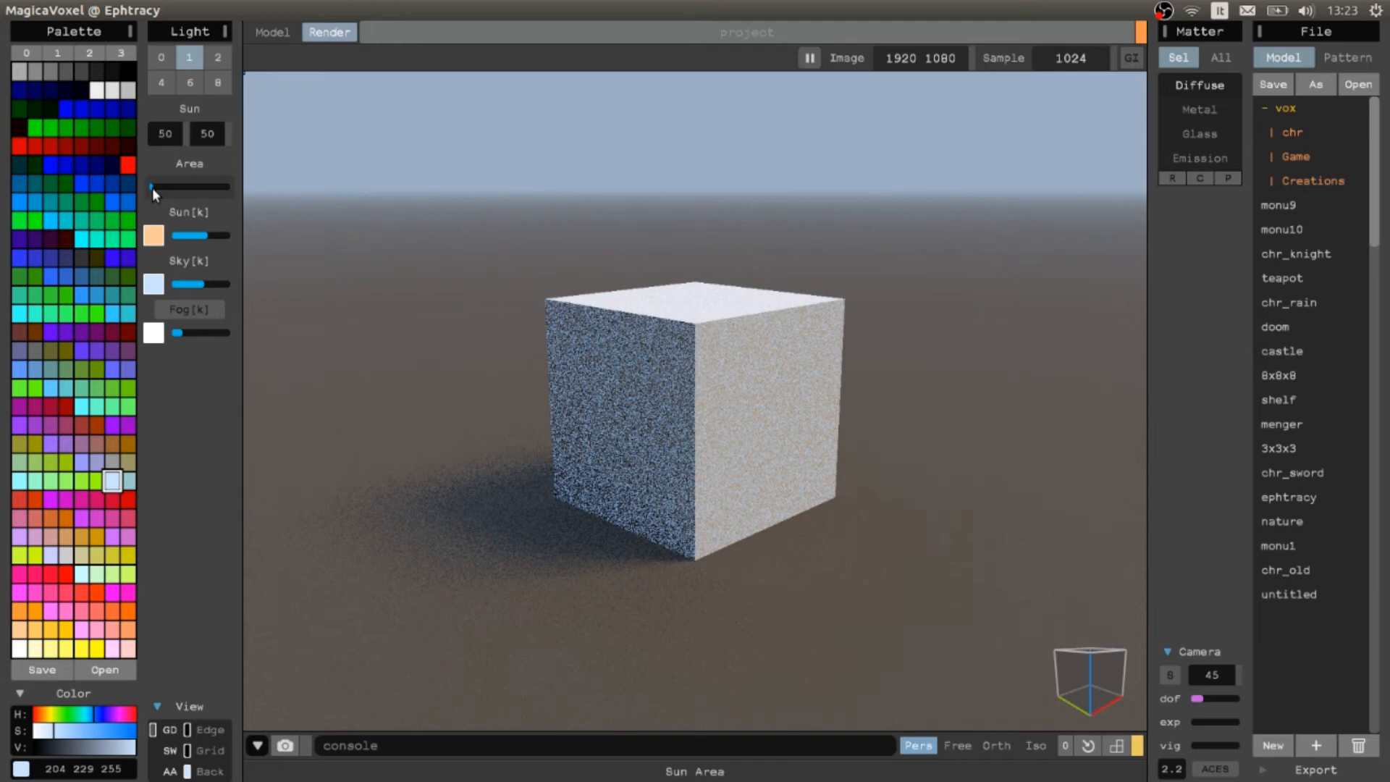
left_click_drag(152, 186, 226, 187)
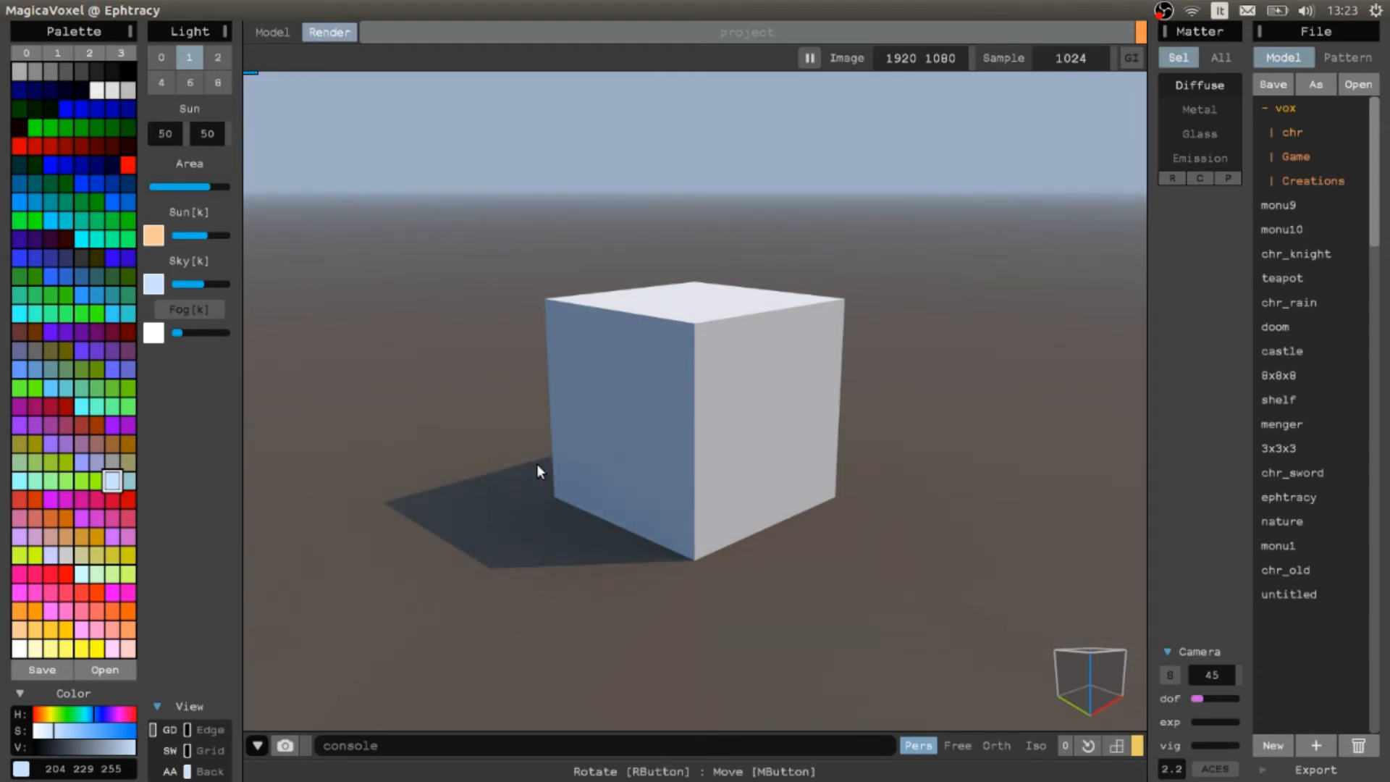
left_click_drag(187, 187, 149, 186)
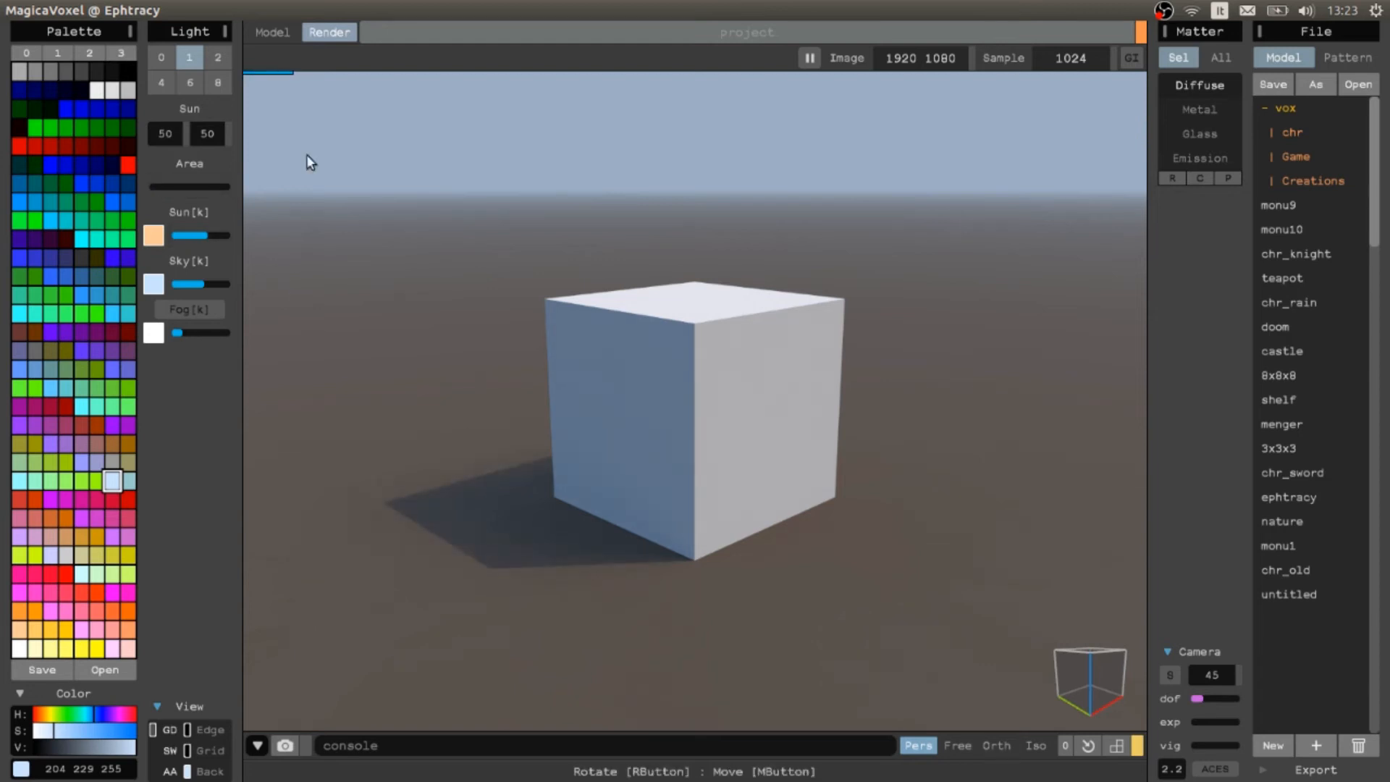
left_click(160, 81)
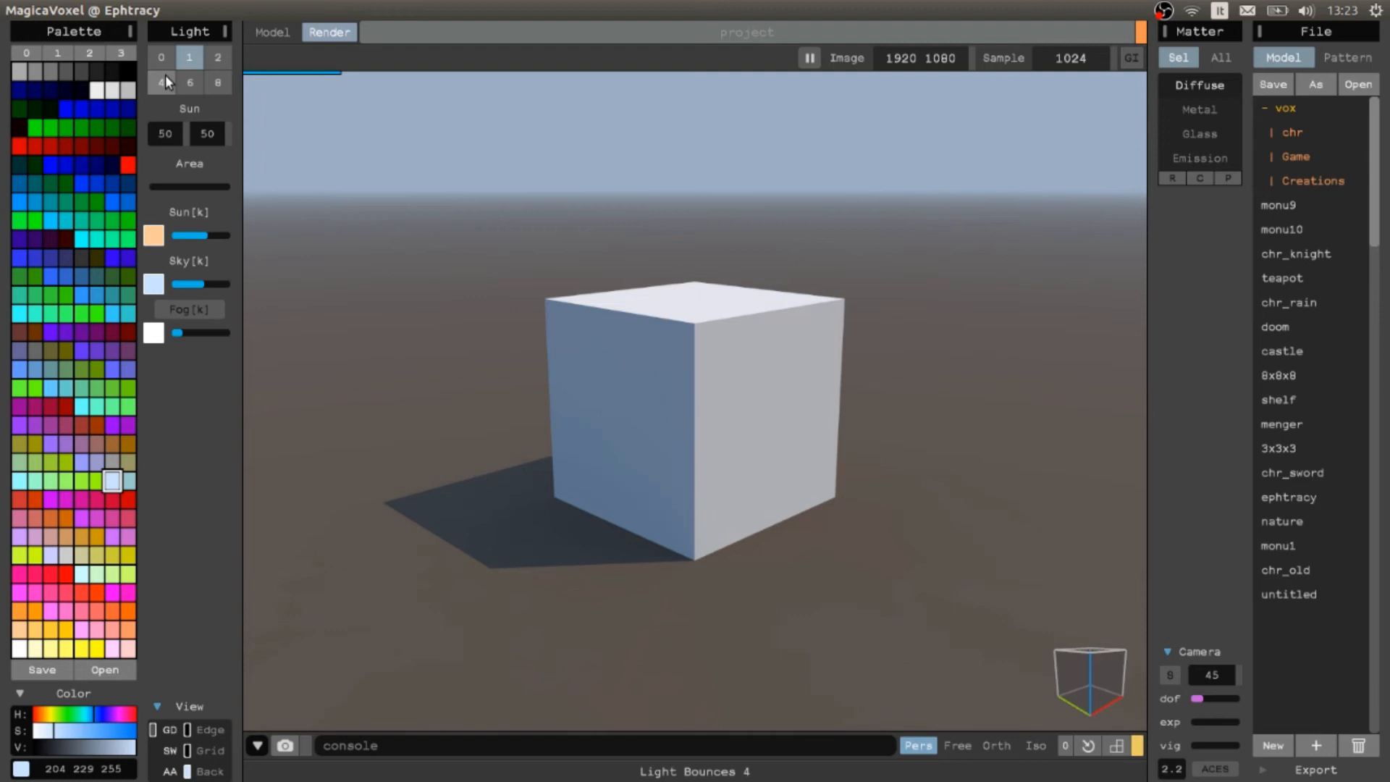
left_click(161, 56)
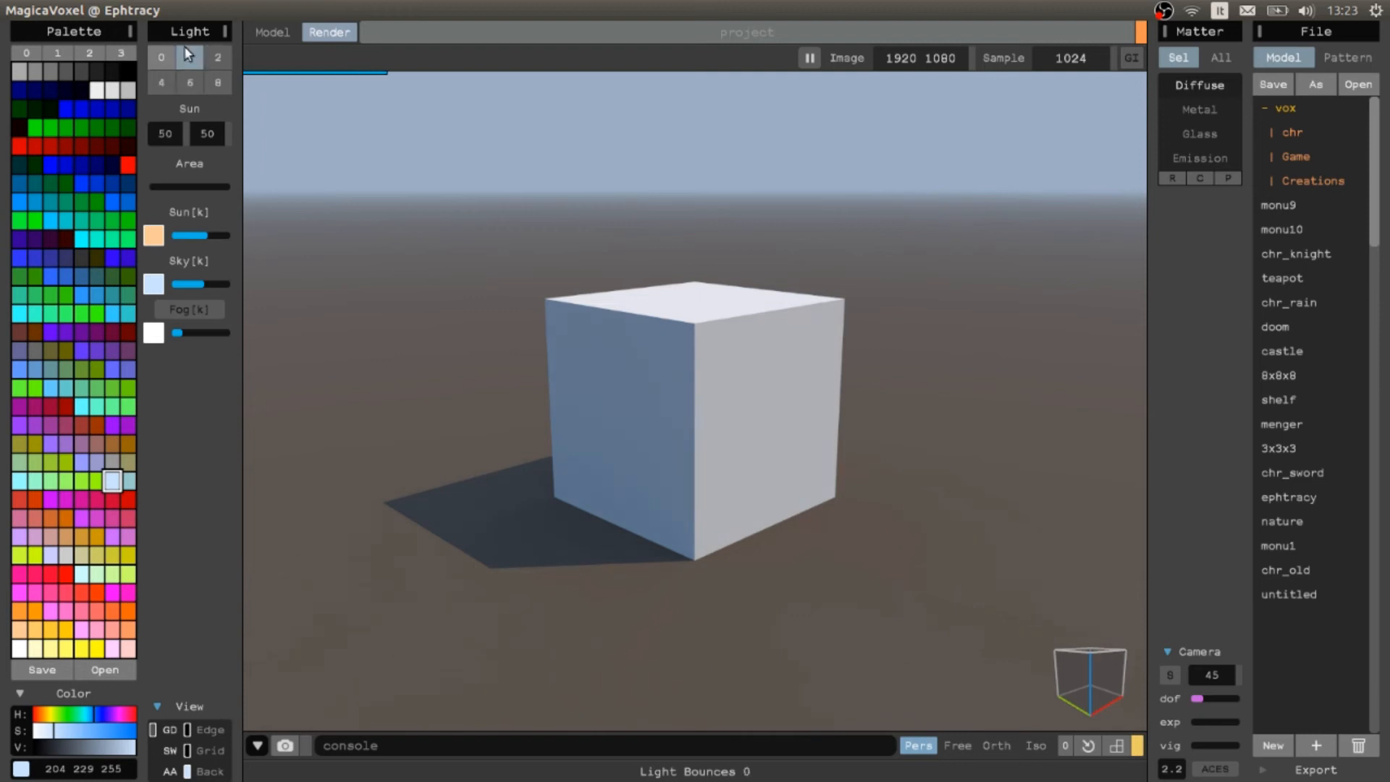
Step: Set the sun angles to elevation 58 and yaw 62, then pause progressive rendering
left_click(188, 58)
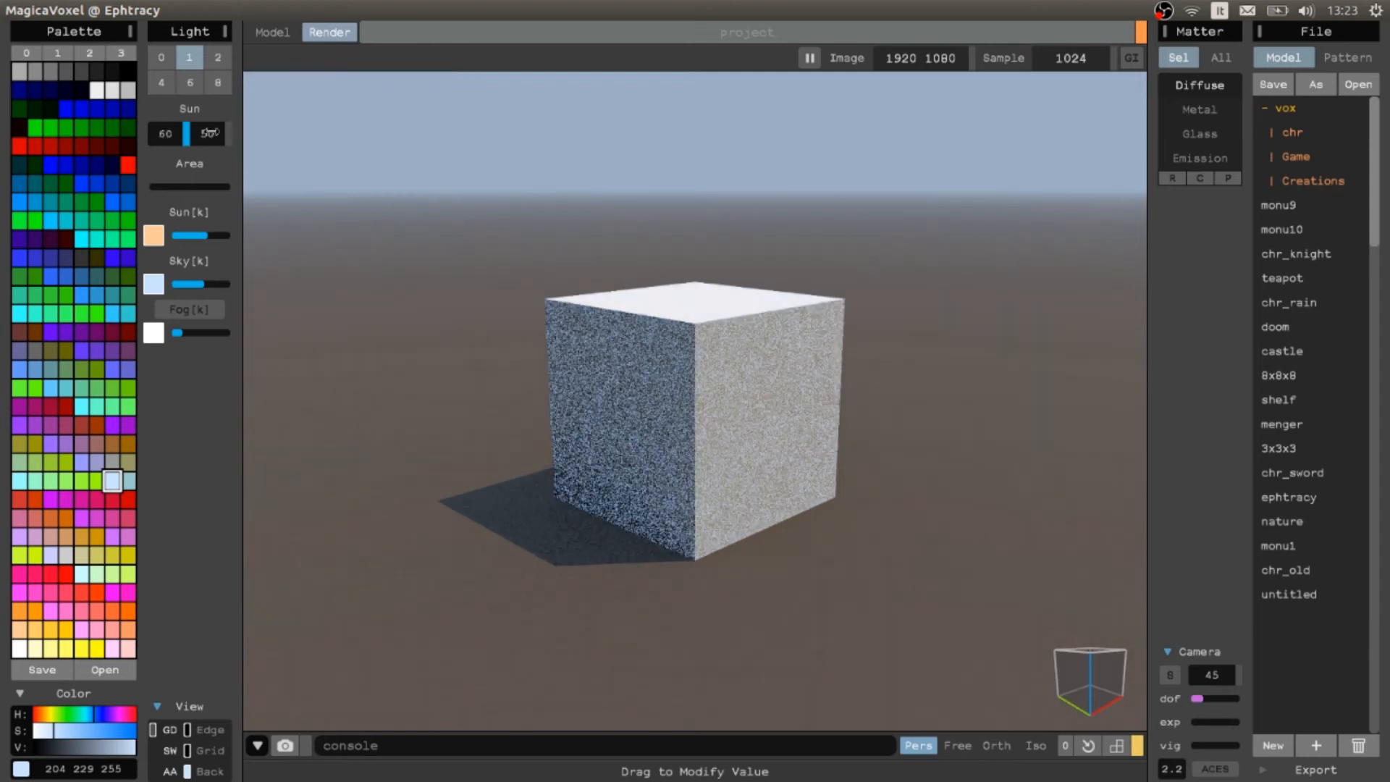
left_click_drag(188, 133, 160, 134)
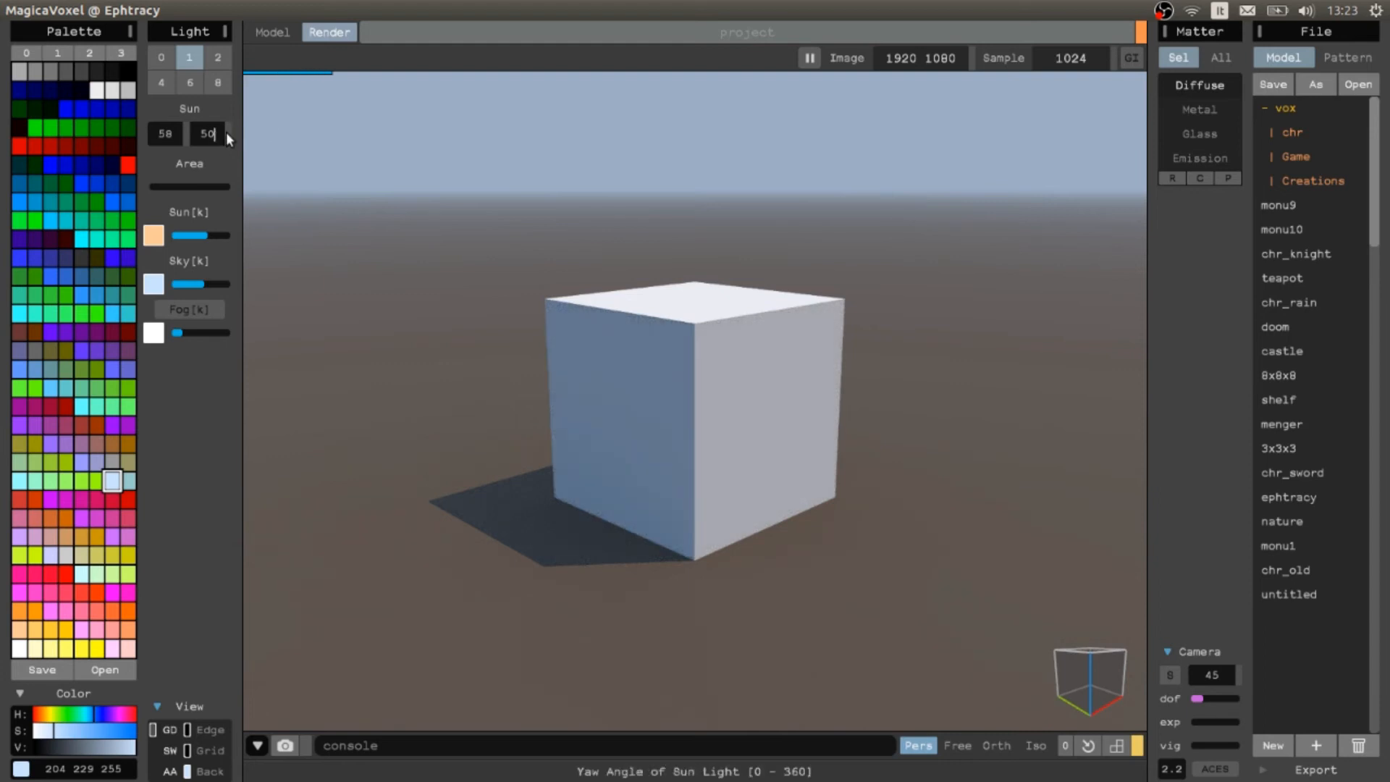
left_click_drag(211, 133, 258, 133)
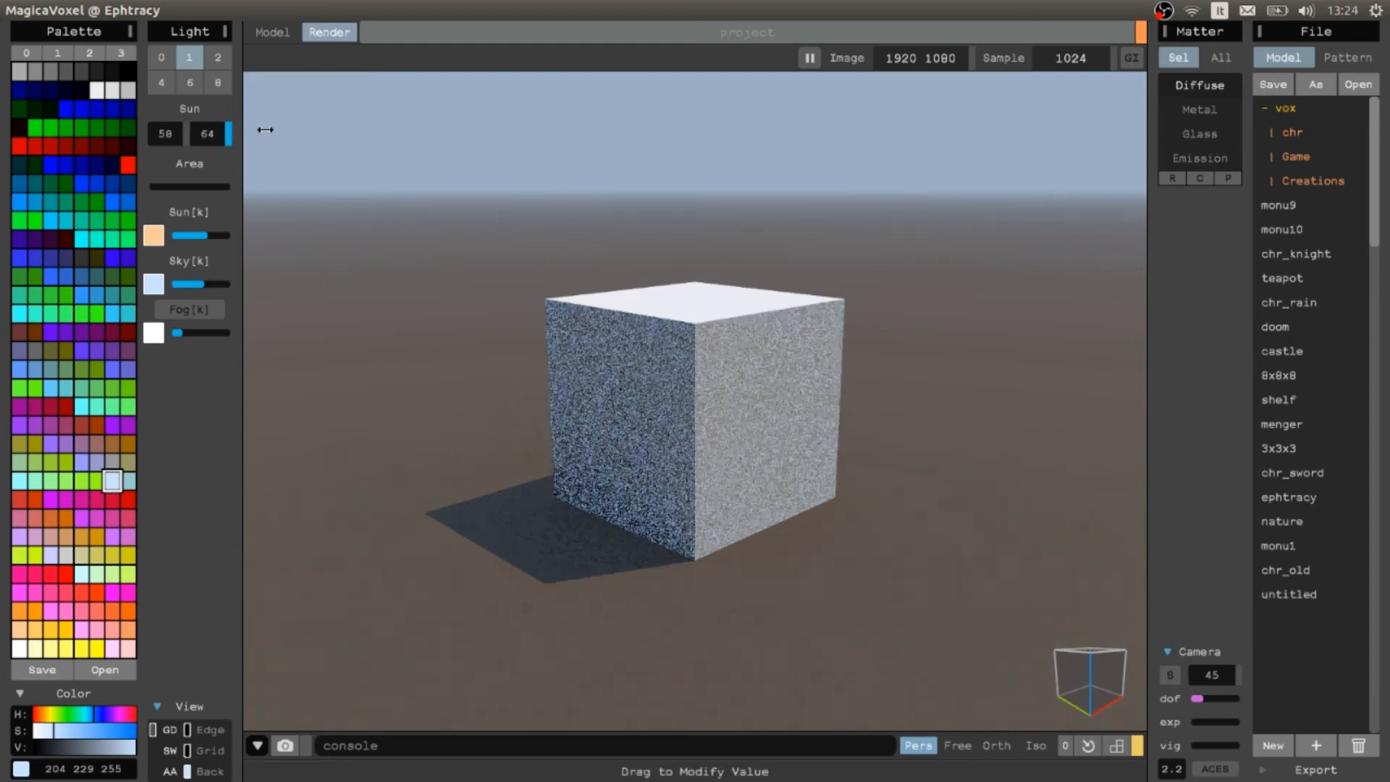
left_click_drag(208, 134, 176, 133)
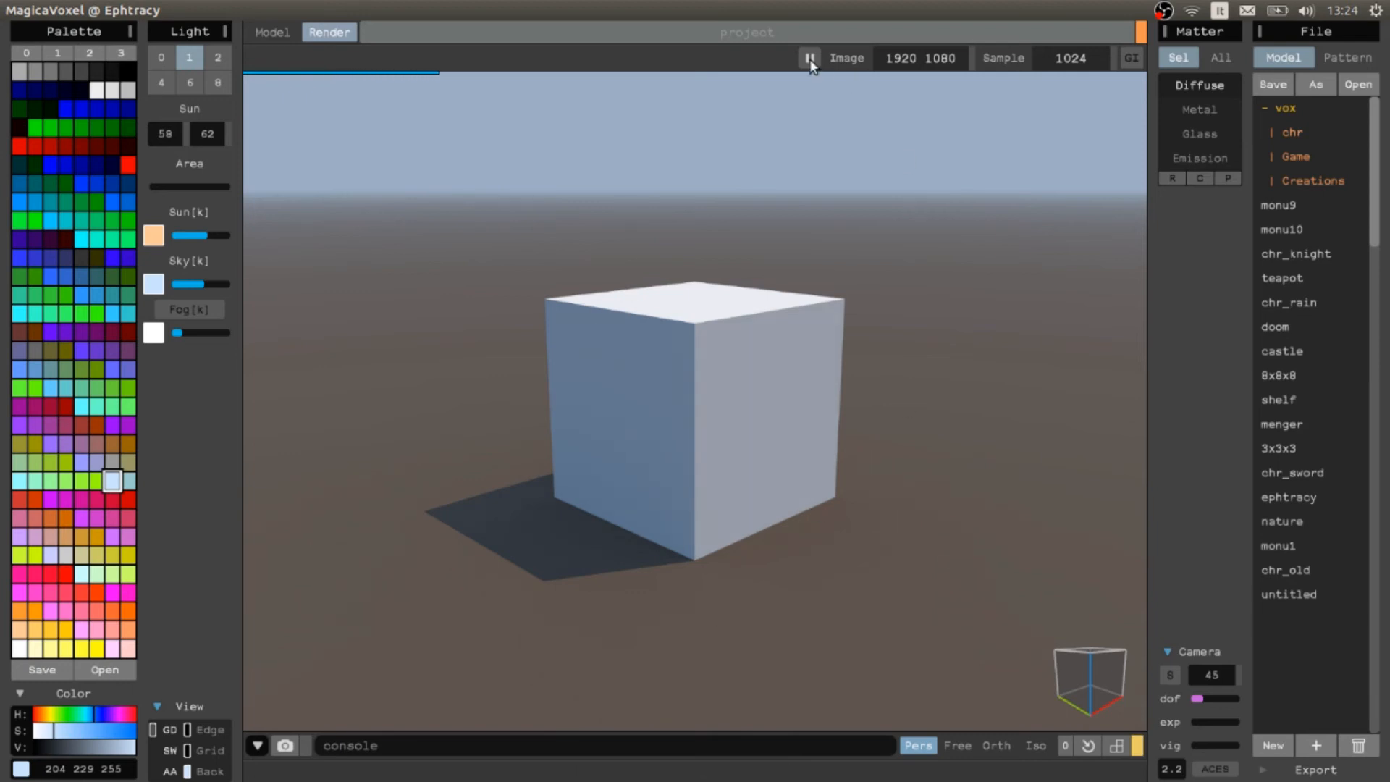
left_click(807, 58)
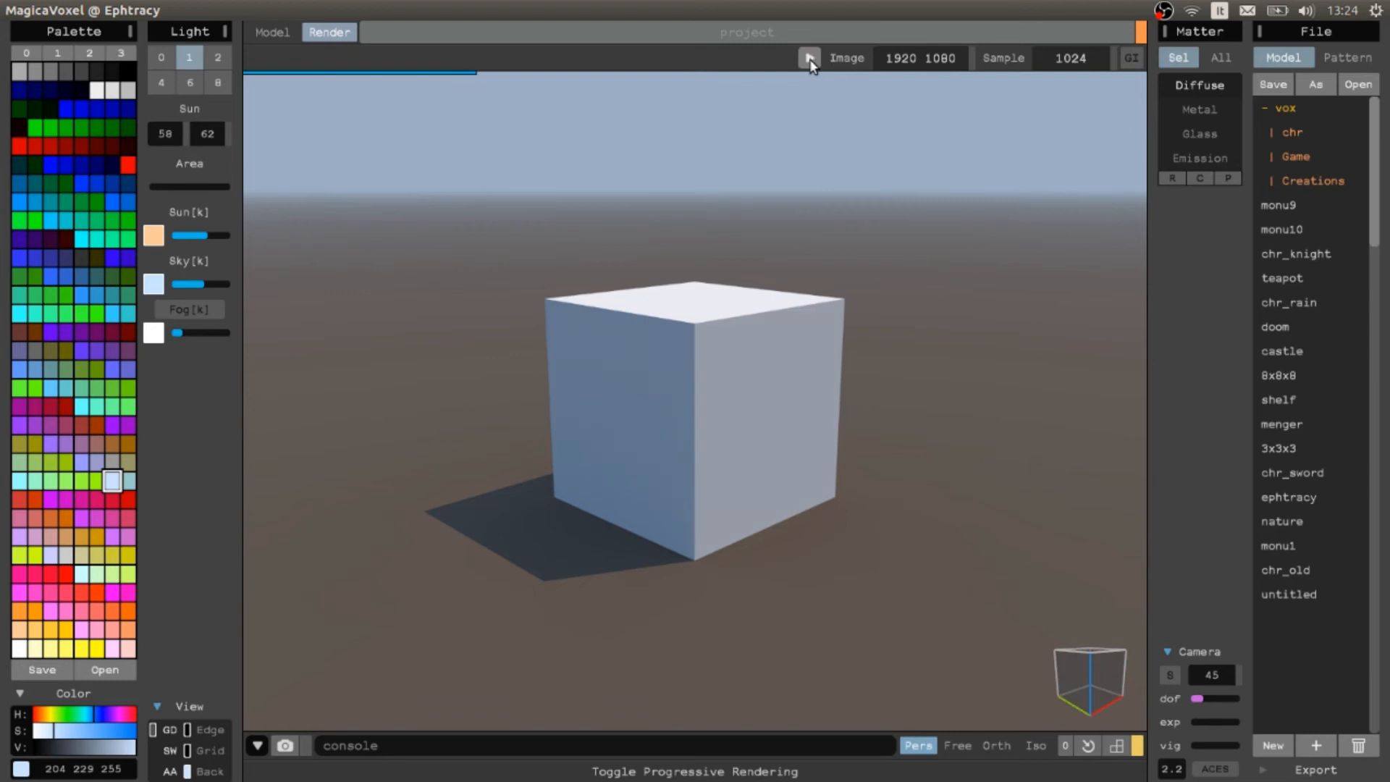
Step: Swing the sun's yaw round to 166 so the shadow falls to the cube's left
left_click(806, 58)
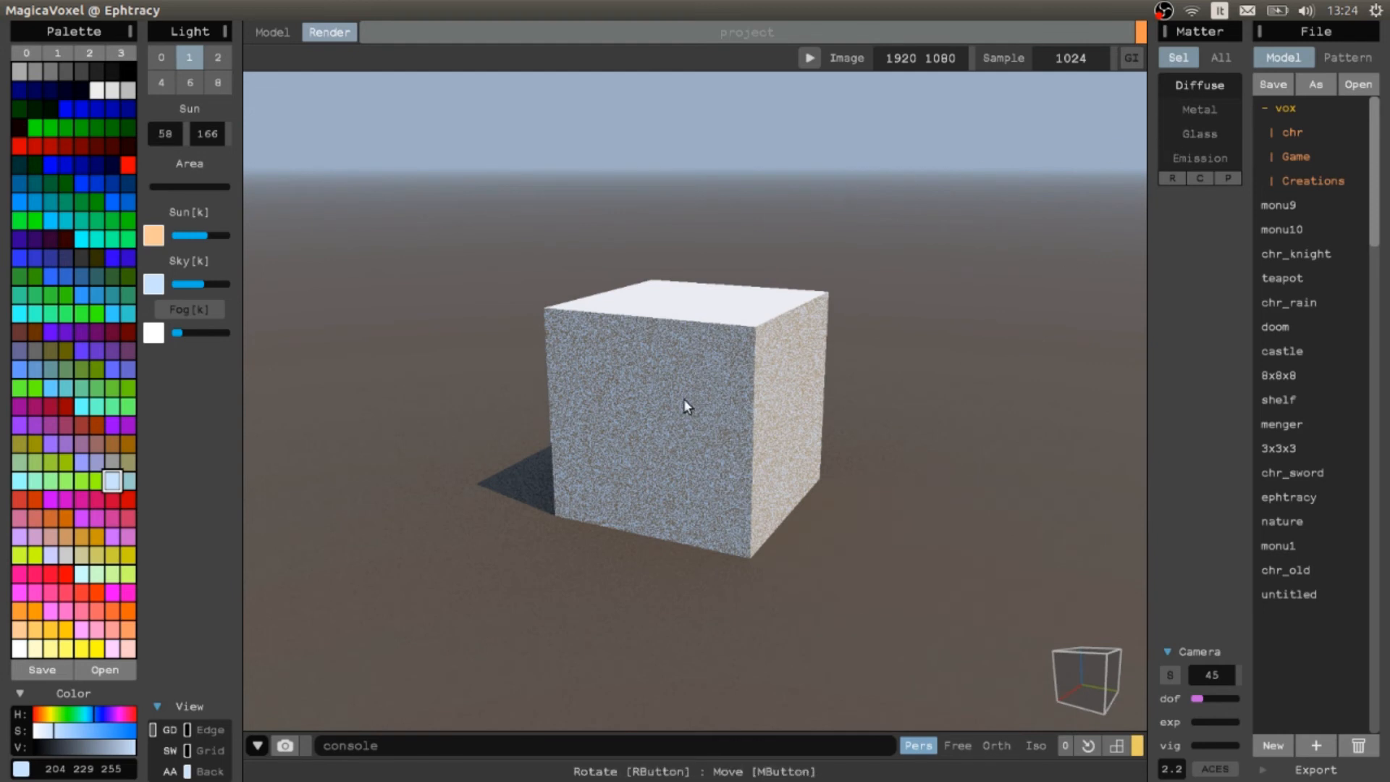
mouse_move(1129, 168)
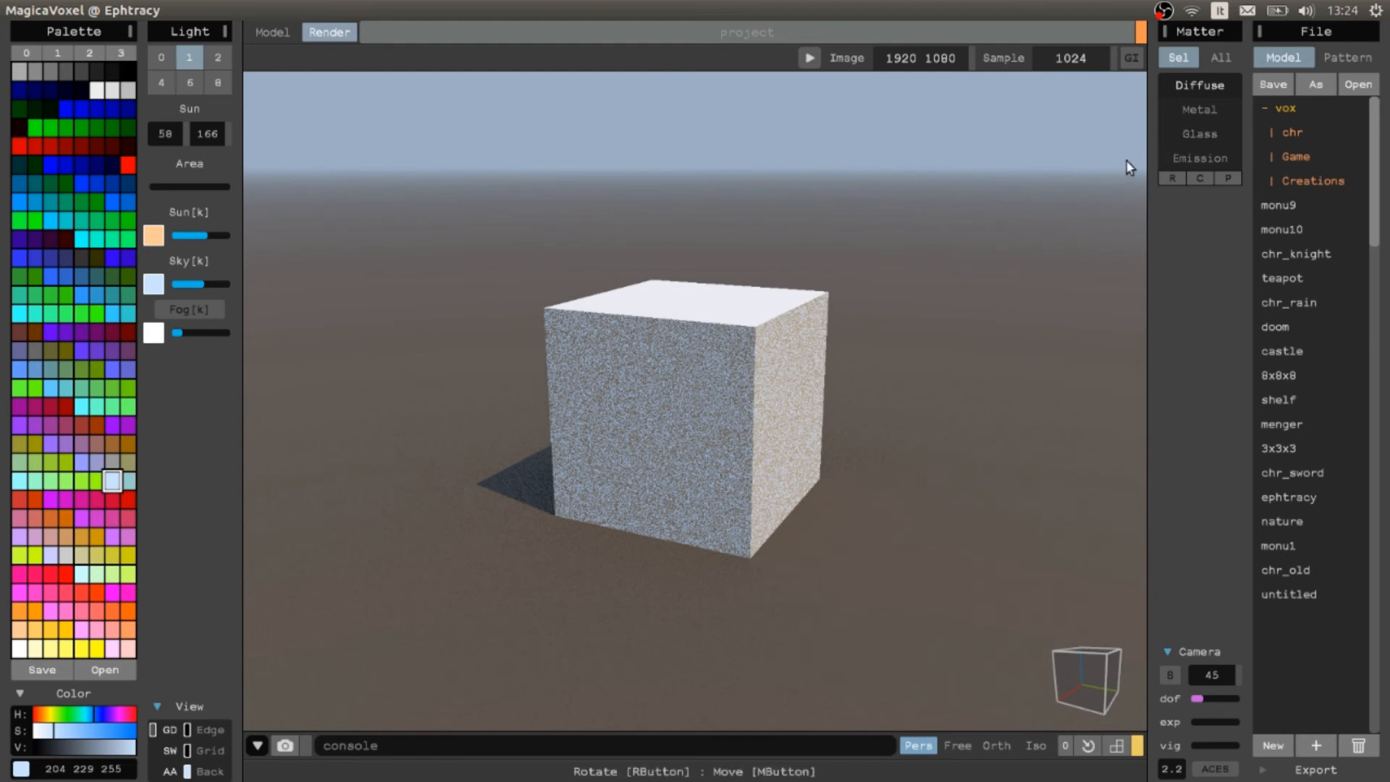
mouse_move(938, 493)
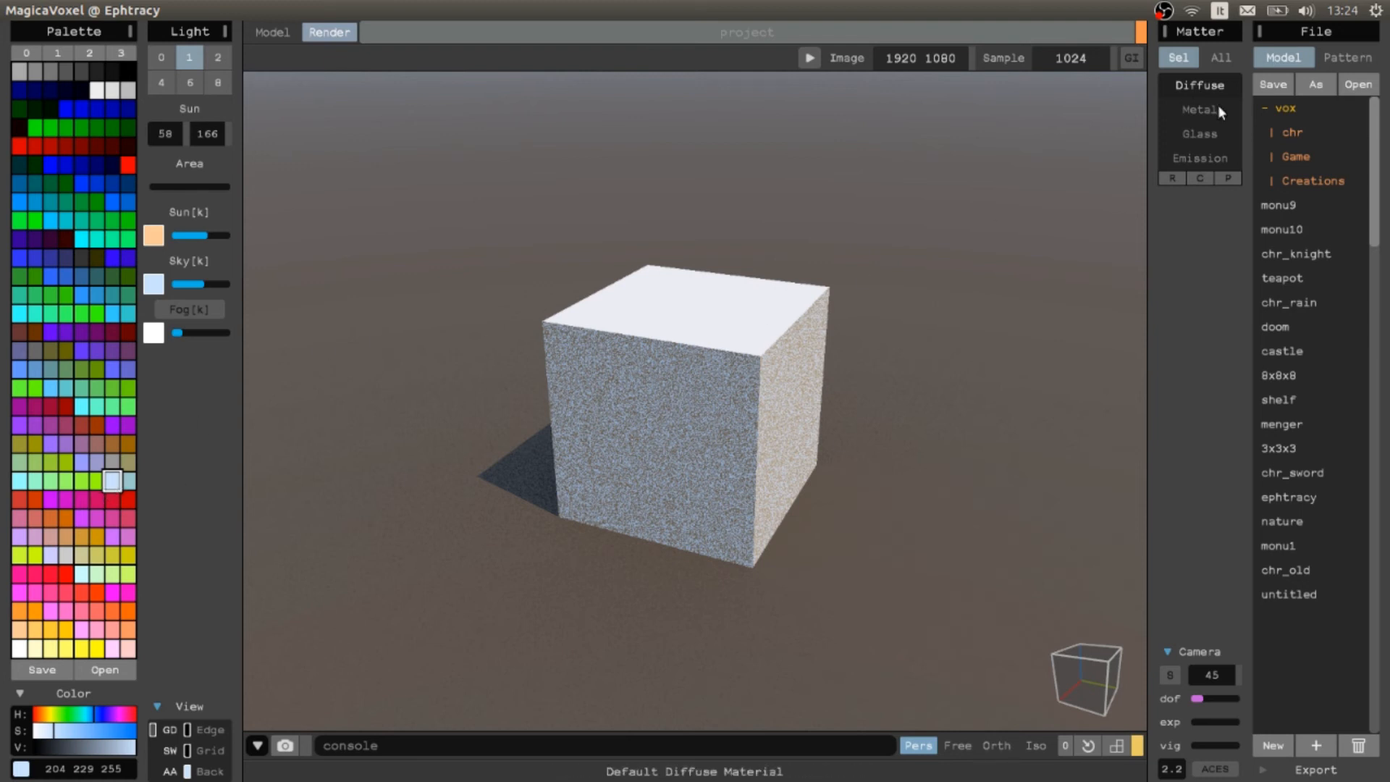
Step: Switch the white cube's material to Emission and drag its emit and glow slightly lower
left_click(1199, 158)
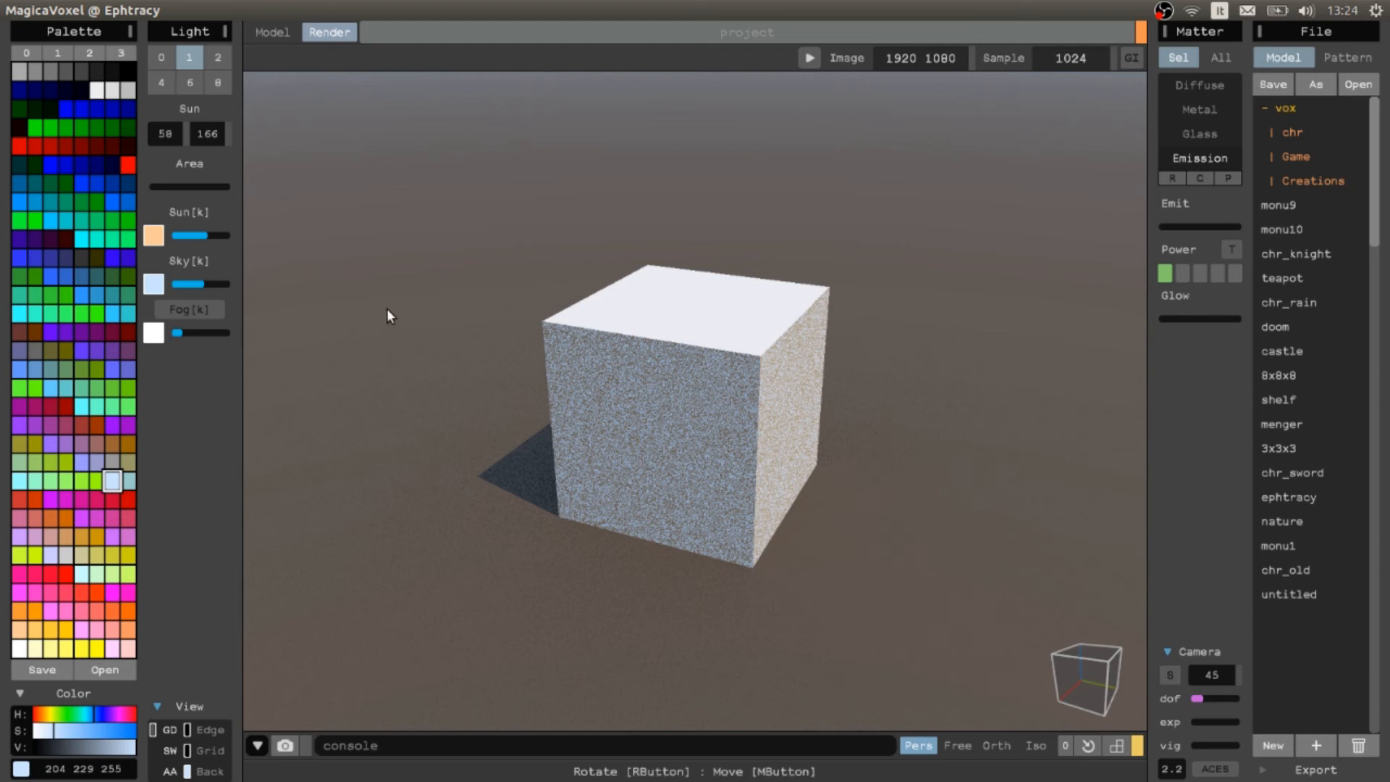
mouse_move(575, 250)
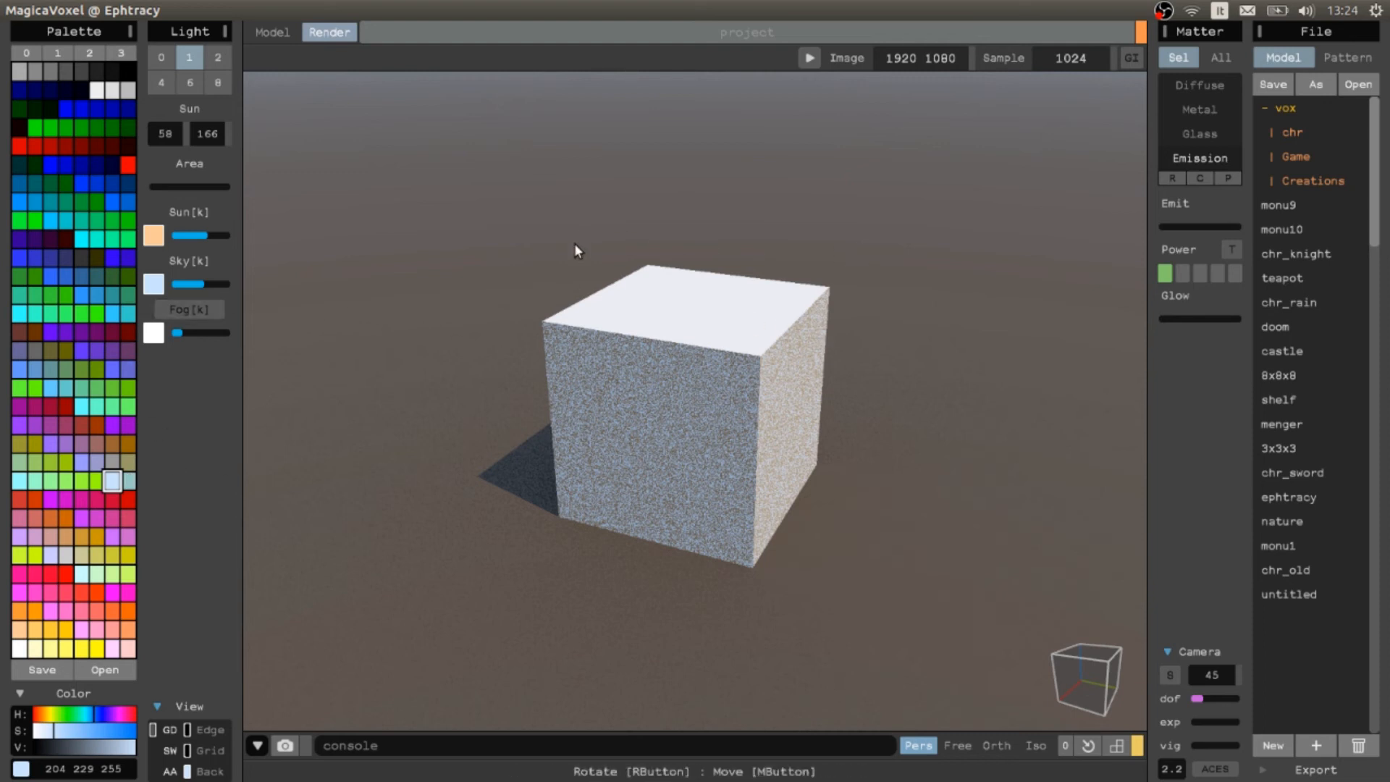
mouse_move(644, 459)
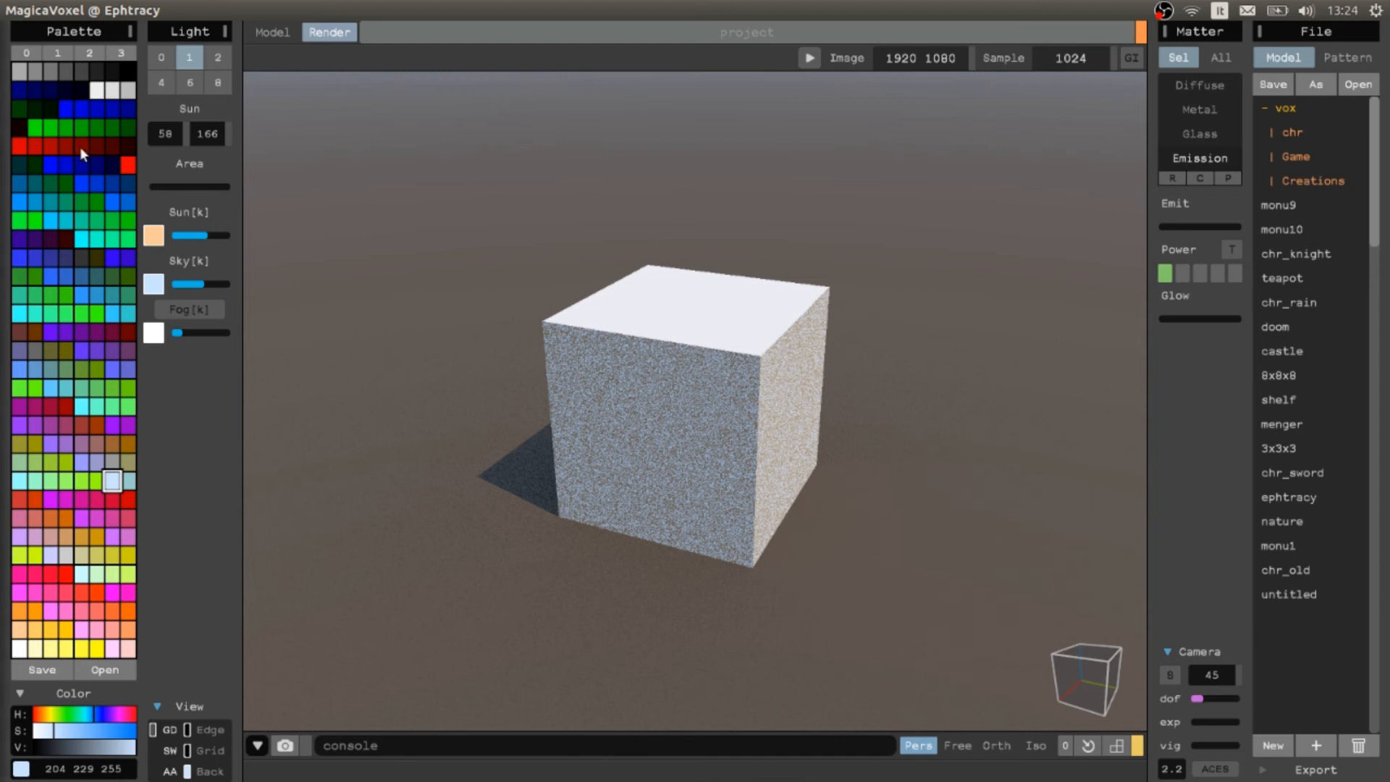
mouse_move(152, 497)
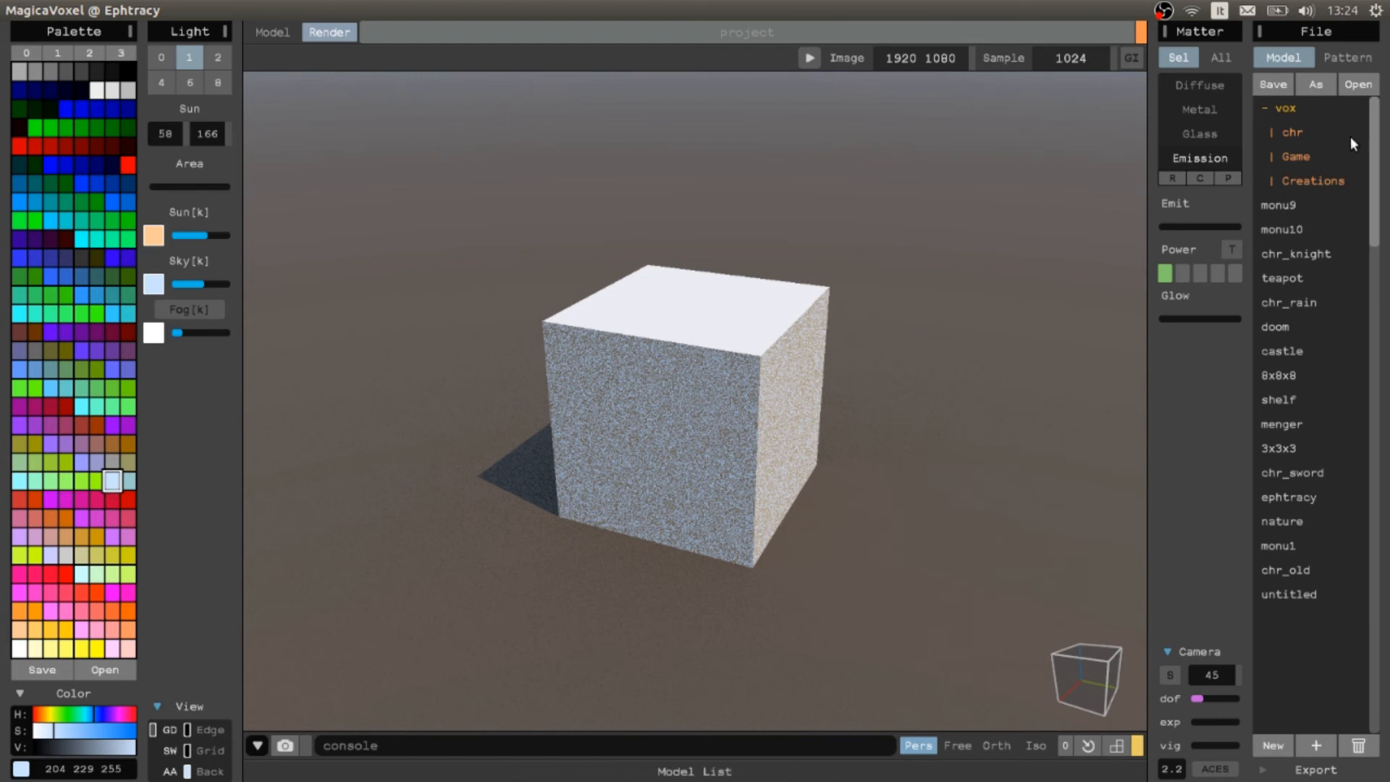
left_click(1199, 134)
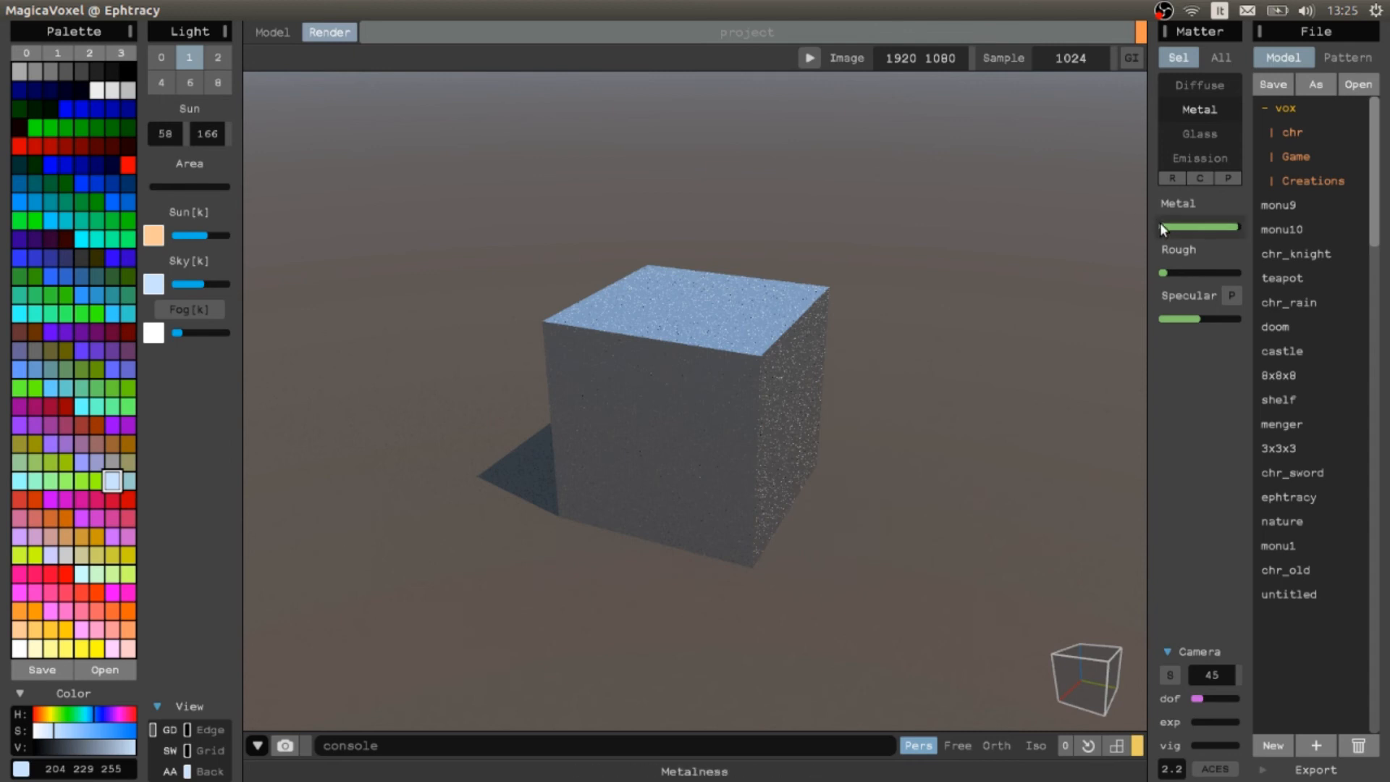
left_click(1199, 158)
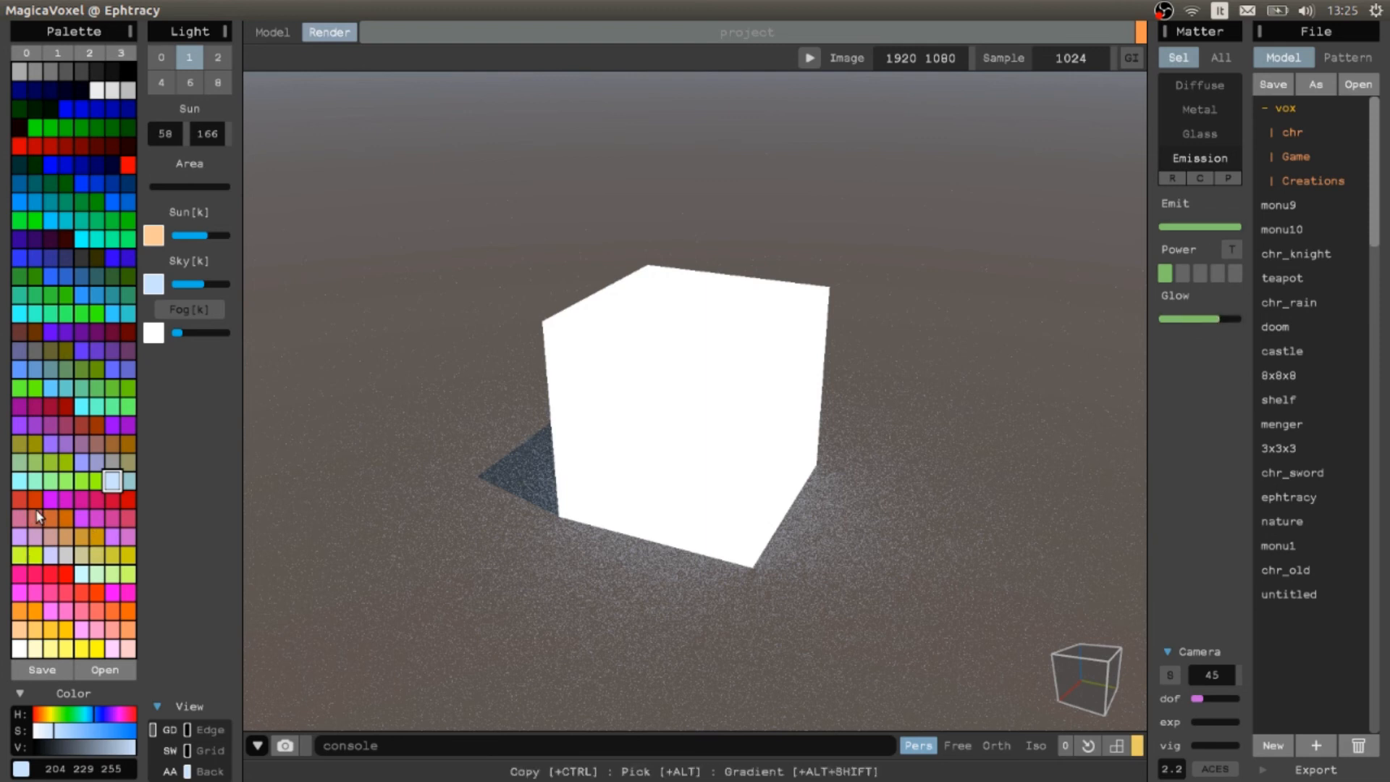
left_click_drag(1170, 226, 1191, 226)
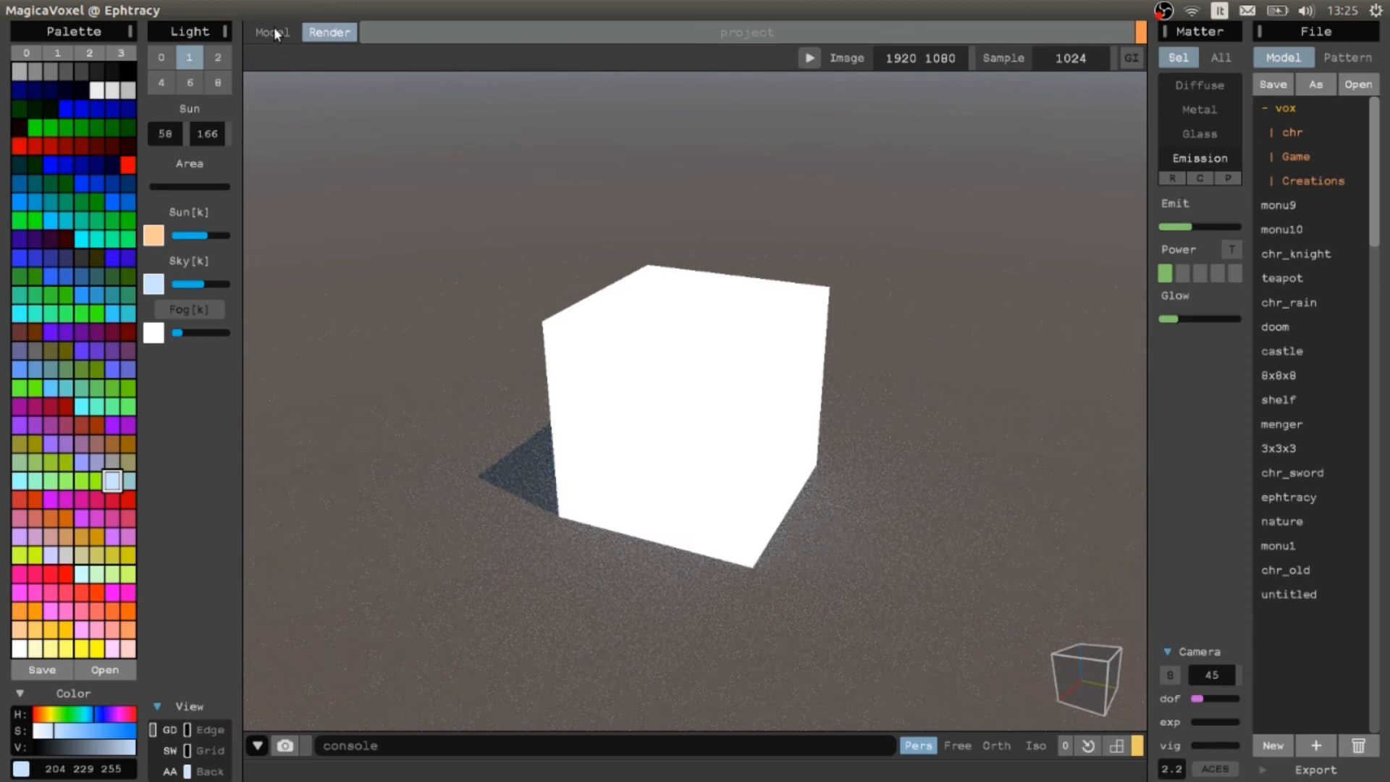
Step: Repaint the whole cube with the red palette swatch in the Model view and return to Render
left_click(272, 32)
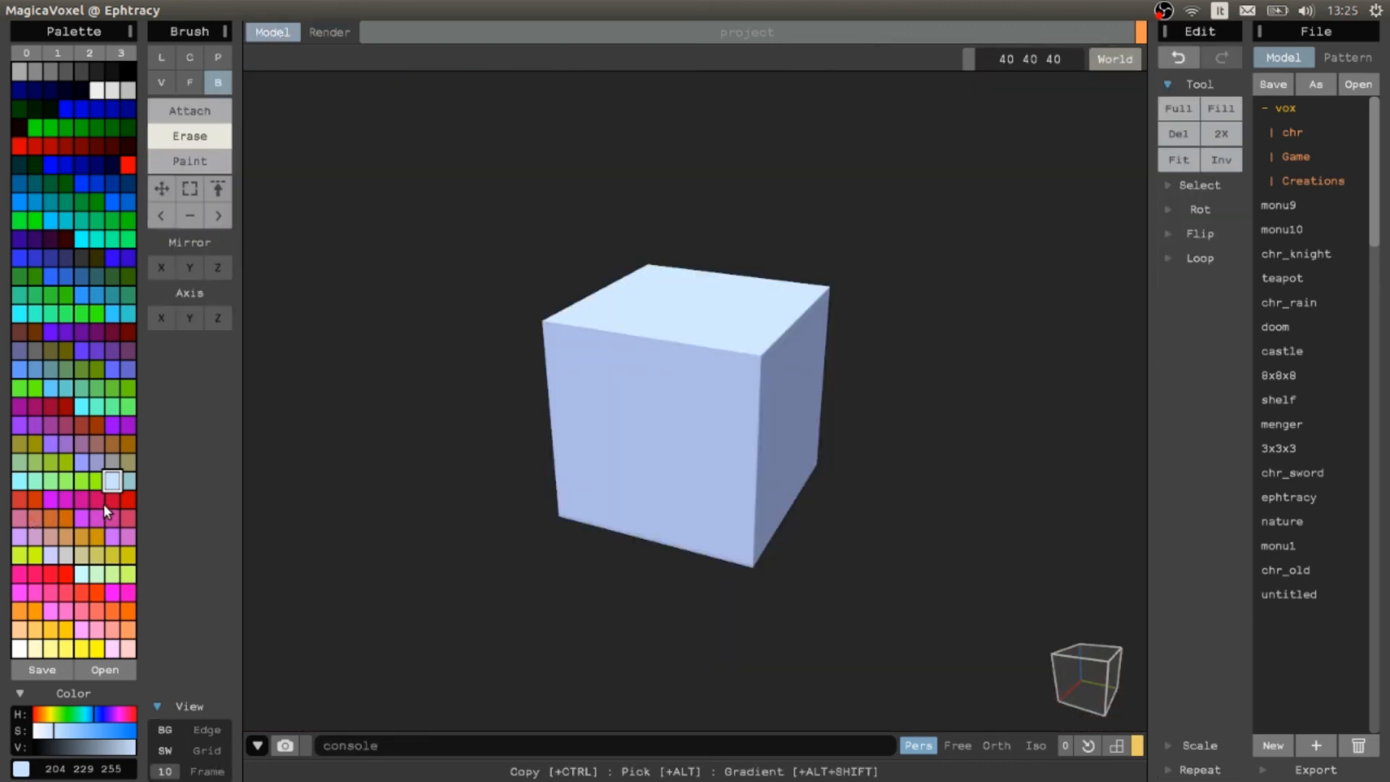
left_click(111, 499)
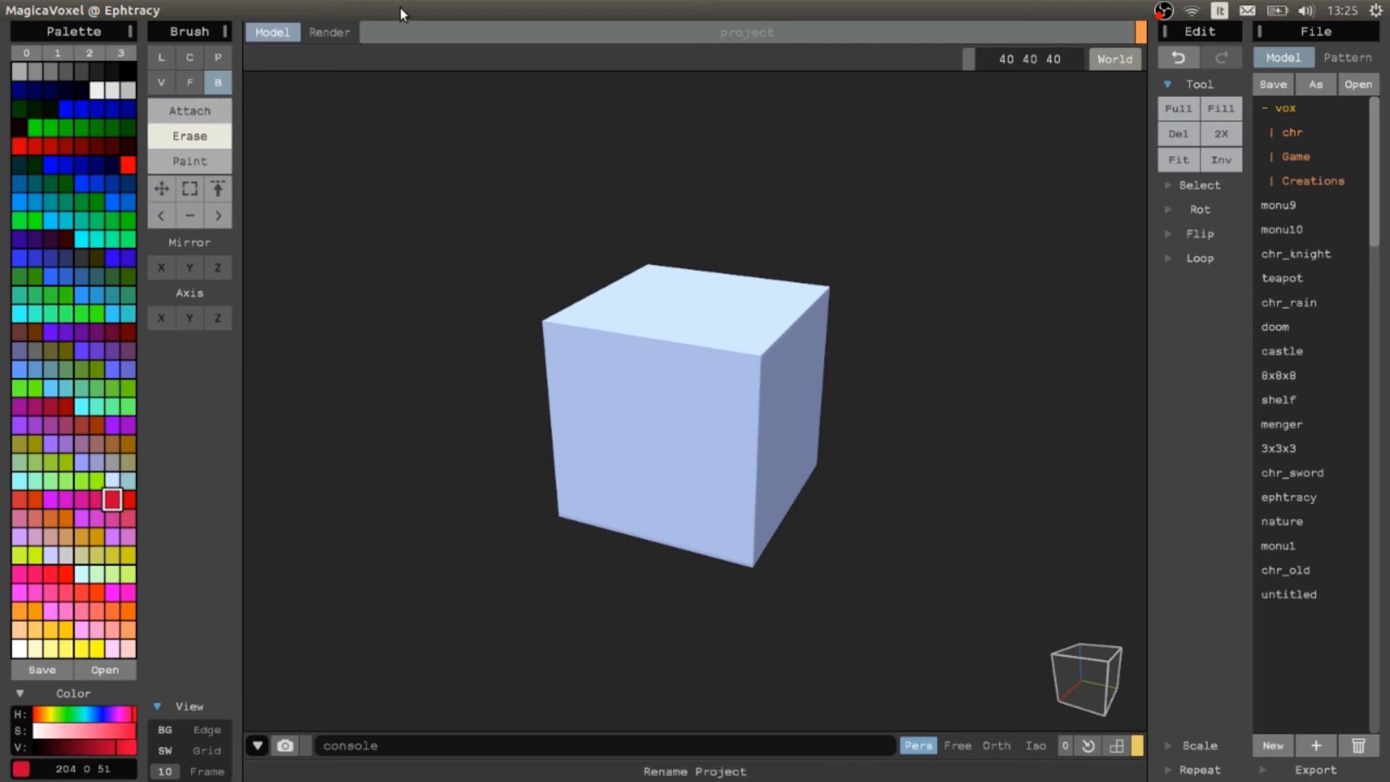
left_click(161, 81)
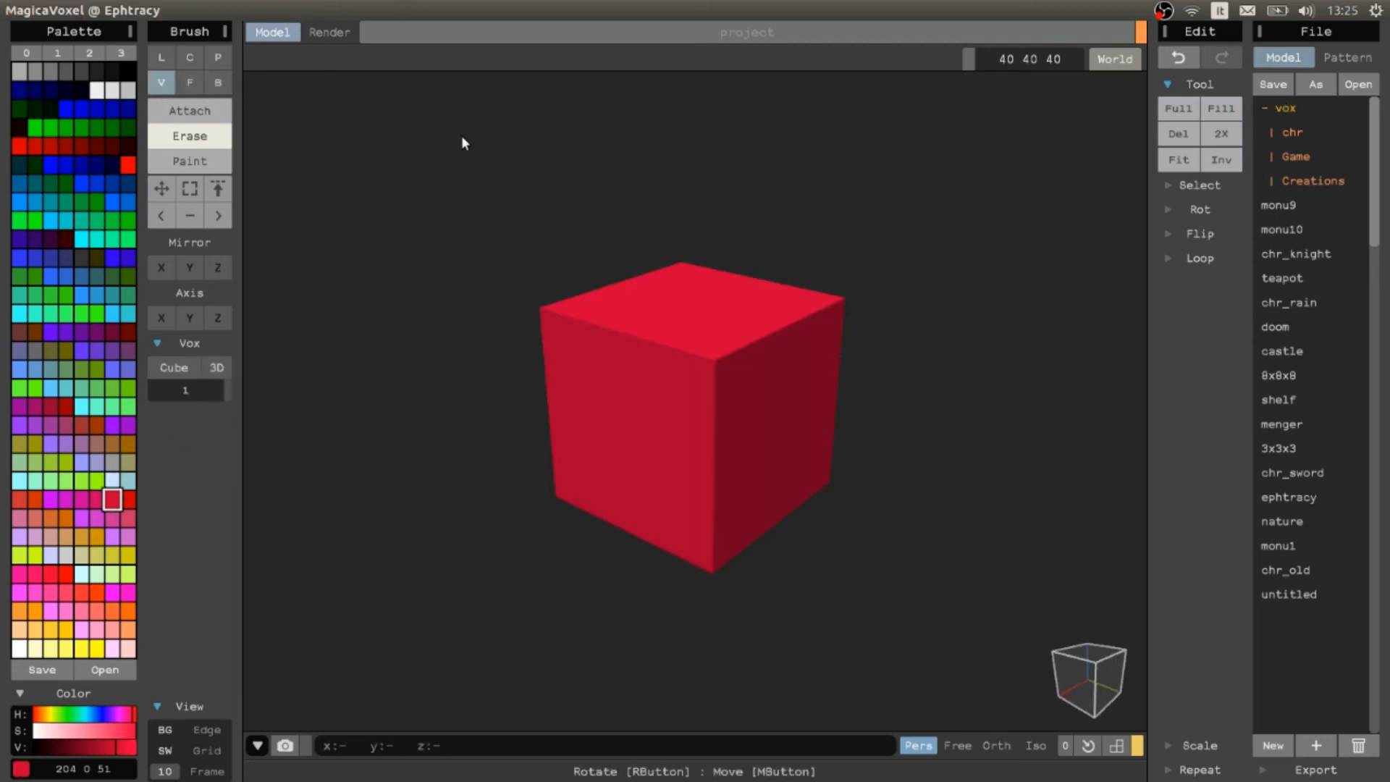
left_click(329, 32)
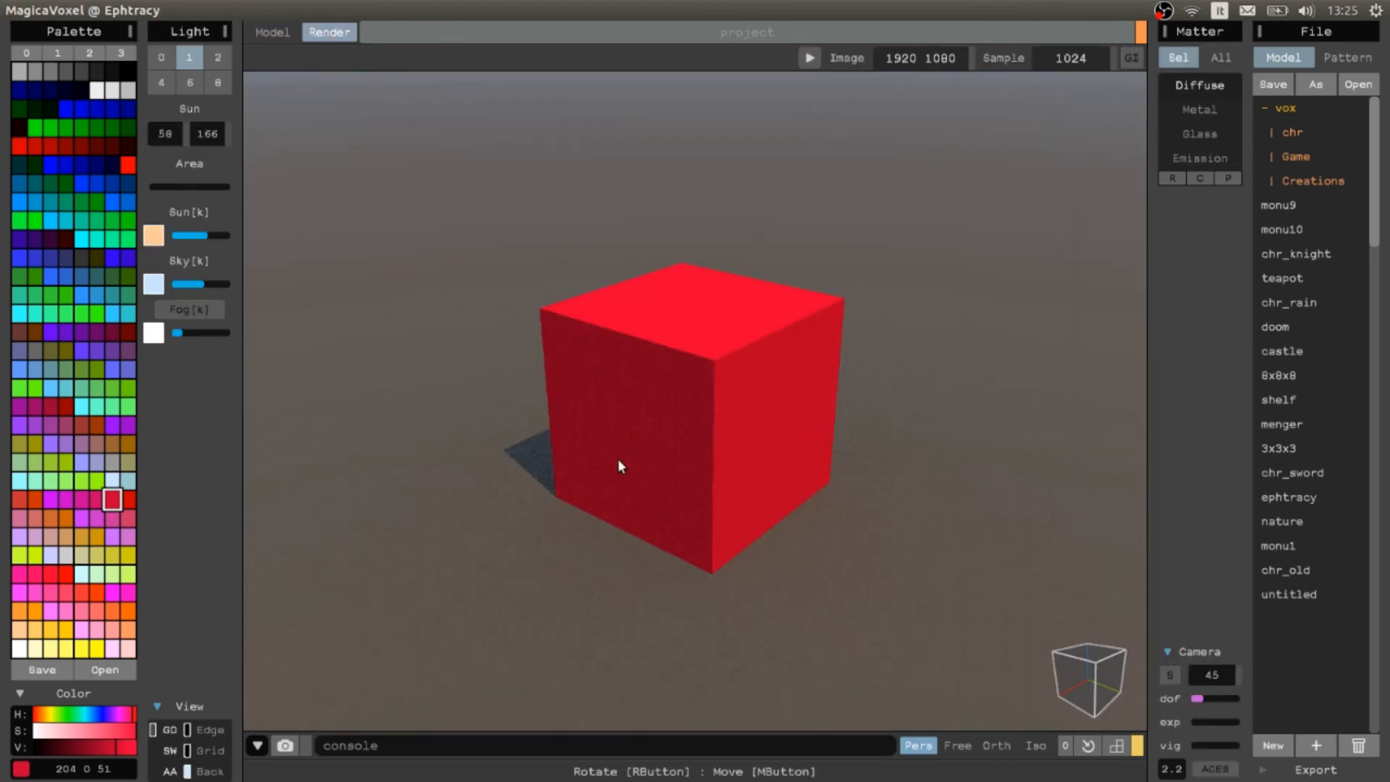
mouse_move(275, 561)
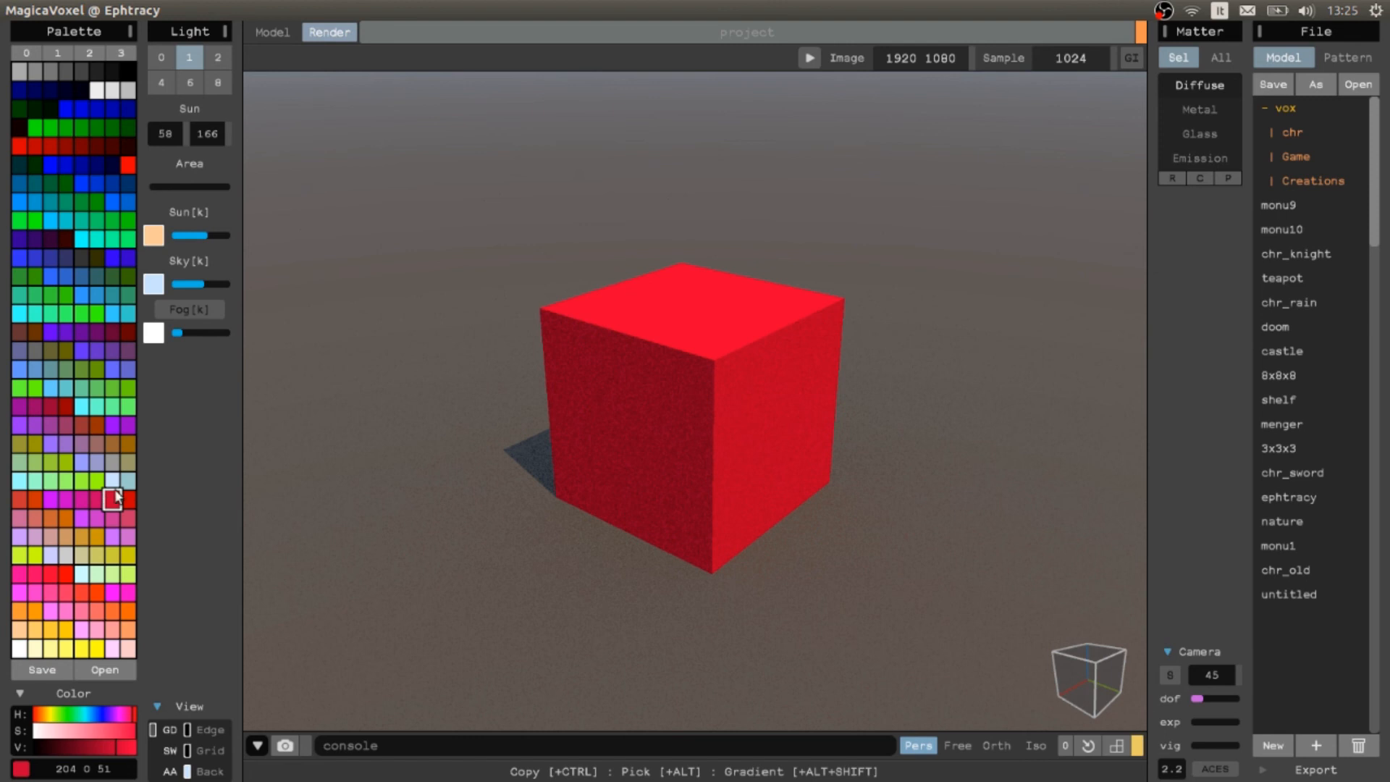
Step: Check the materials of the white emissive, grey and red swatches in turn
left_click(1198, 158)
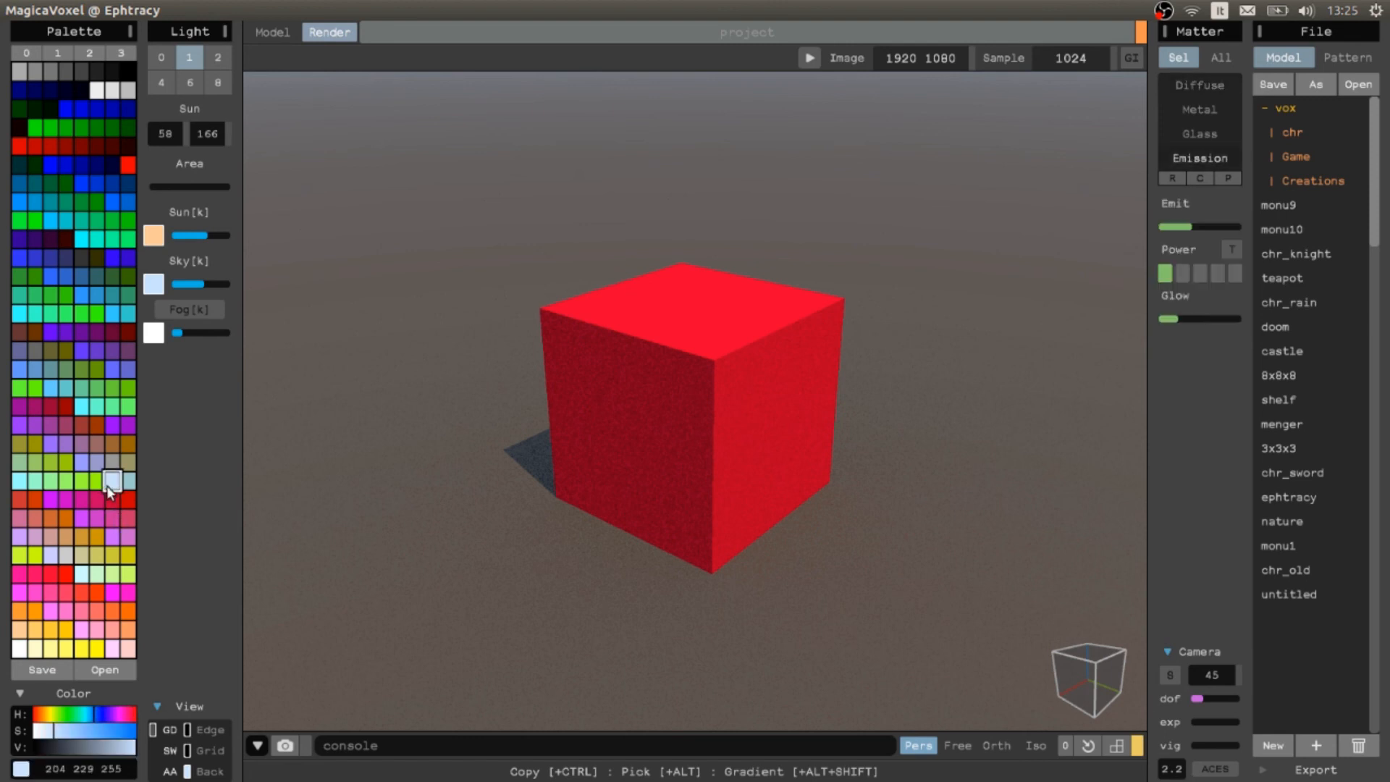
left_click(113, 459)
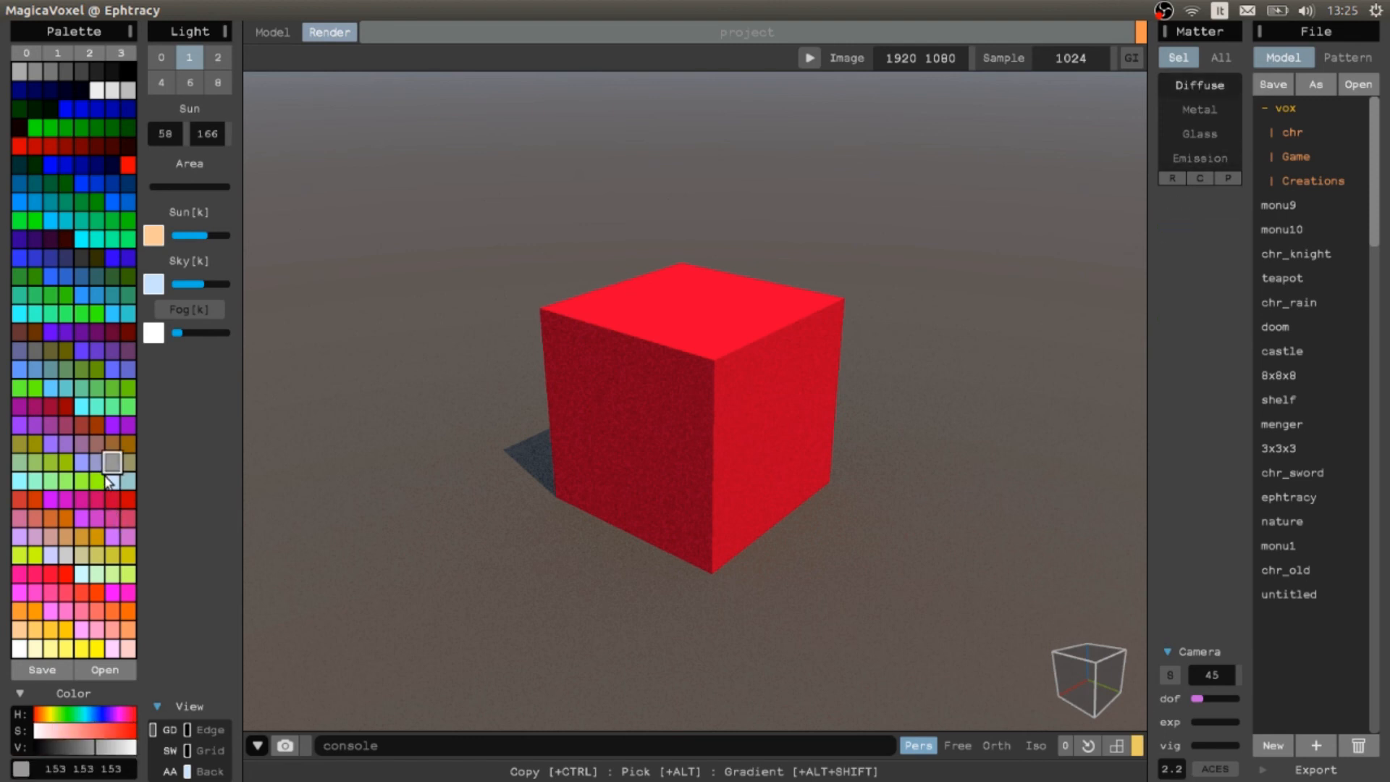
left_click(111, 500)
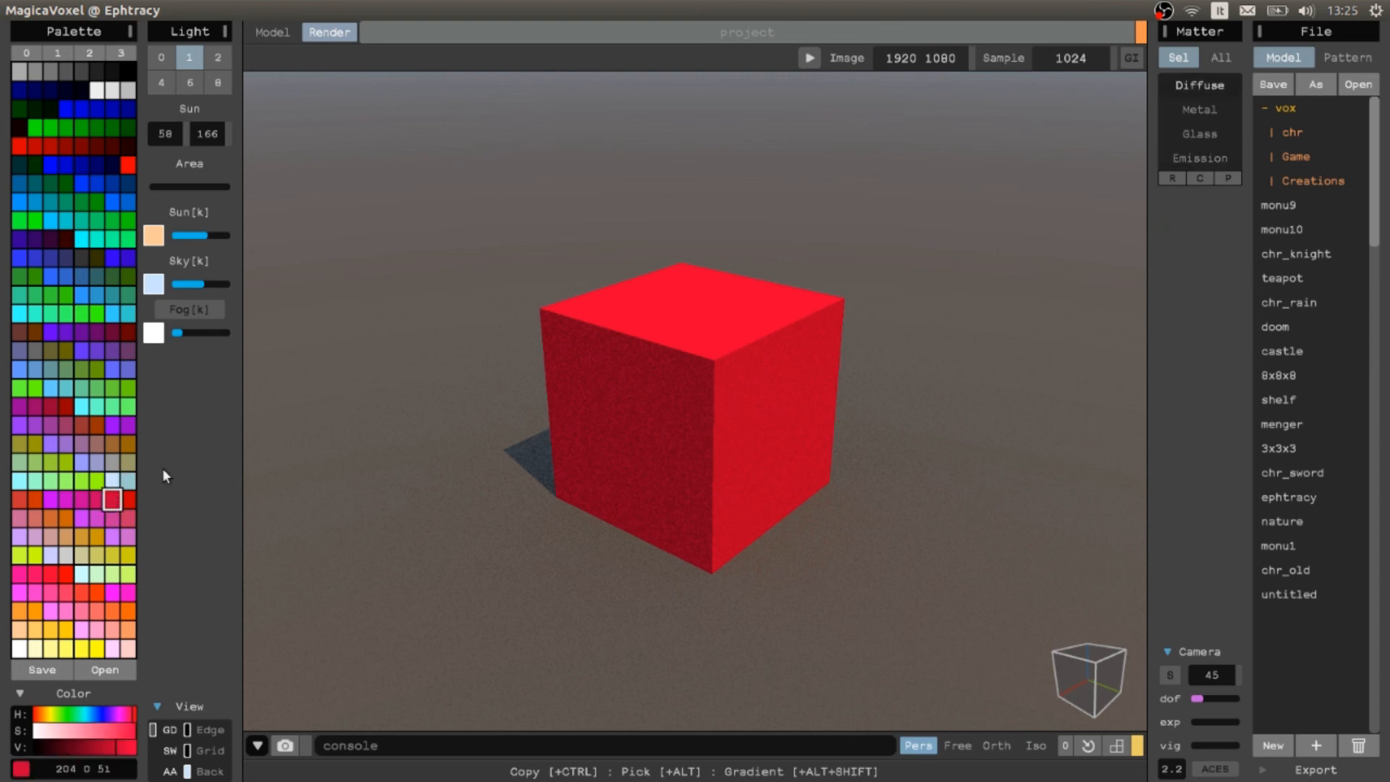
Step: Select the red swatch and set its material to Emission so the cube glows pink-red
left_click(124, 479)
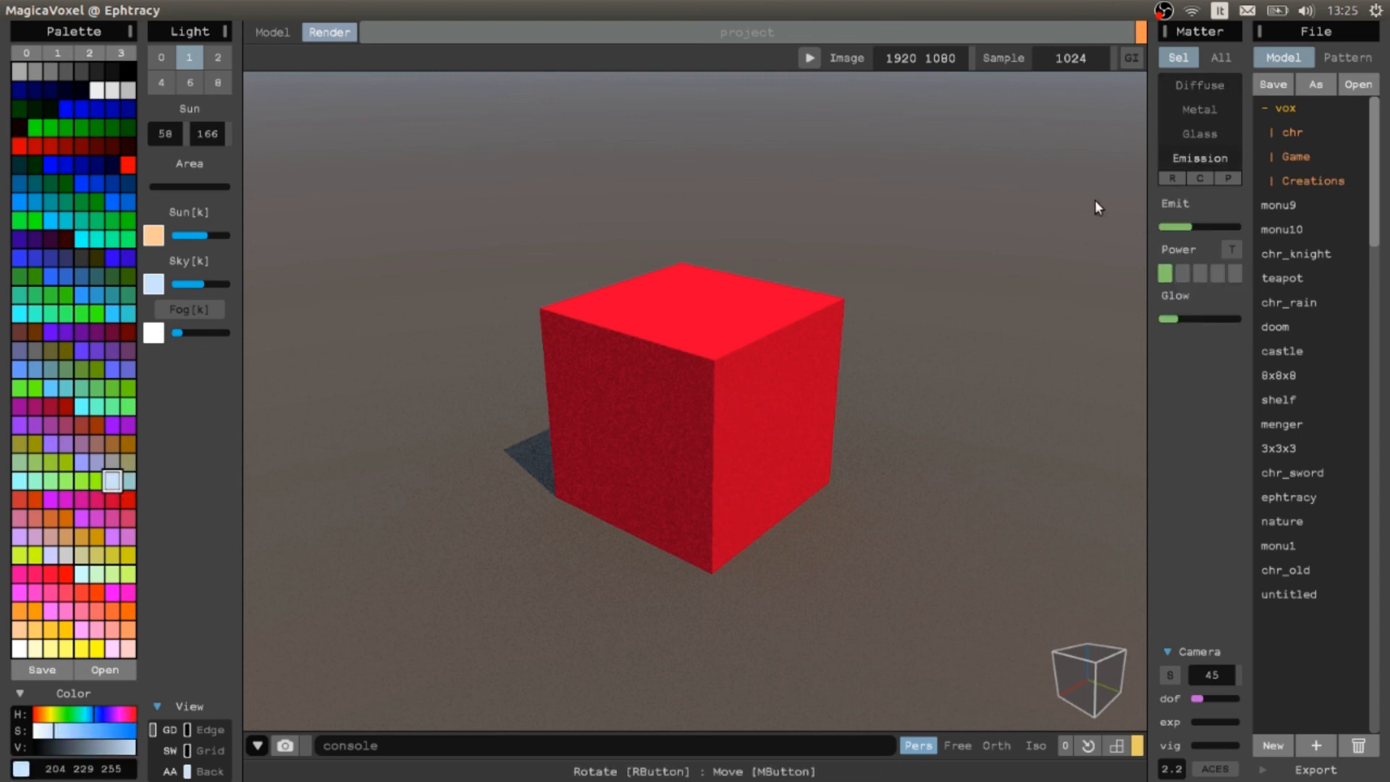
mouse_move(802, 148)
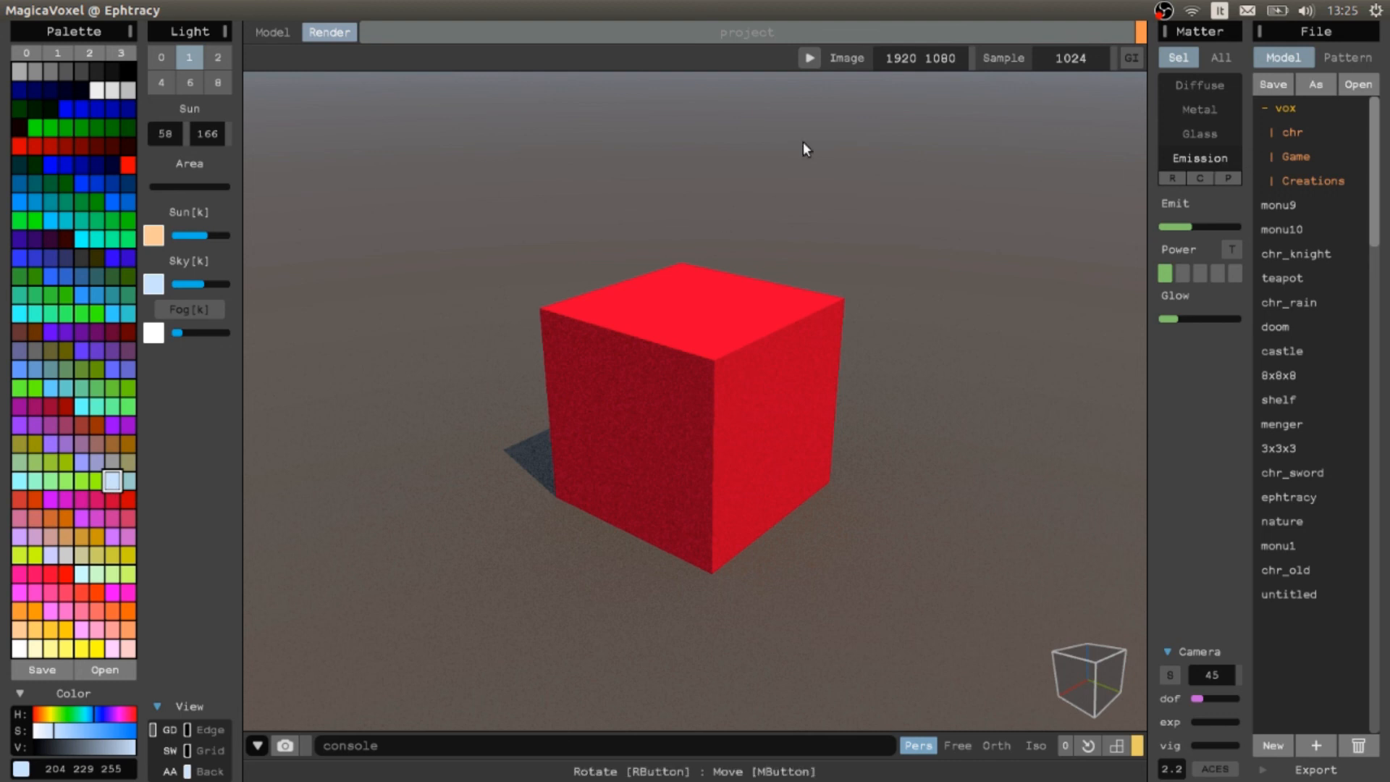
mouse_move(112, 505)
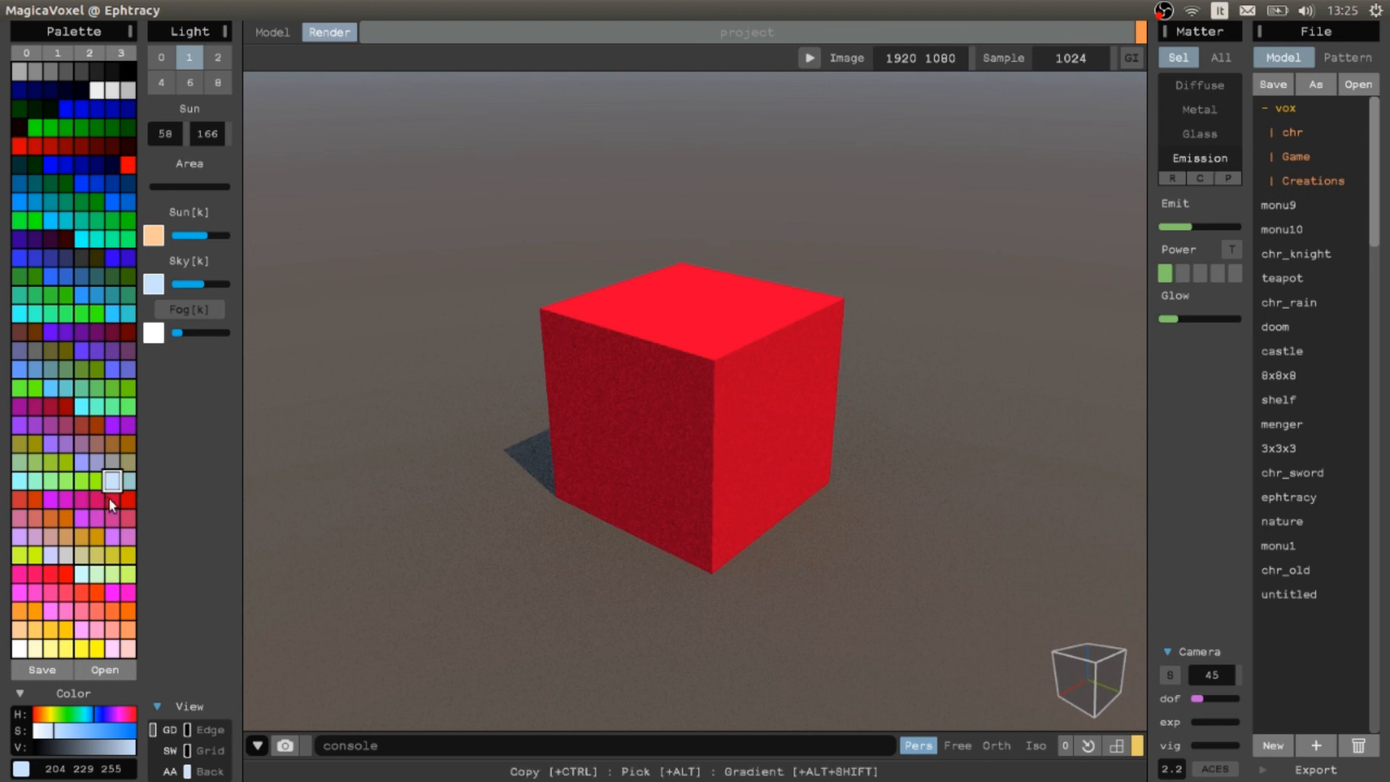
left_click(113, 498)
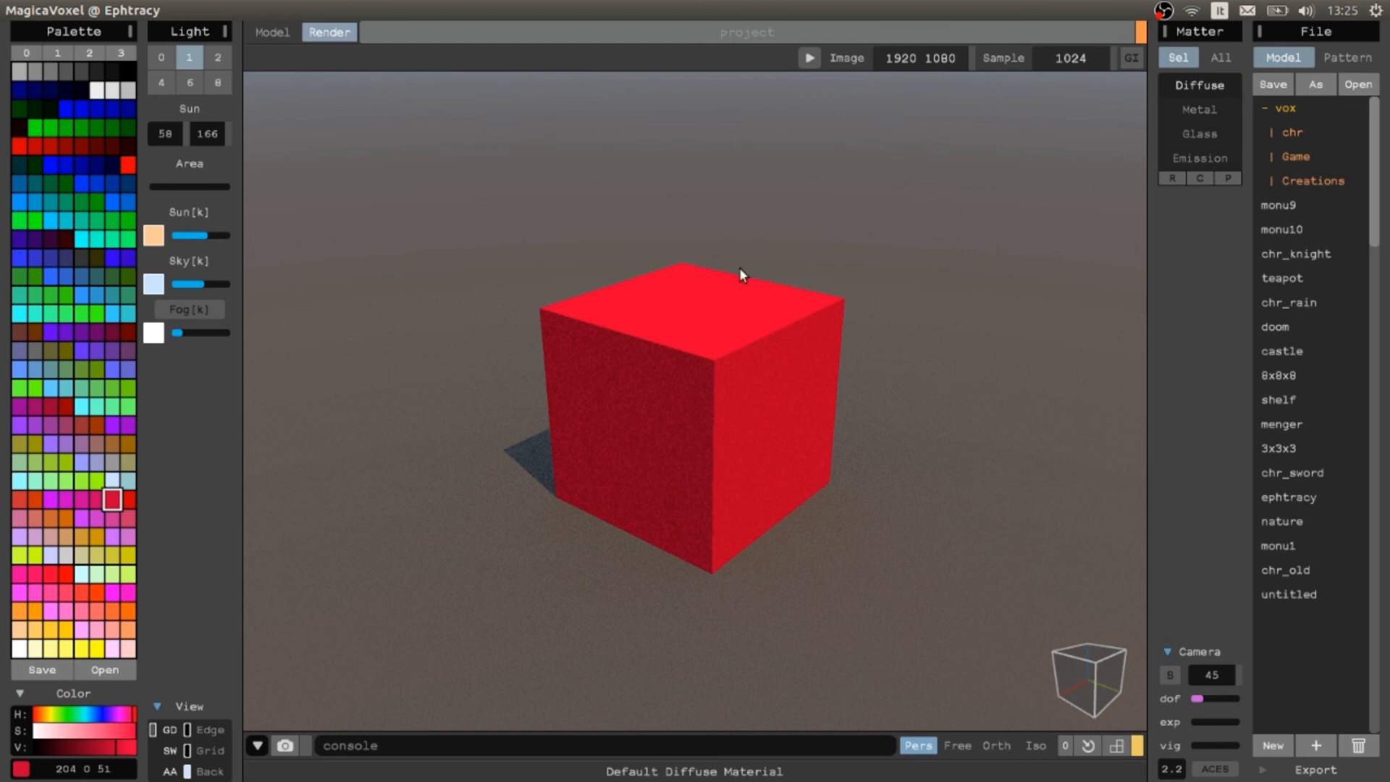
left_click(1198, 110)
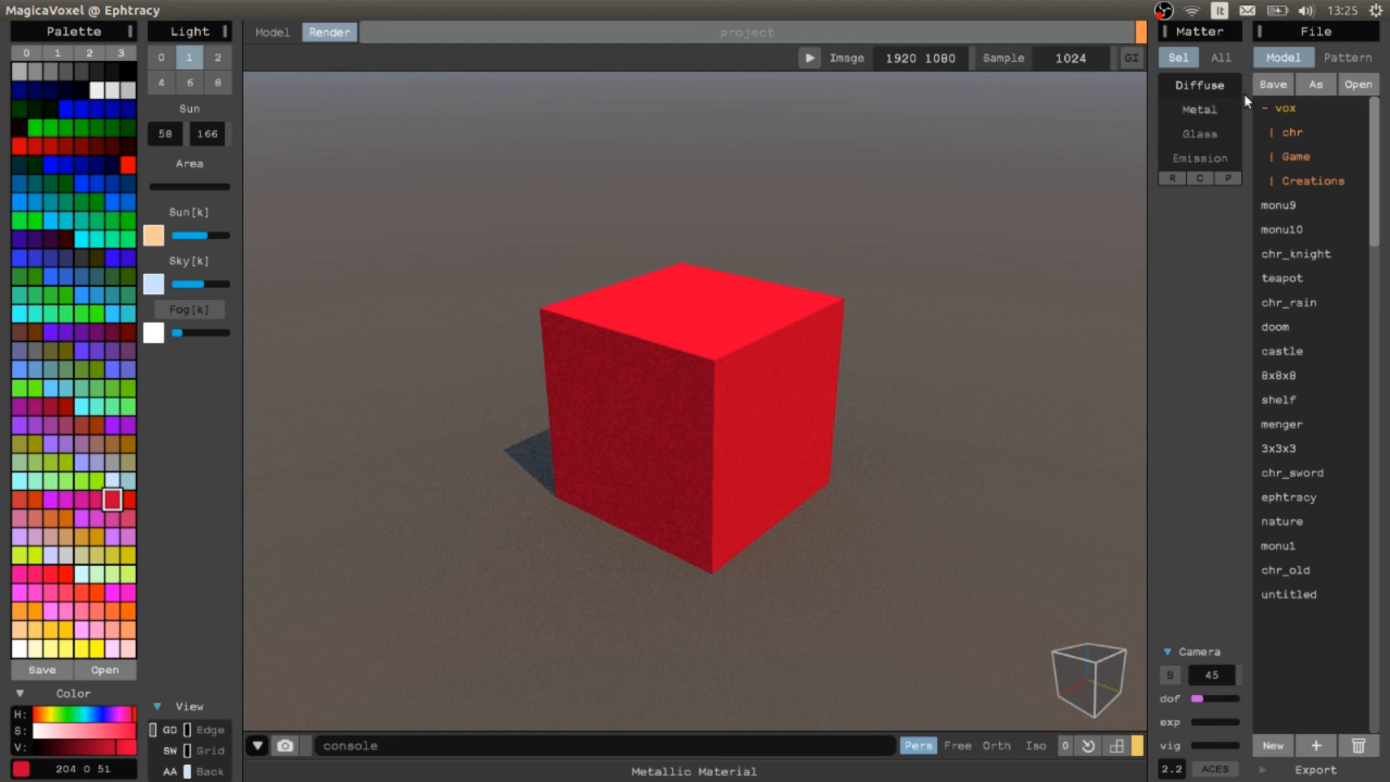
left_click(1199, 157)
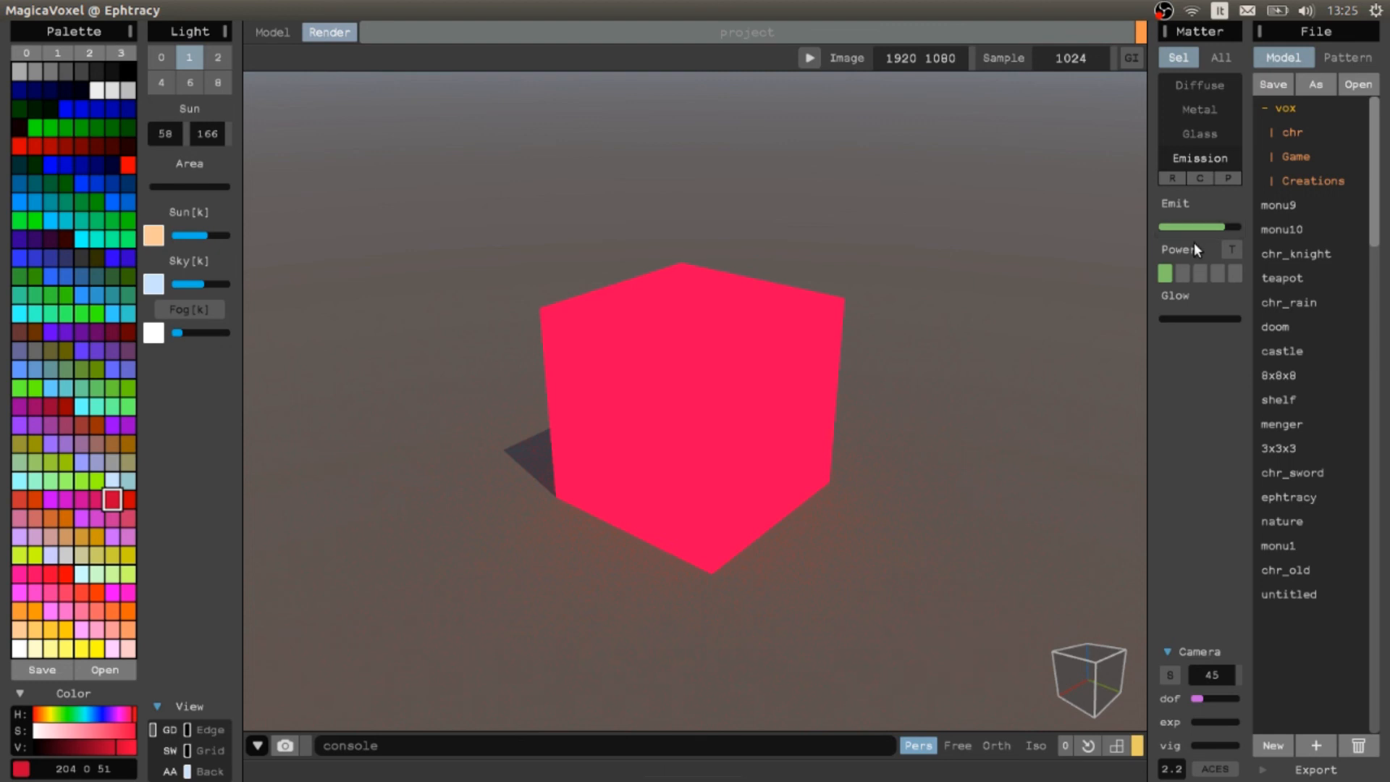
mouse_move(630, 436)
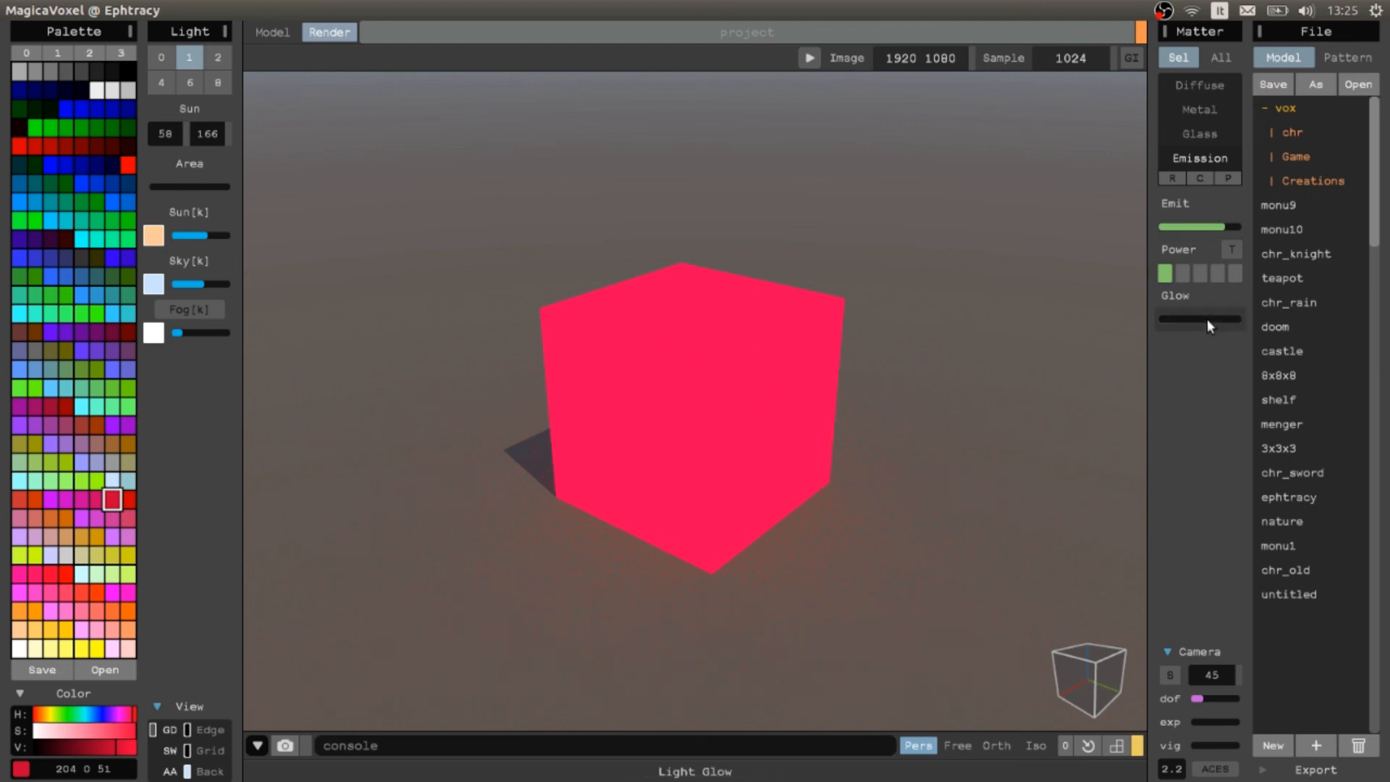
Step: Raise the red cube's Glow slider and fine-tune its strength
left_click_drag(1161, 319, 1228, 319)
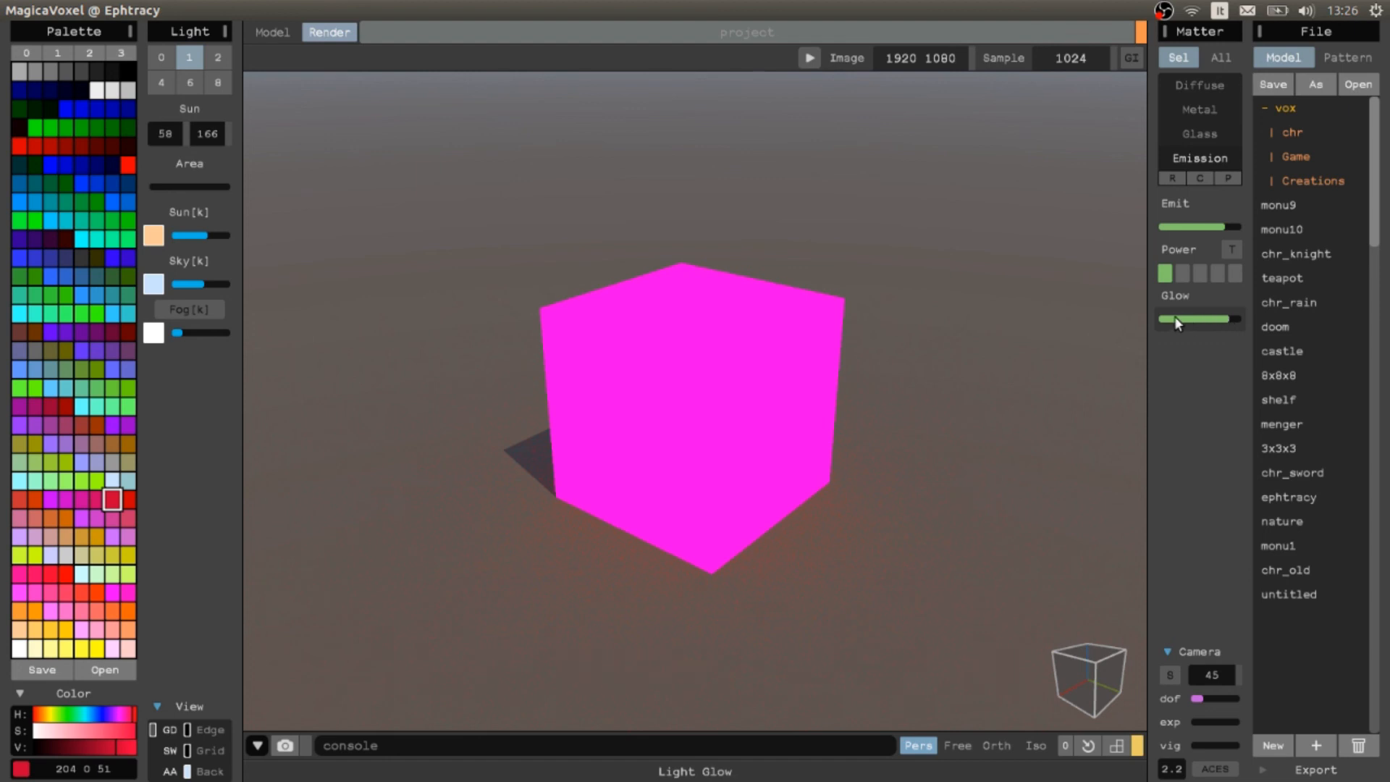
left_click_drag(1197, 319, 1237, 319)
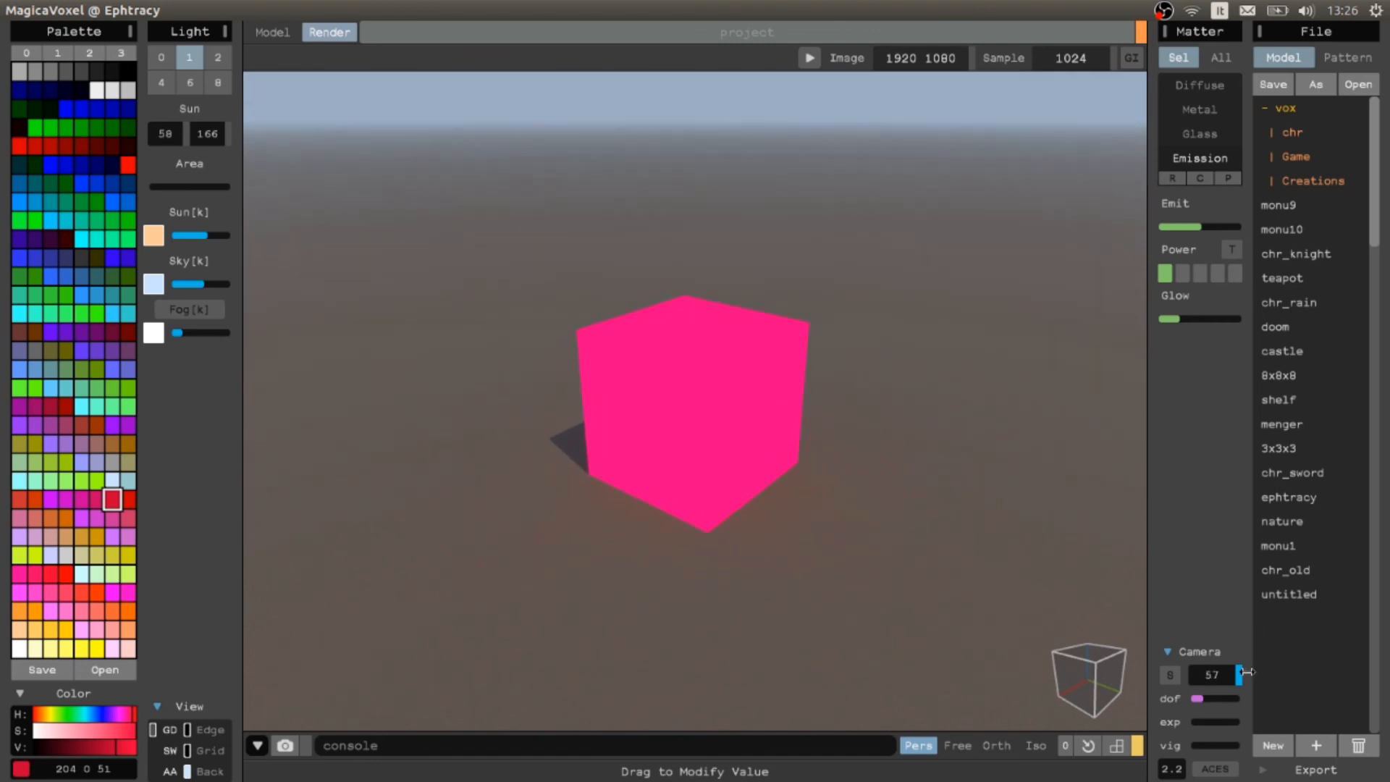
Step: Increase the camera's depth of field blur and raise the exposure to brighten the scene
left_click_drag(1240, 673, 1206, 673)
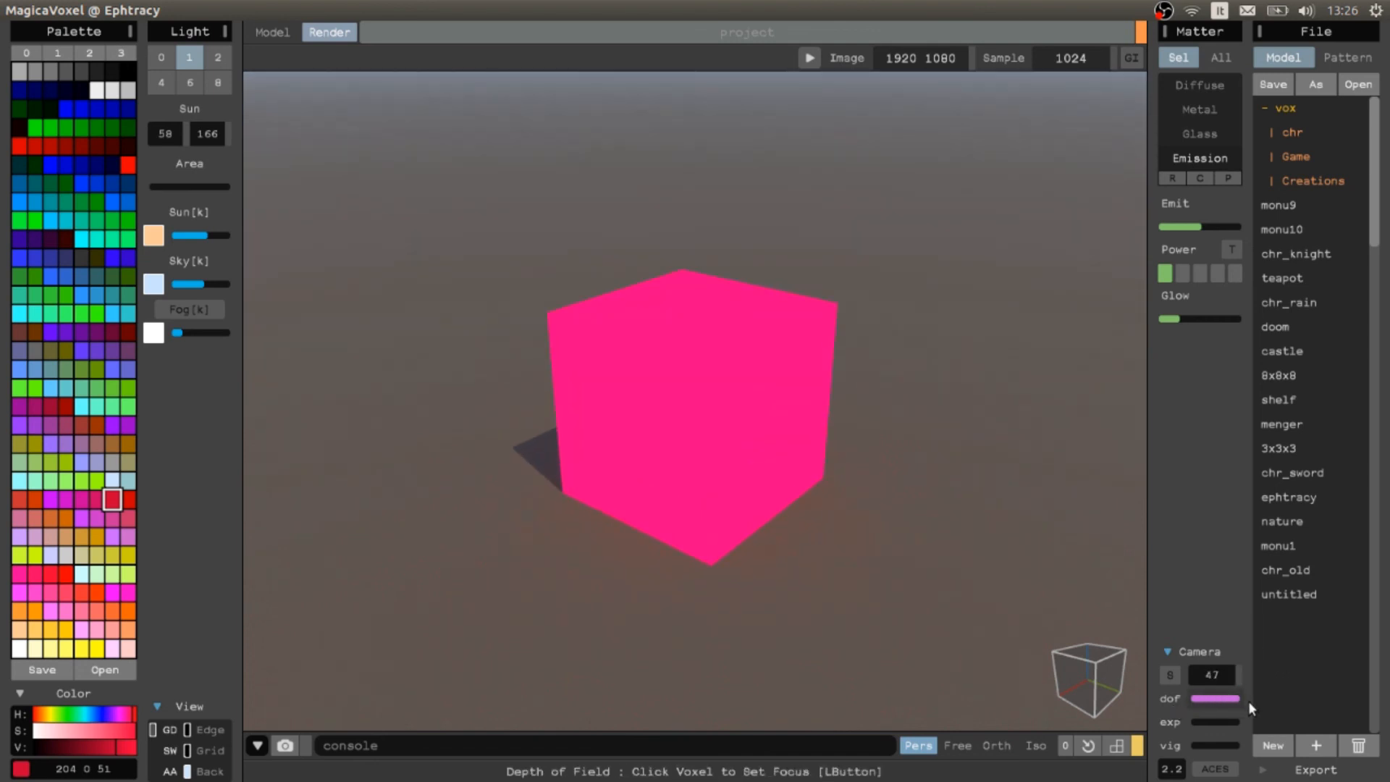
mouse_move(1212, 709)
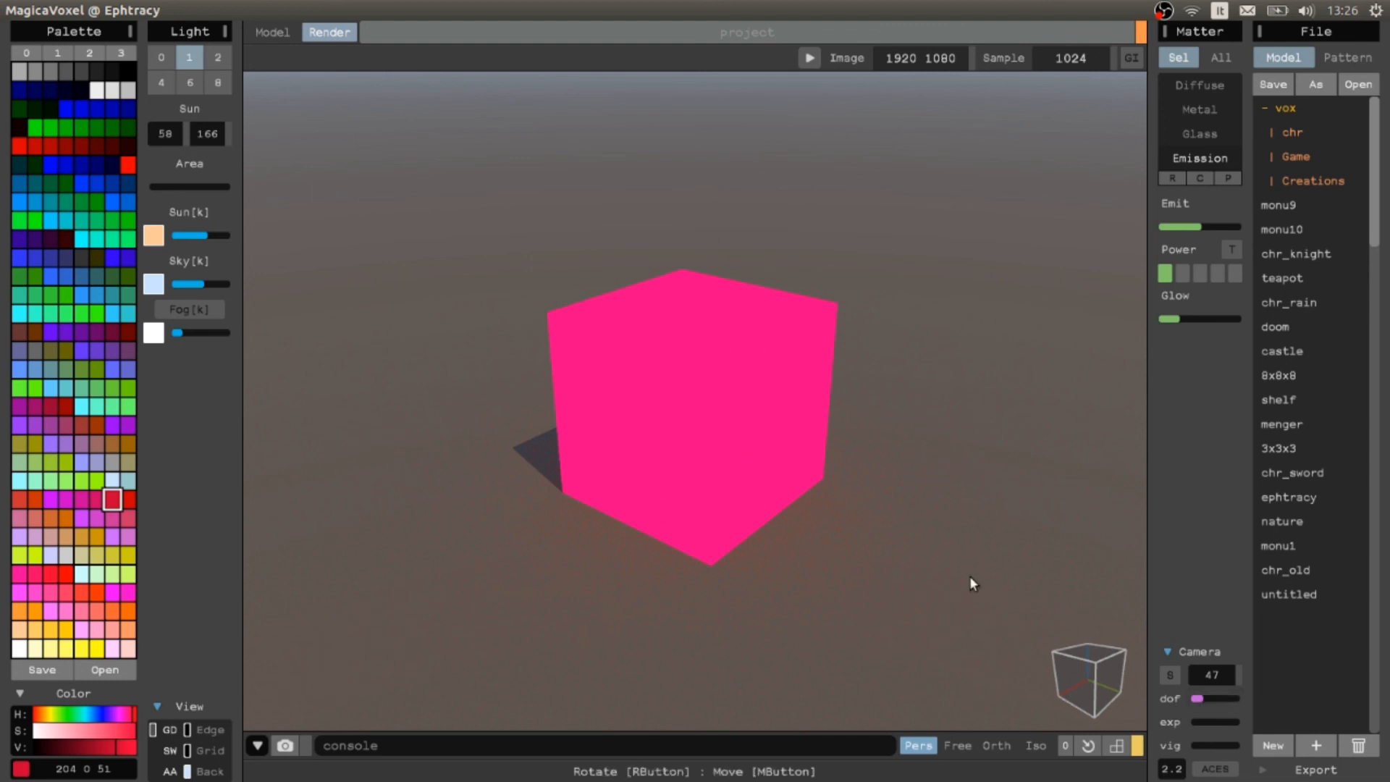
left_click_drag(1202, 721, 1239, 721)
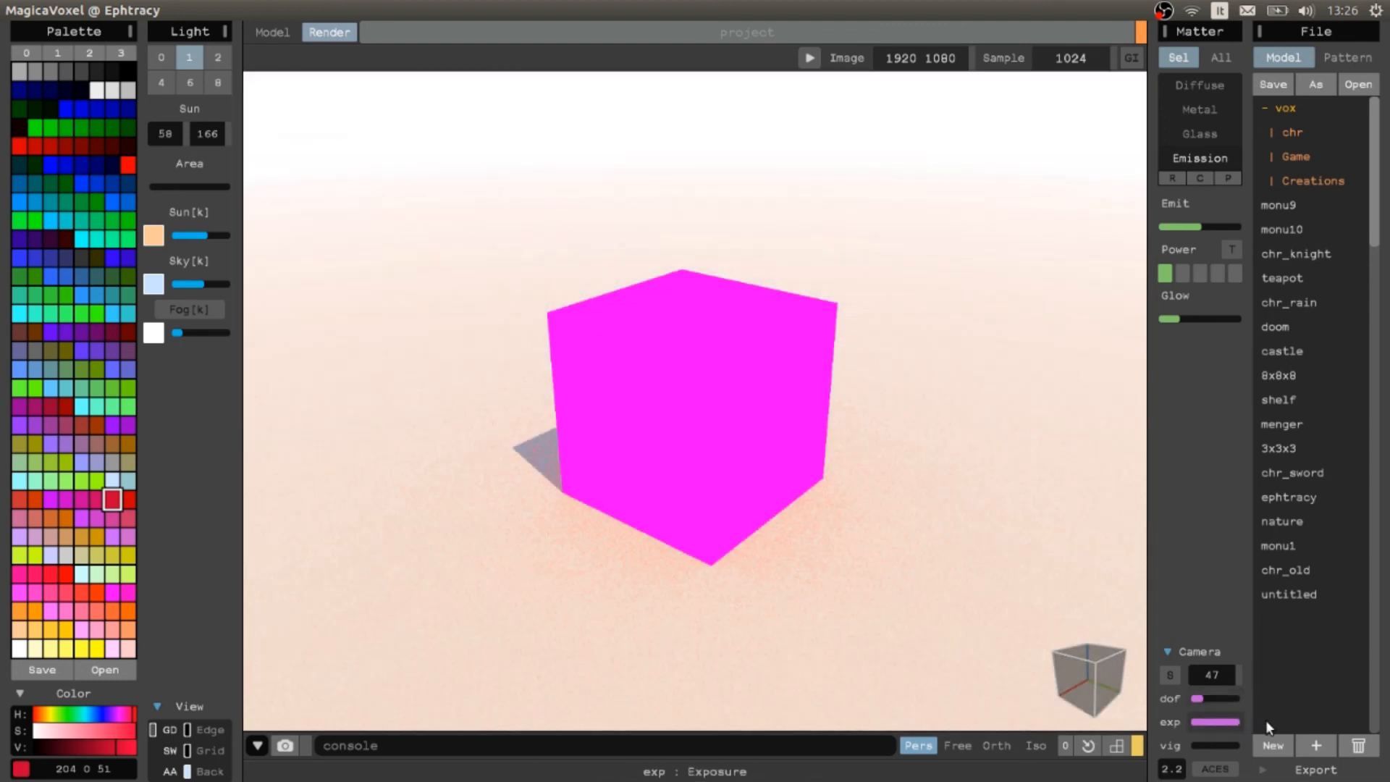